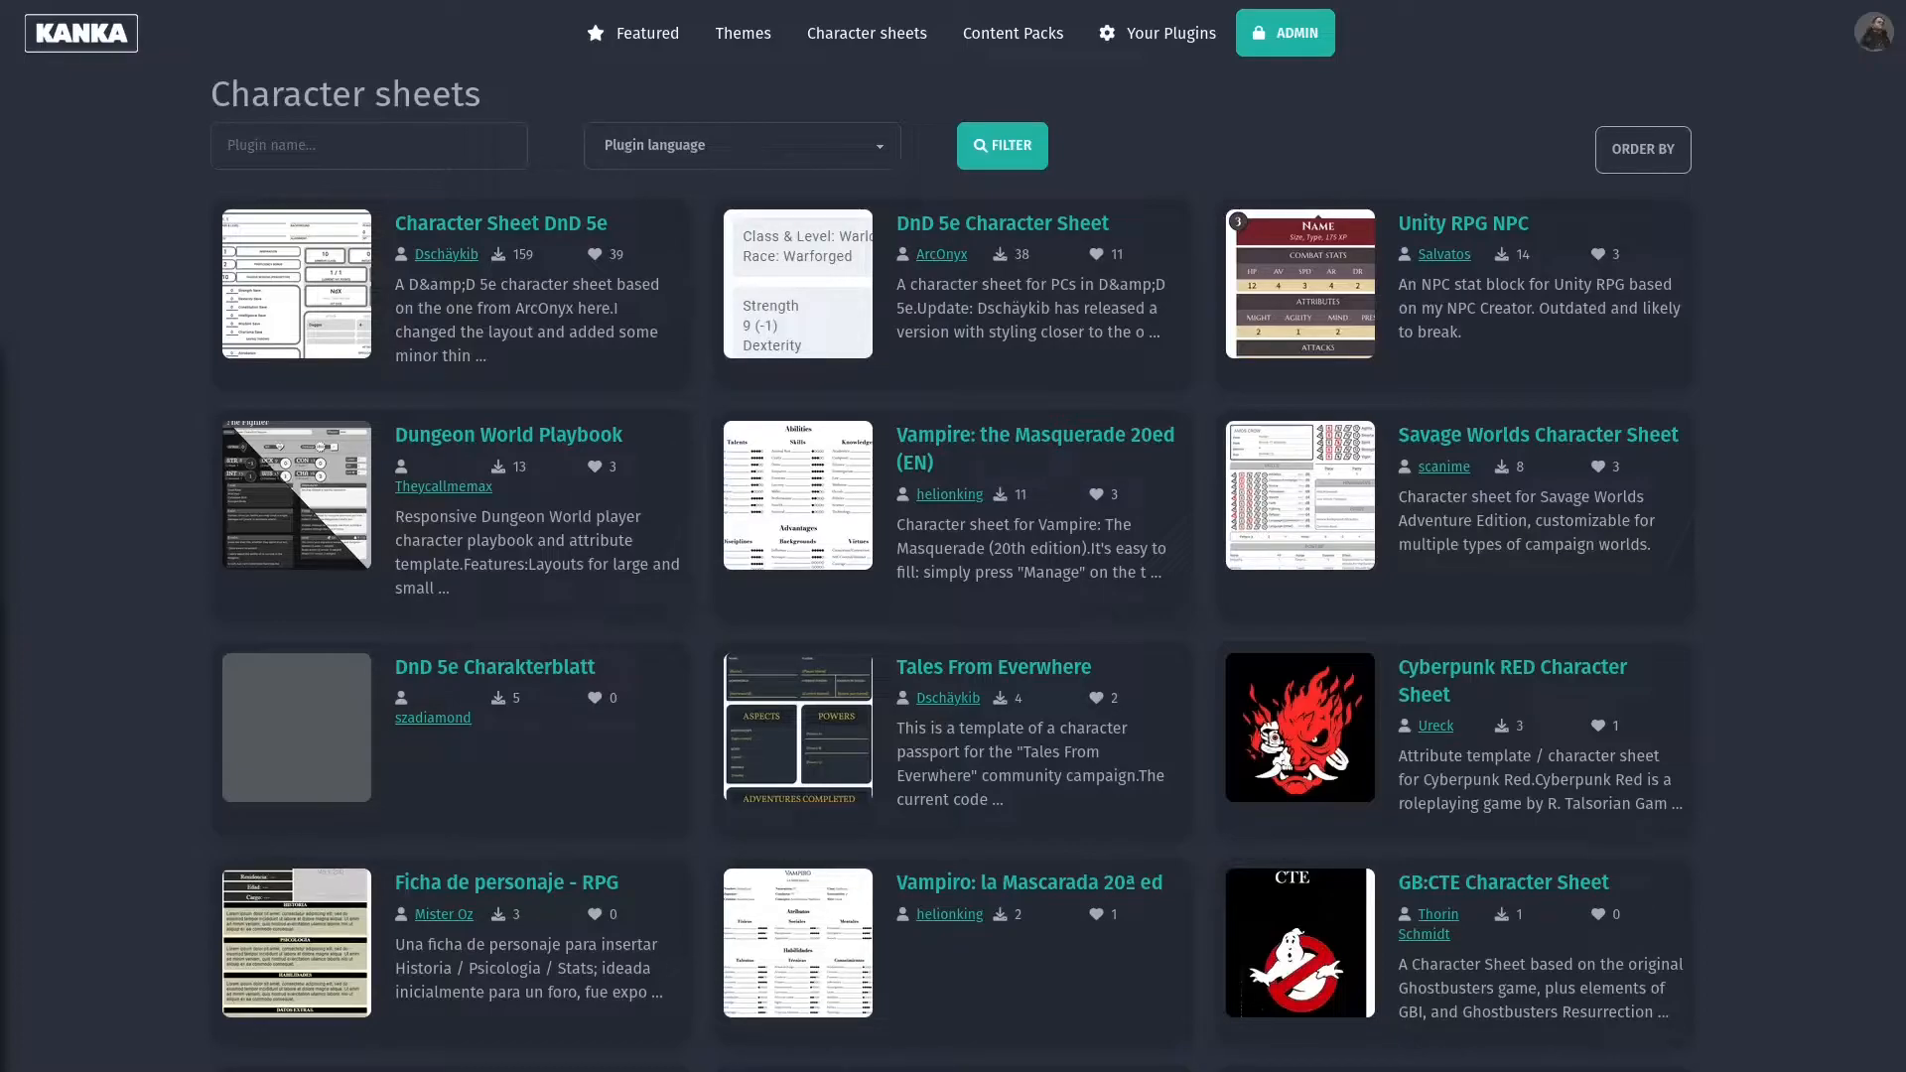
pyautogui.moveTo(145, 427)
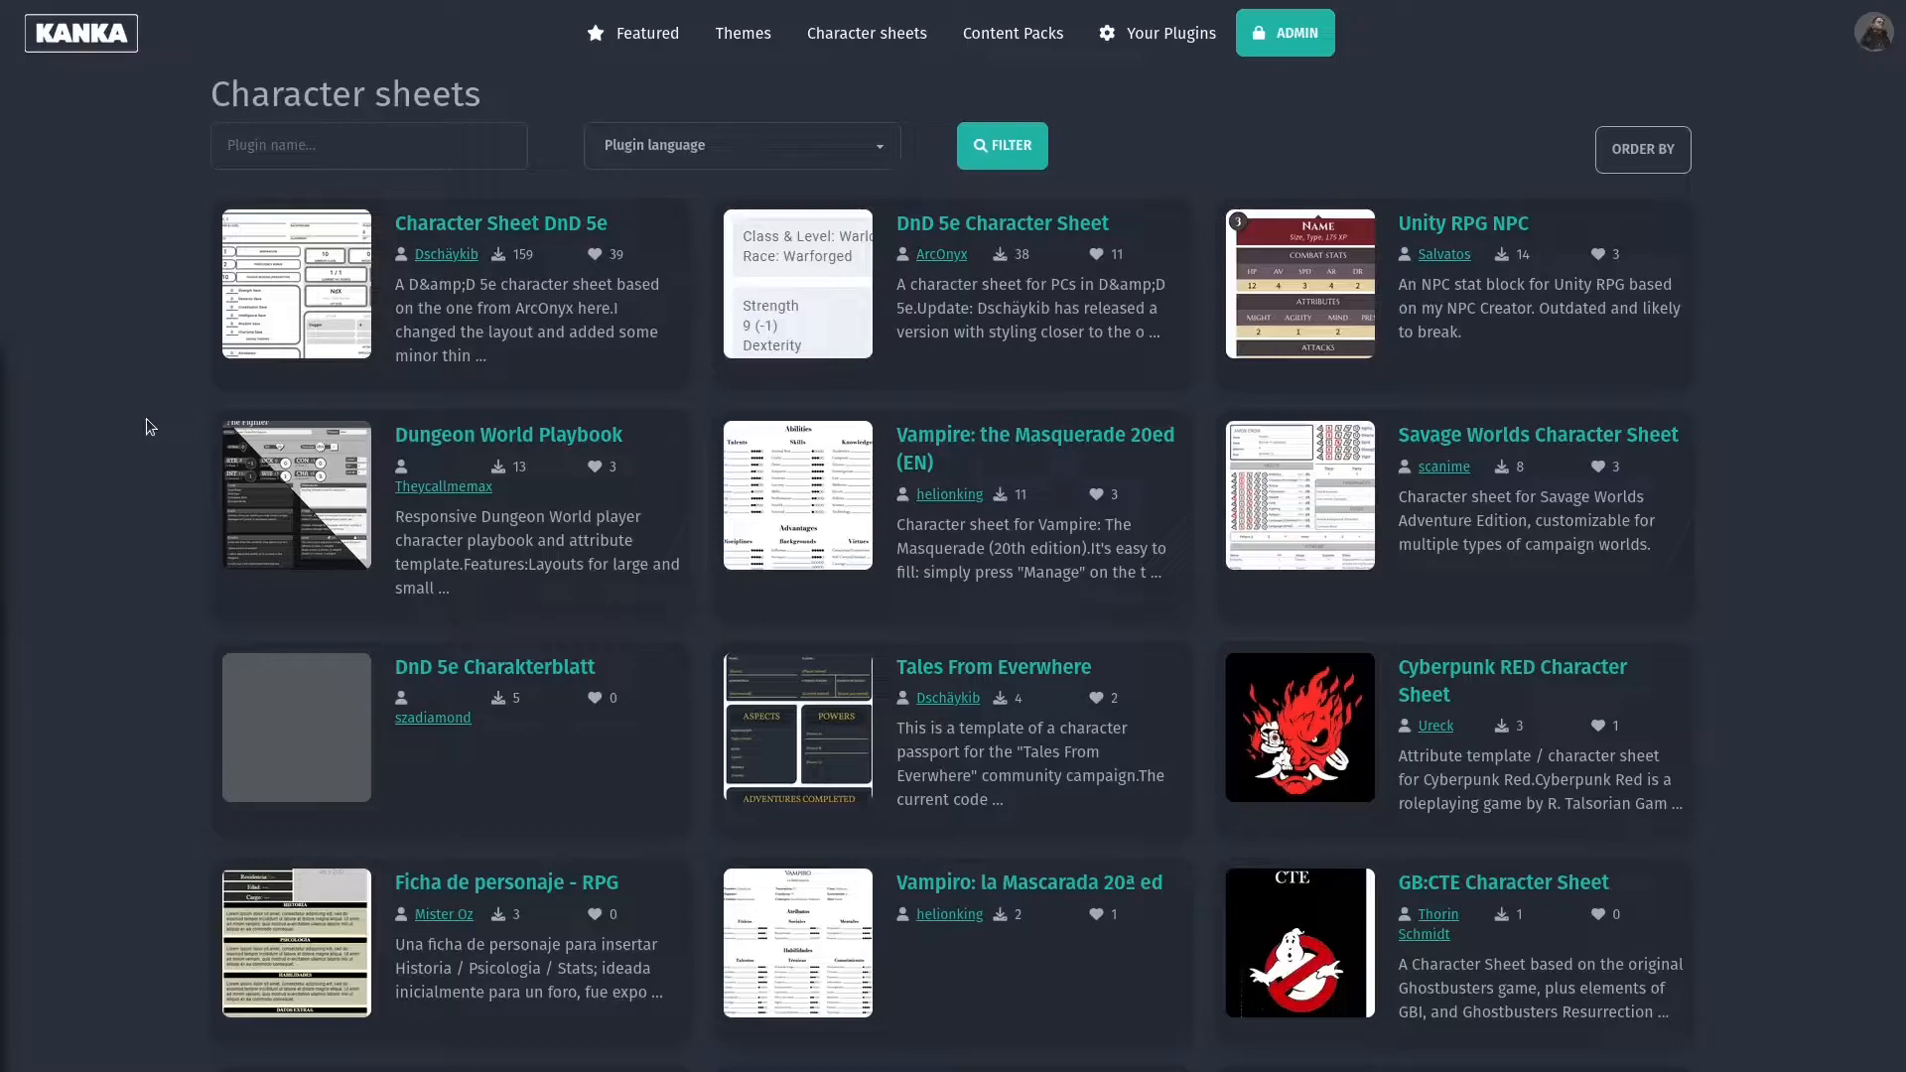
# Show the list of your own plugins from the top navigation.
pyautogui.click(1168, 32)
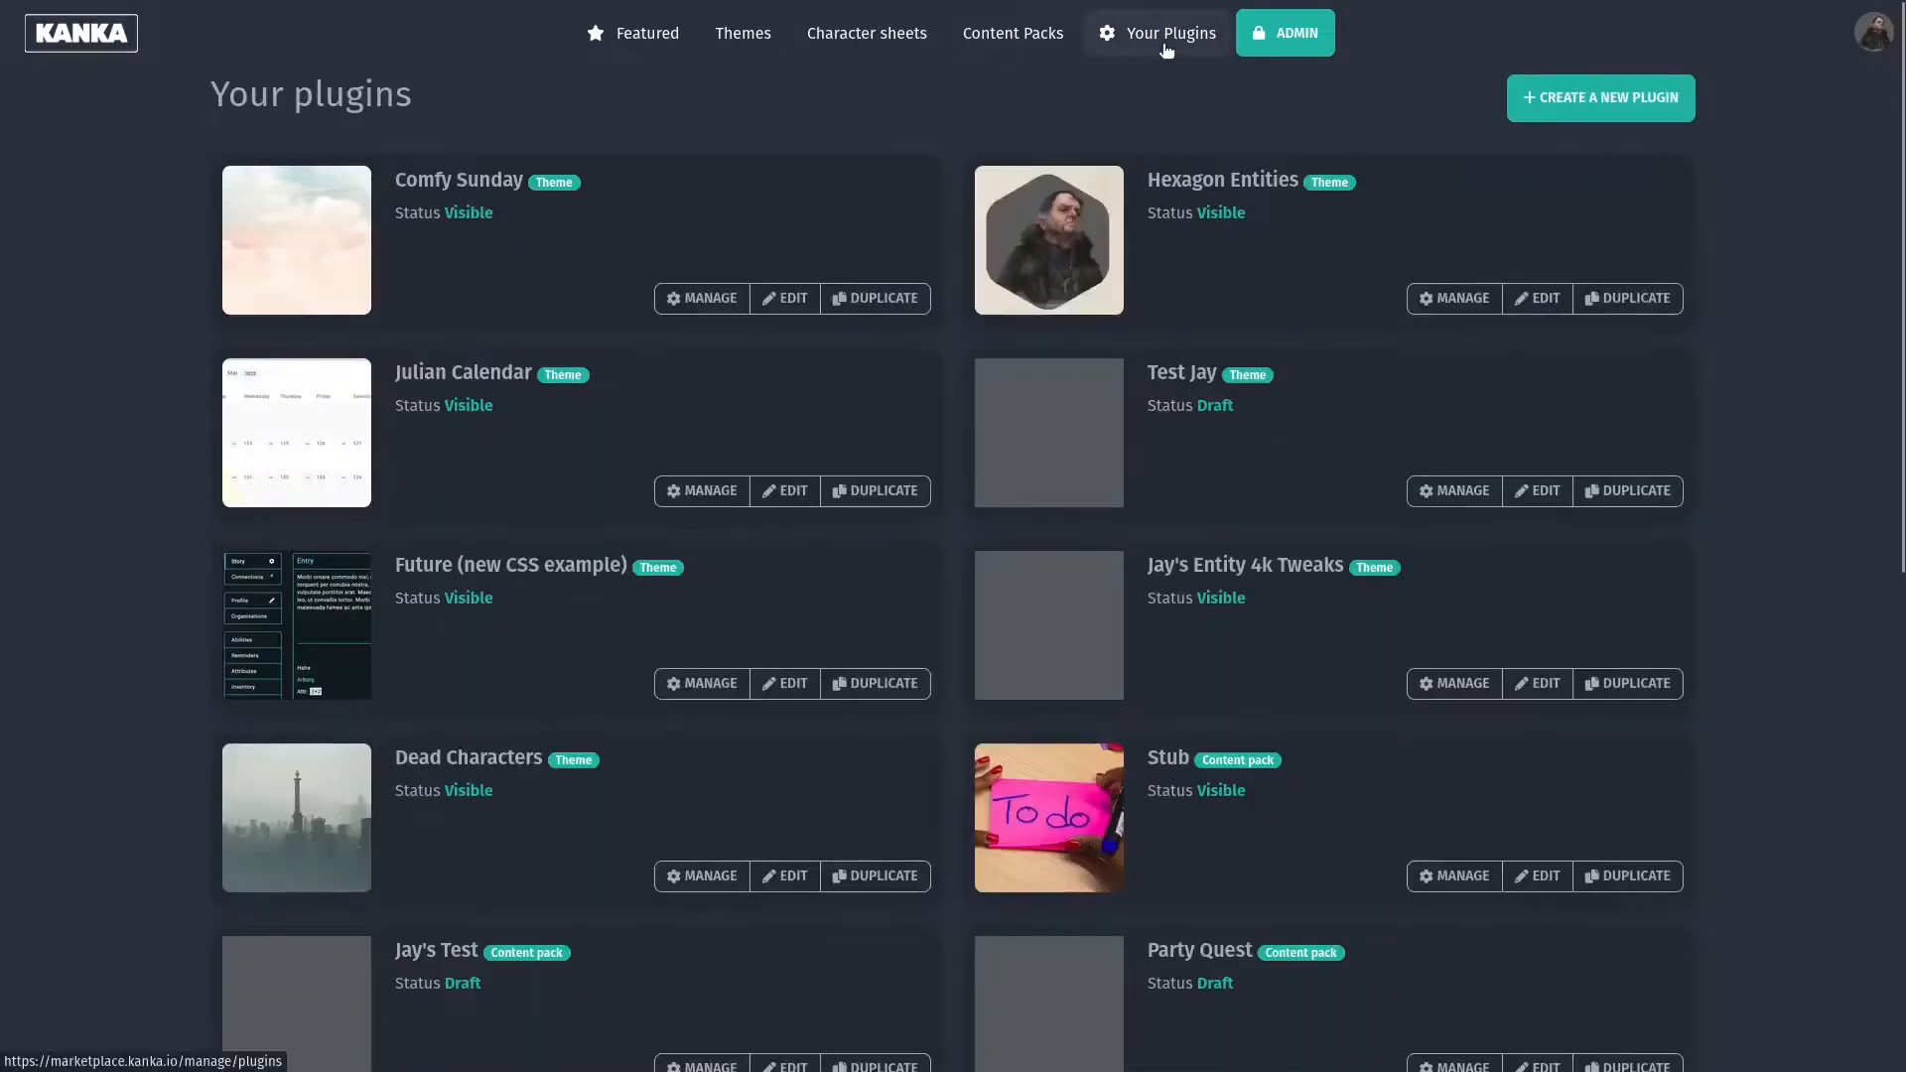
# Create a draft plugin 'Test character sheet' of type Character sheet, in English.
pyautogui.click(1600, 97)
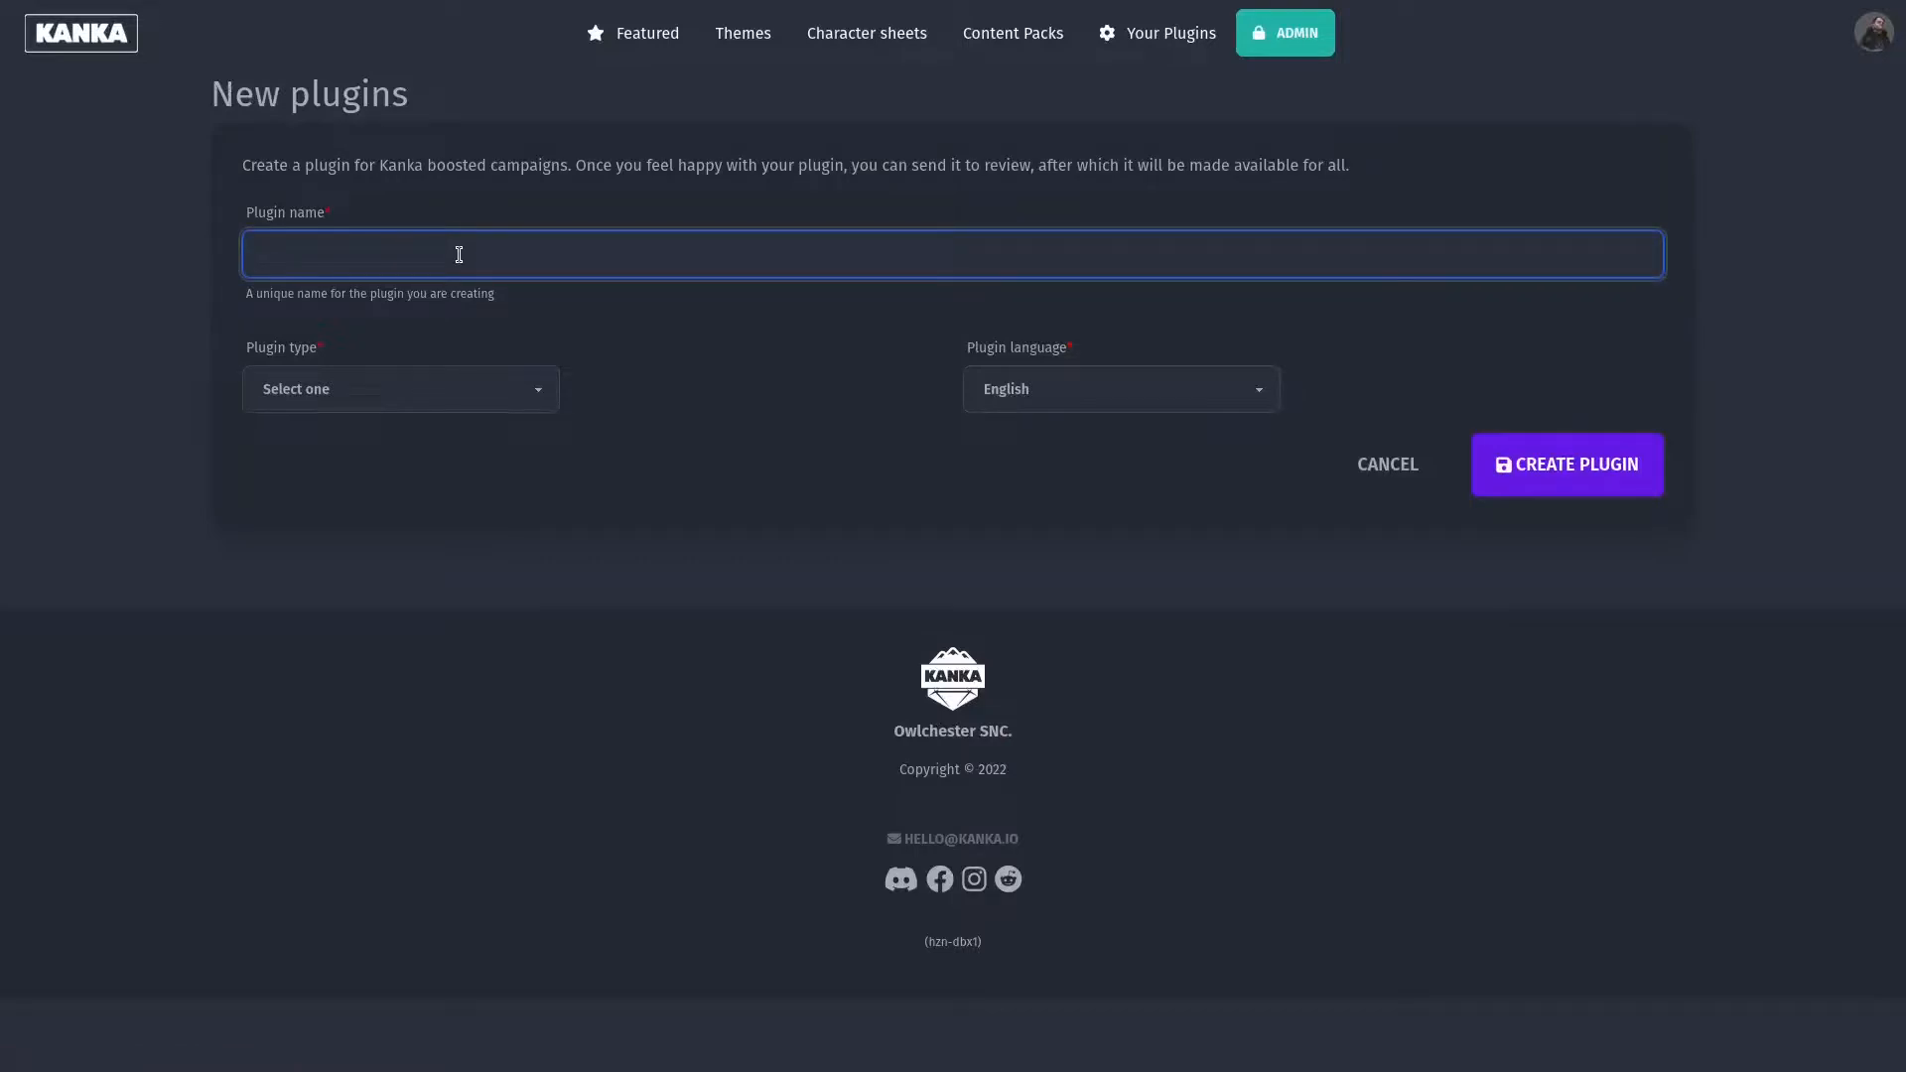
pyautogui.click(401, 389)
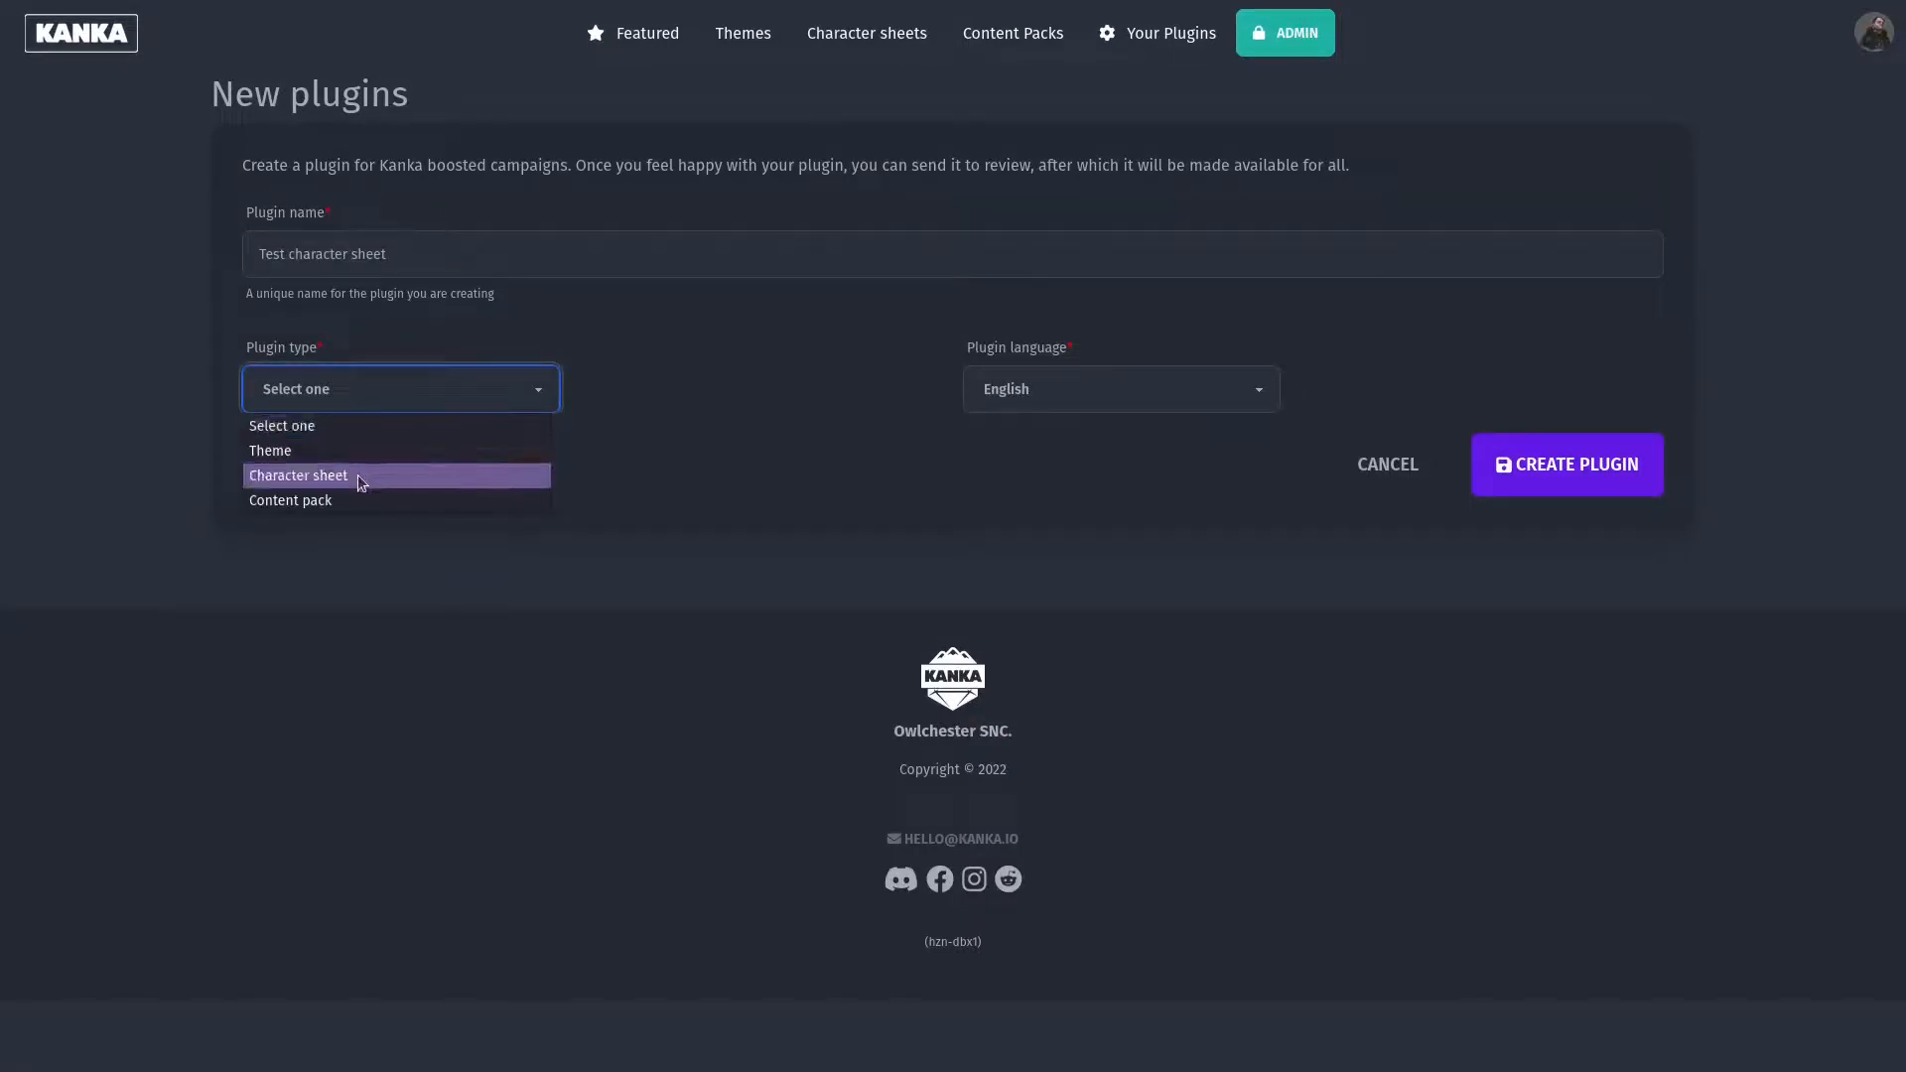
pyautogui.click(298, 476)
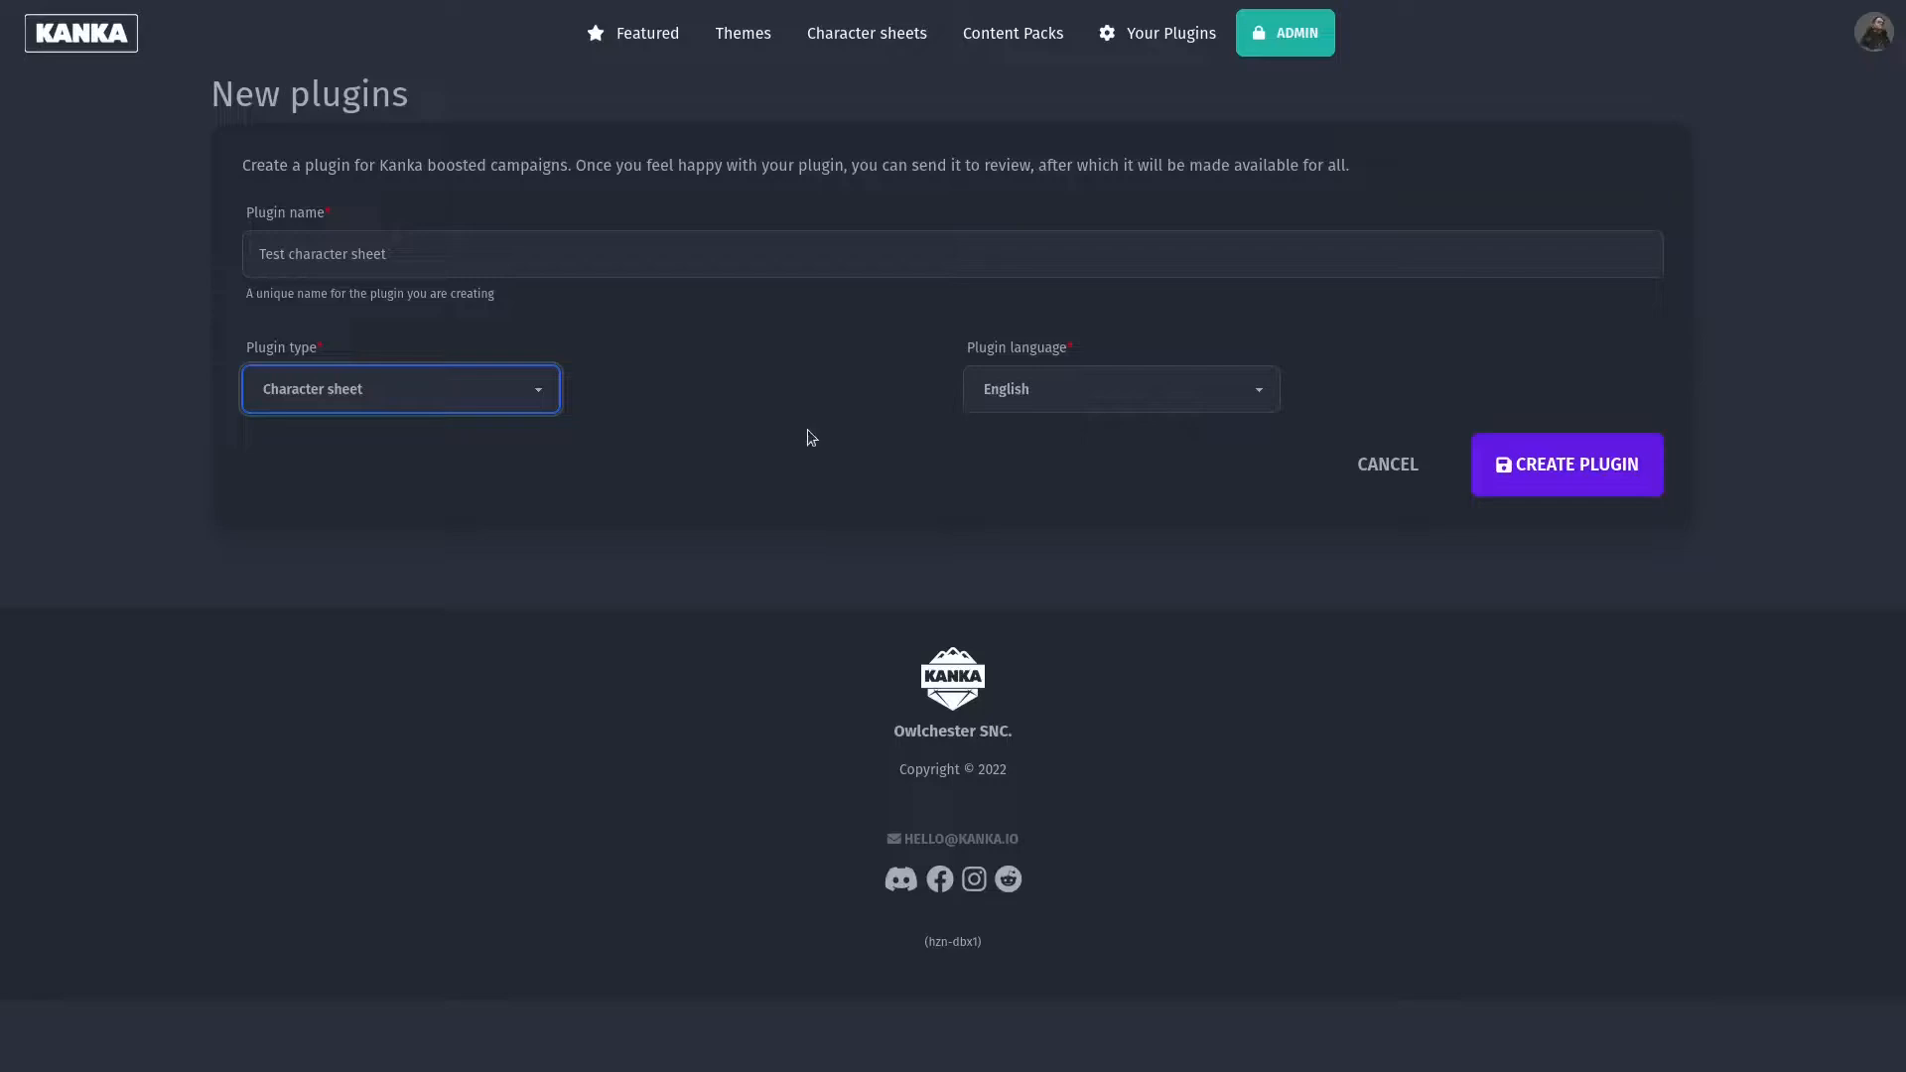
pyautogui.moveTo(1057, 390)
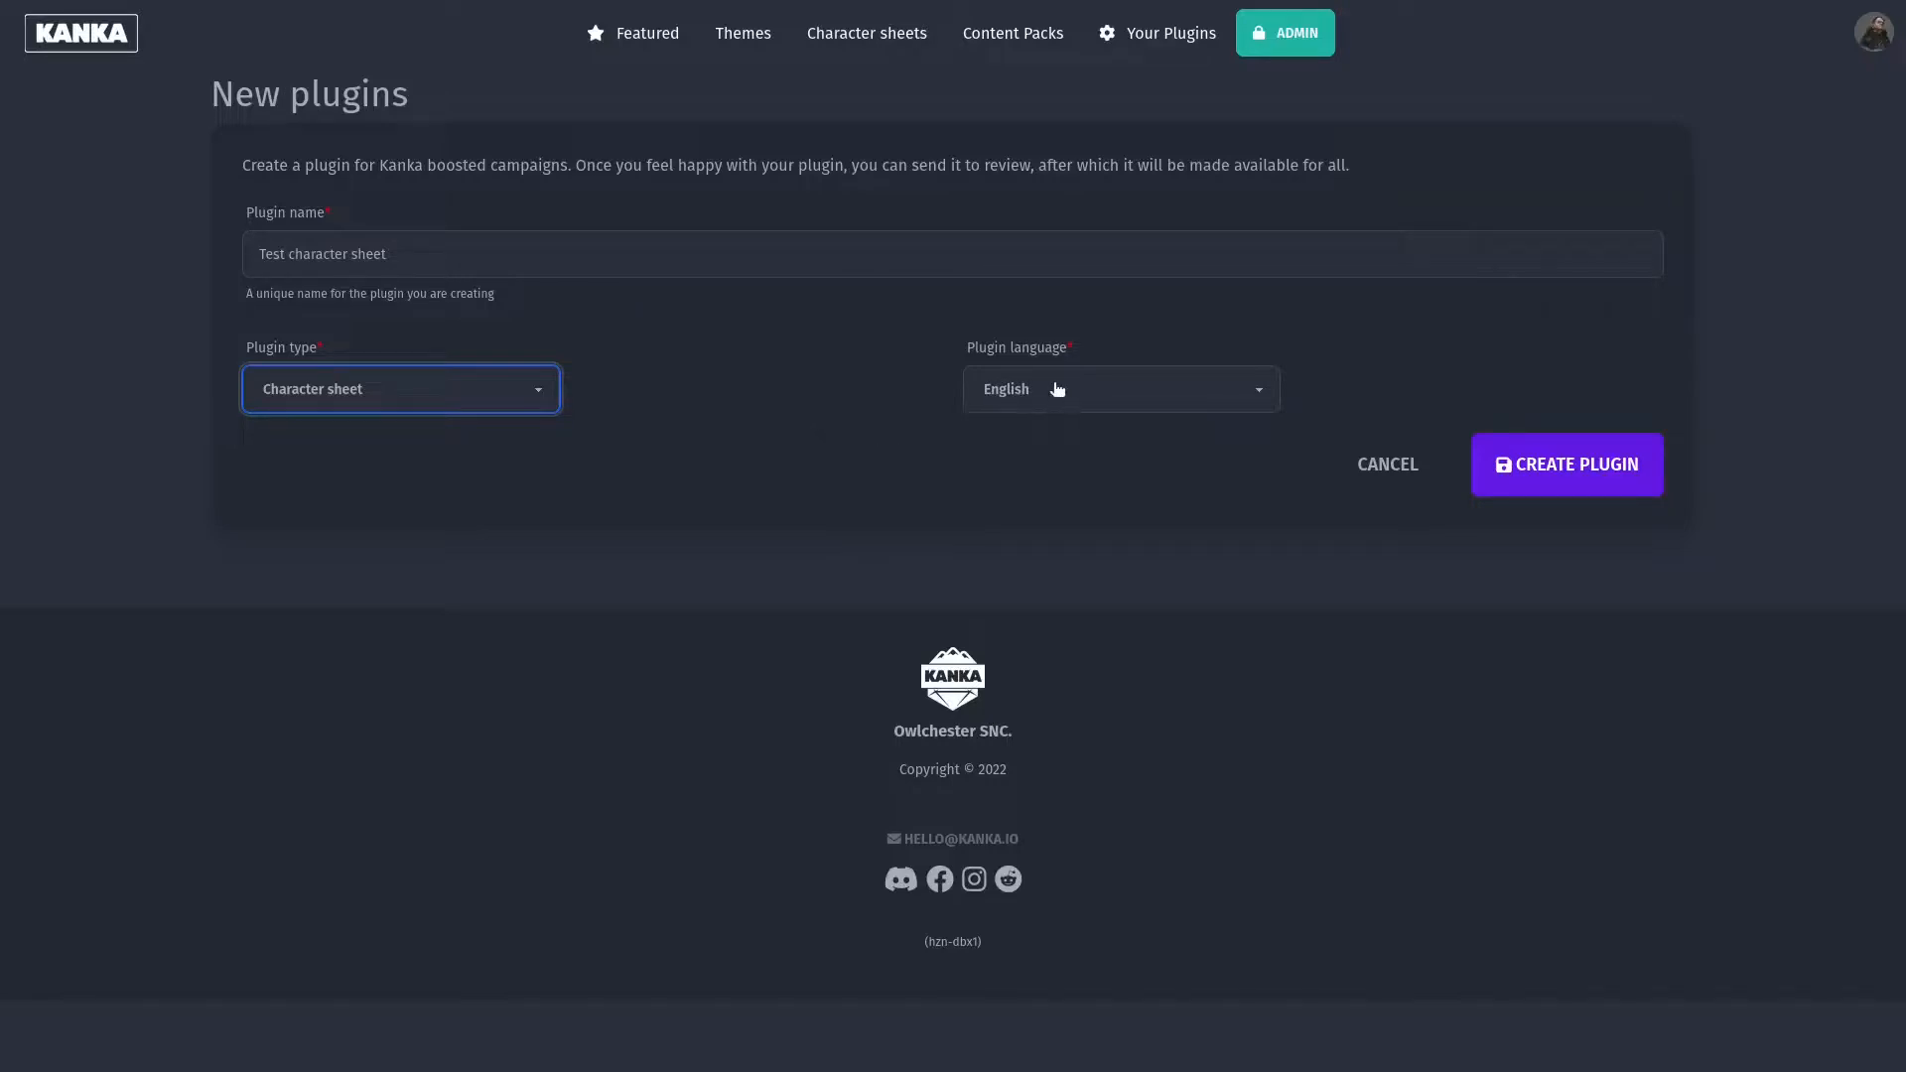
pyautogui.moveTo(1068, 401)
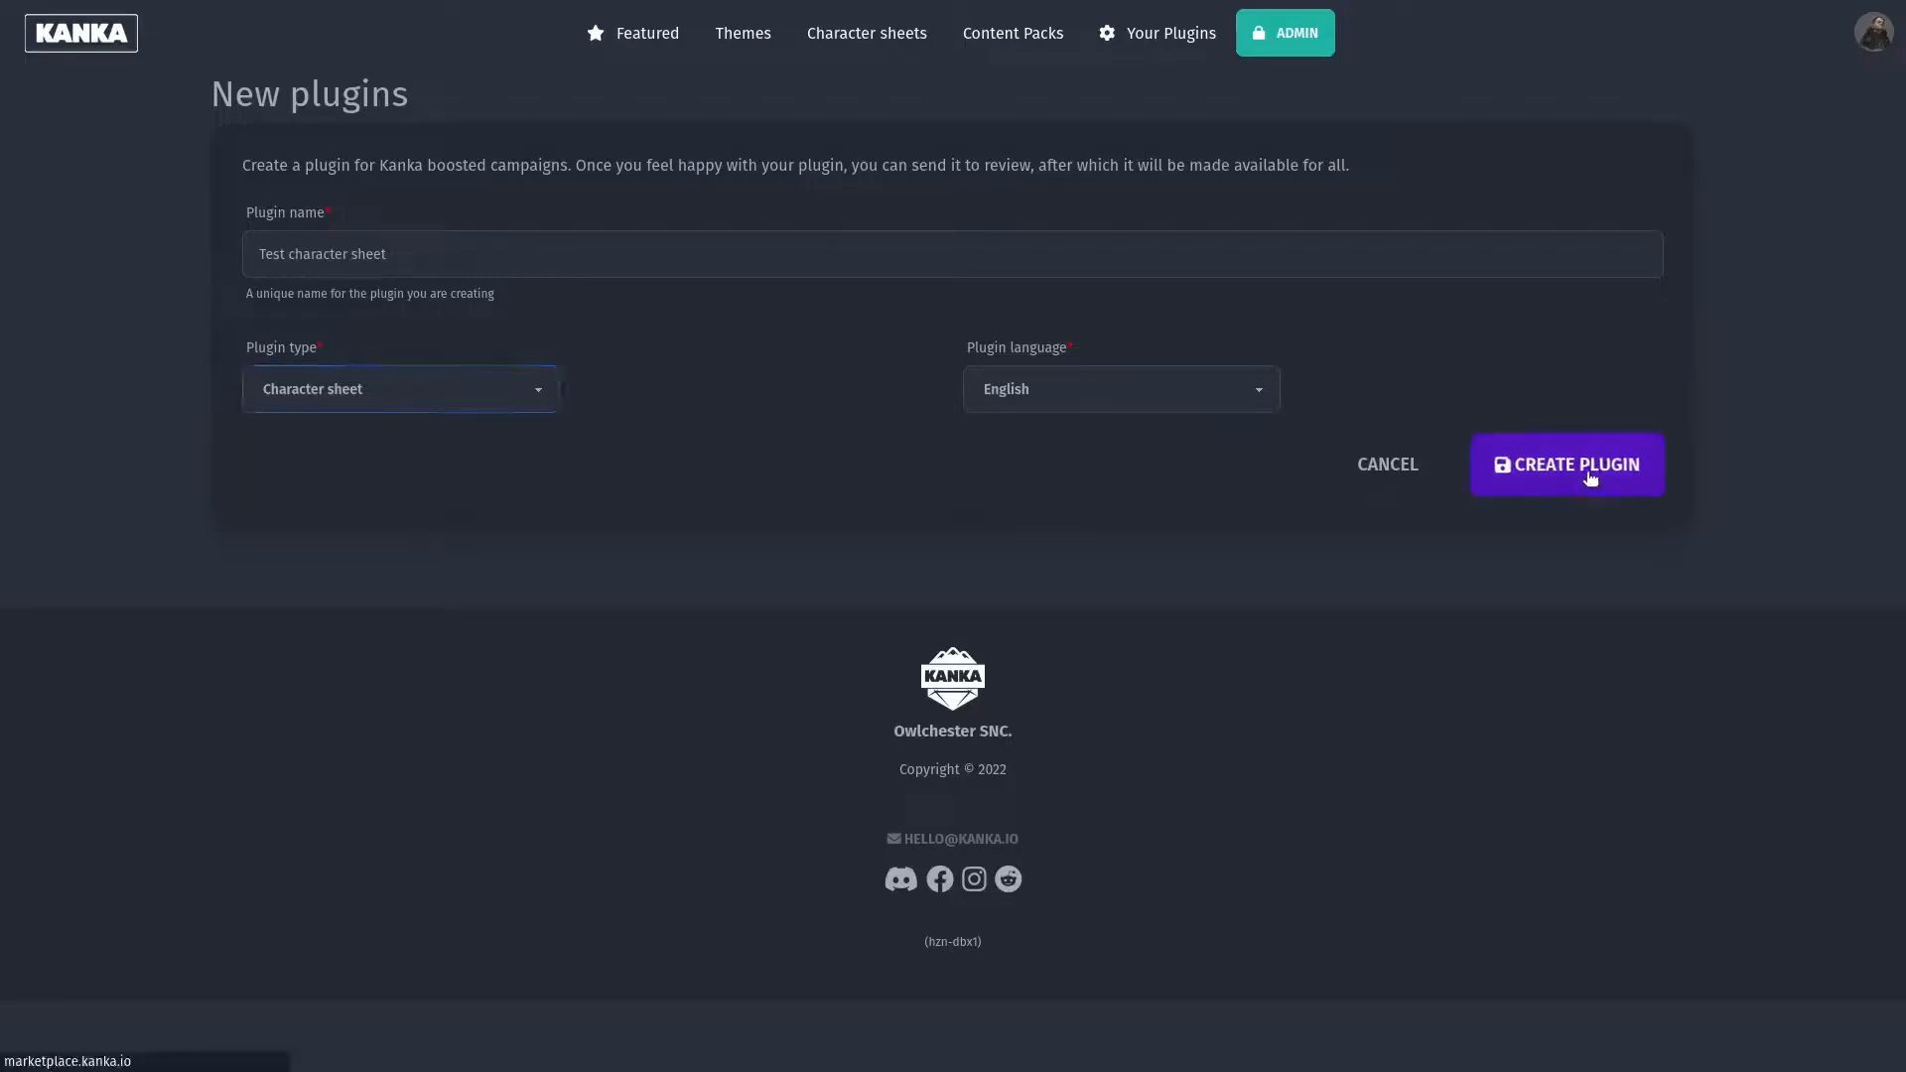
pyautogui.click(1569, 464)
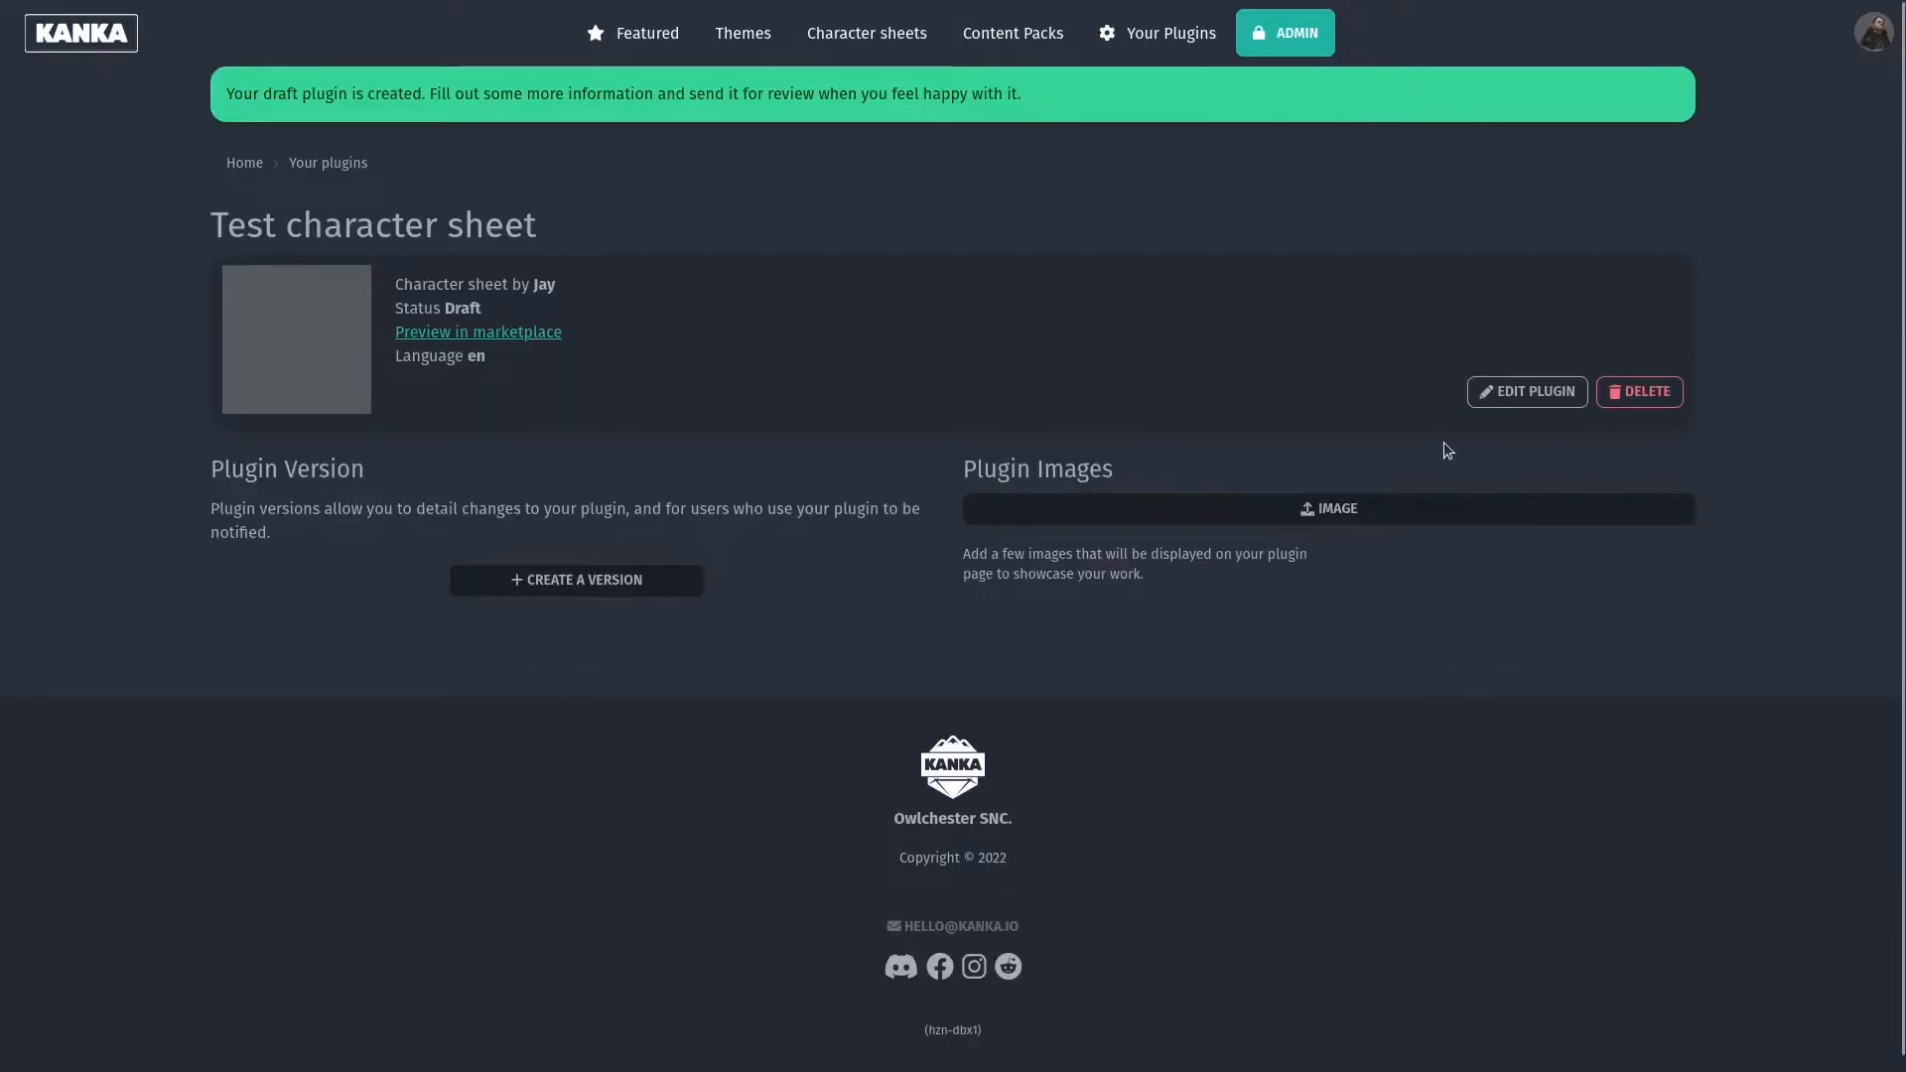
pyautogui.moveTo(865, 497)
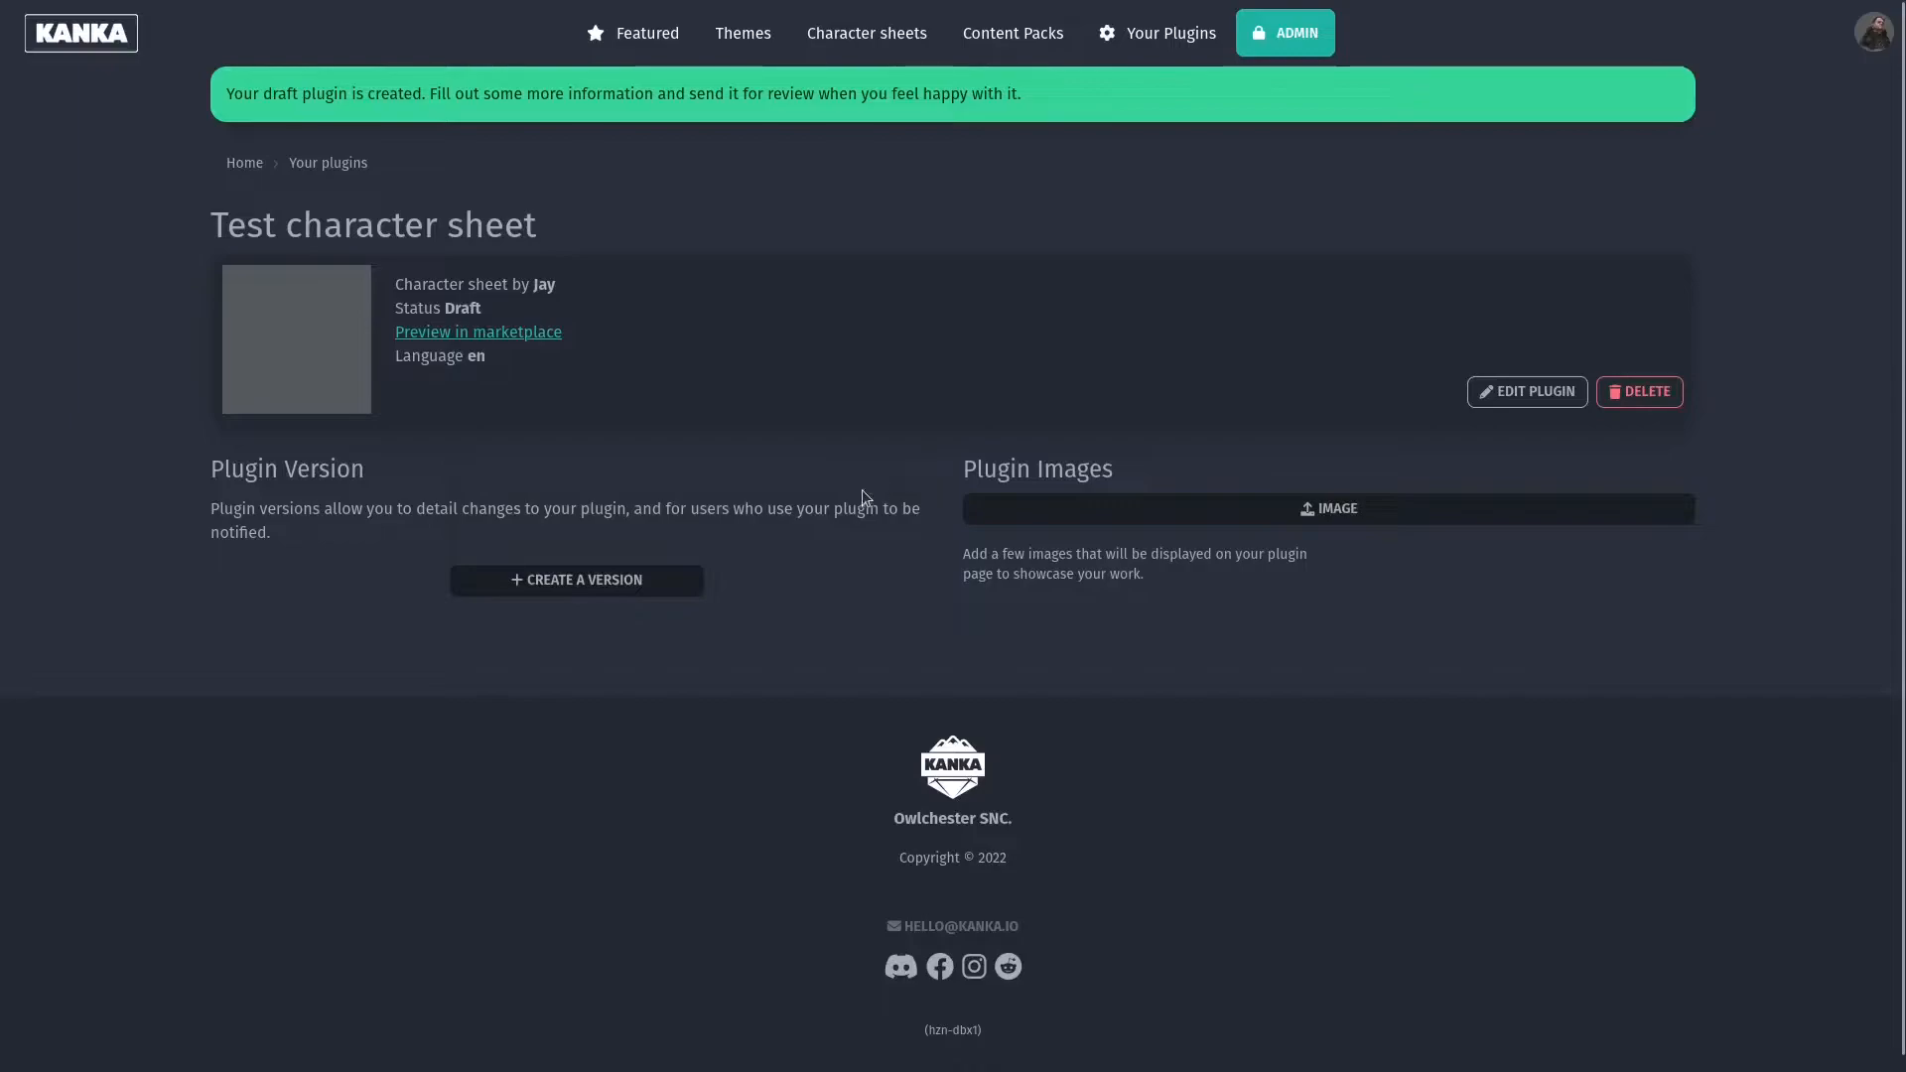
pyautogui.moveTo(607, 607)
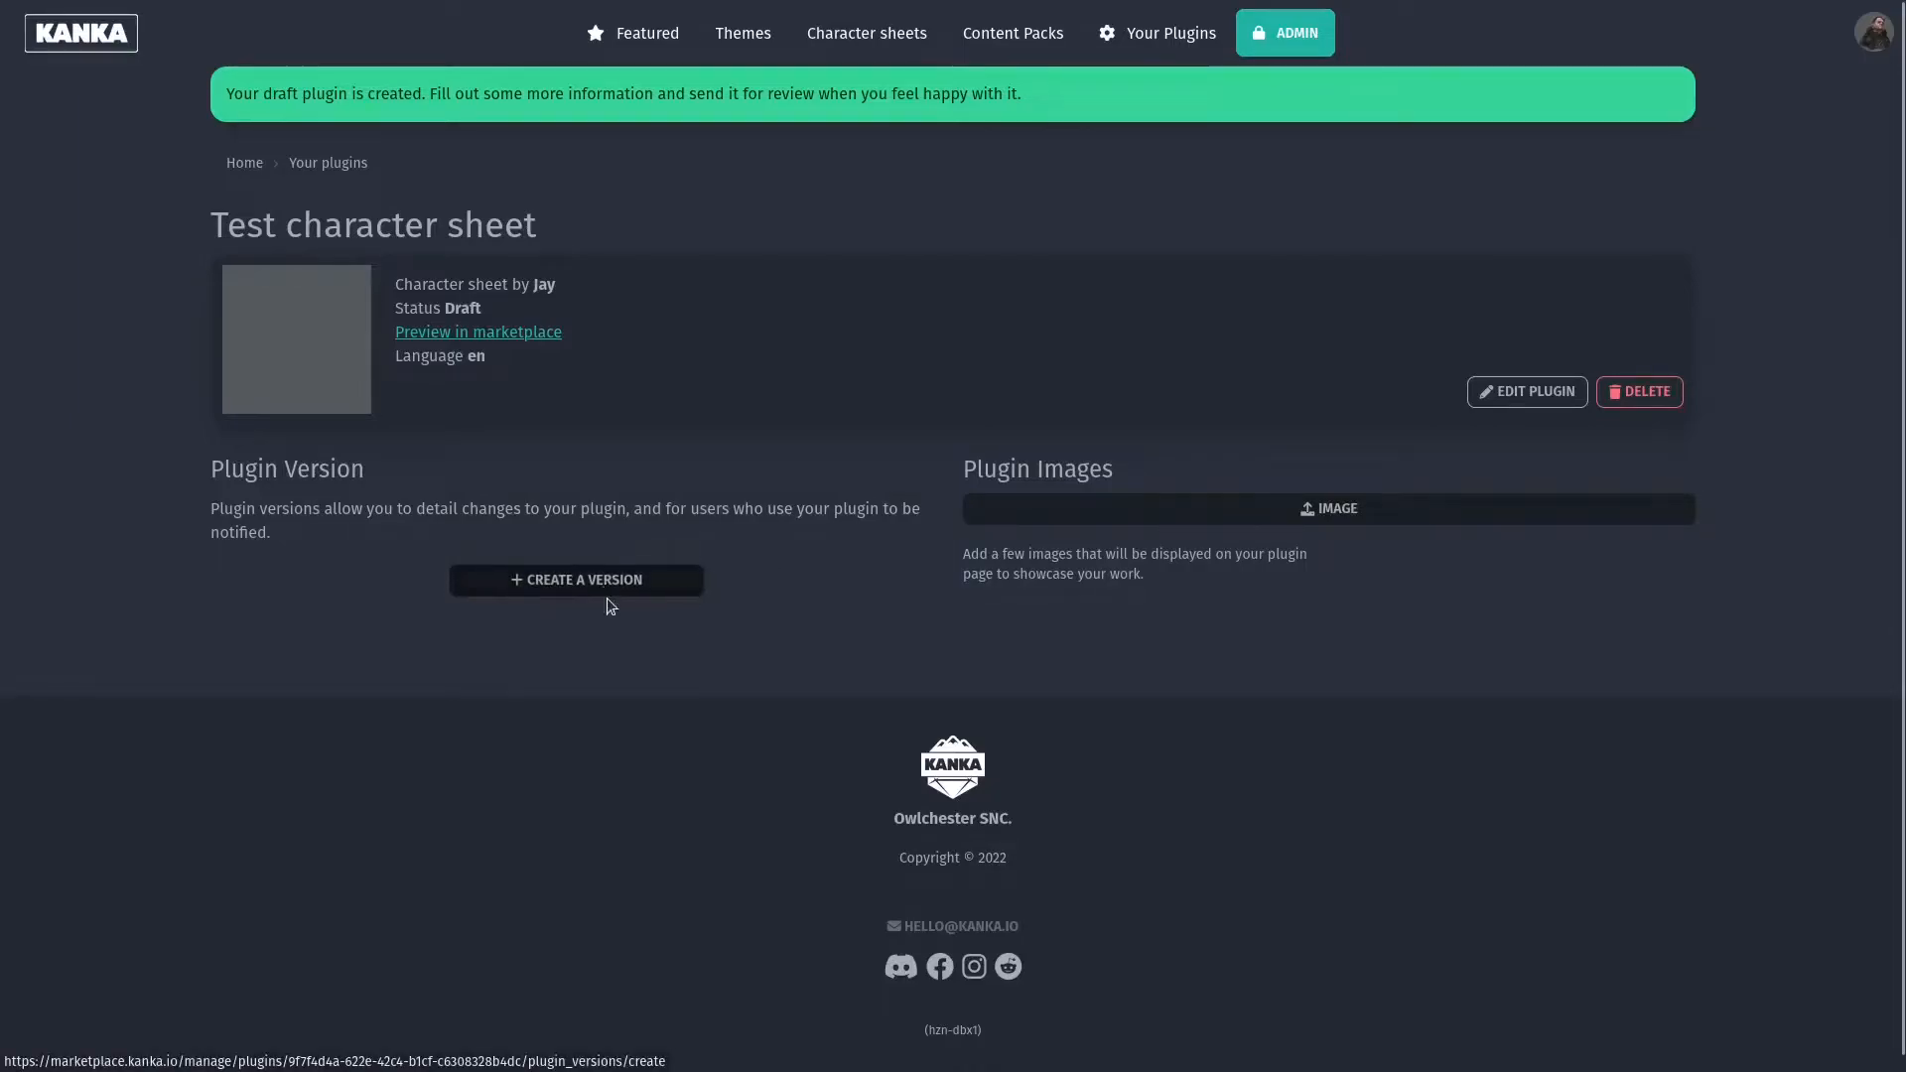
# Start version 1 with description 'My first plugin for a character sheet system.' and the HTML template.
pyautogui.click(576, 579)
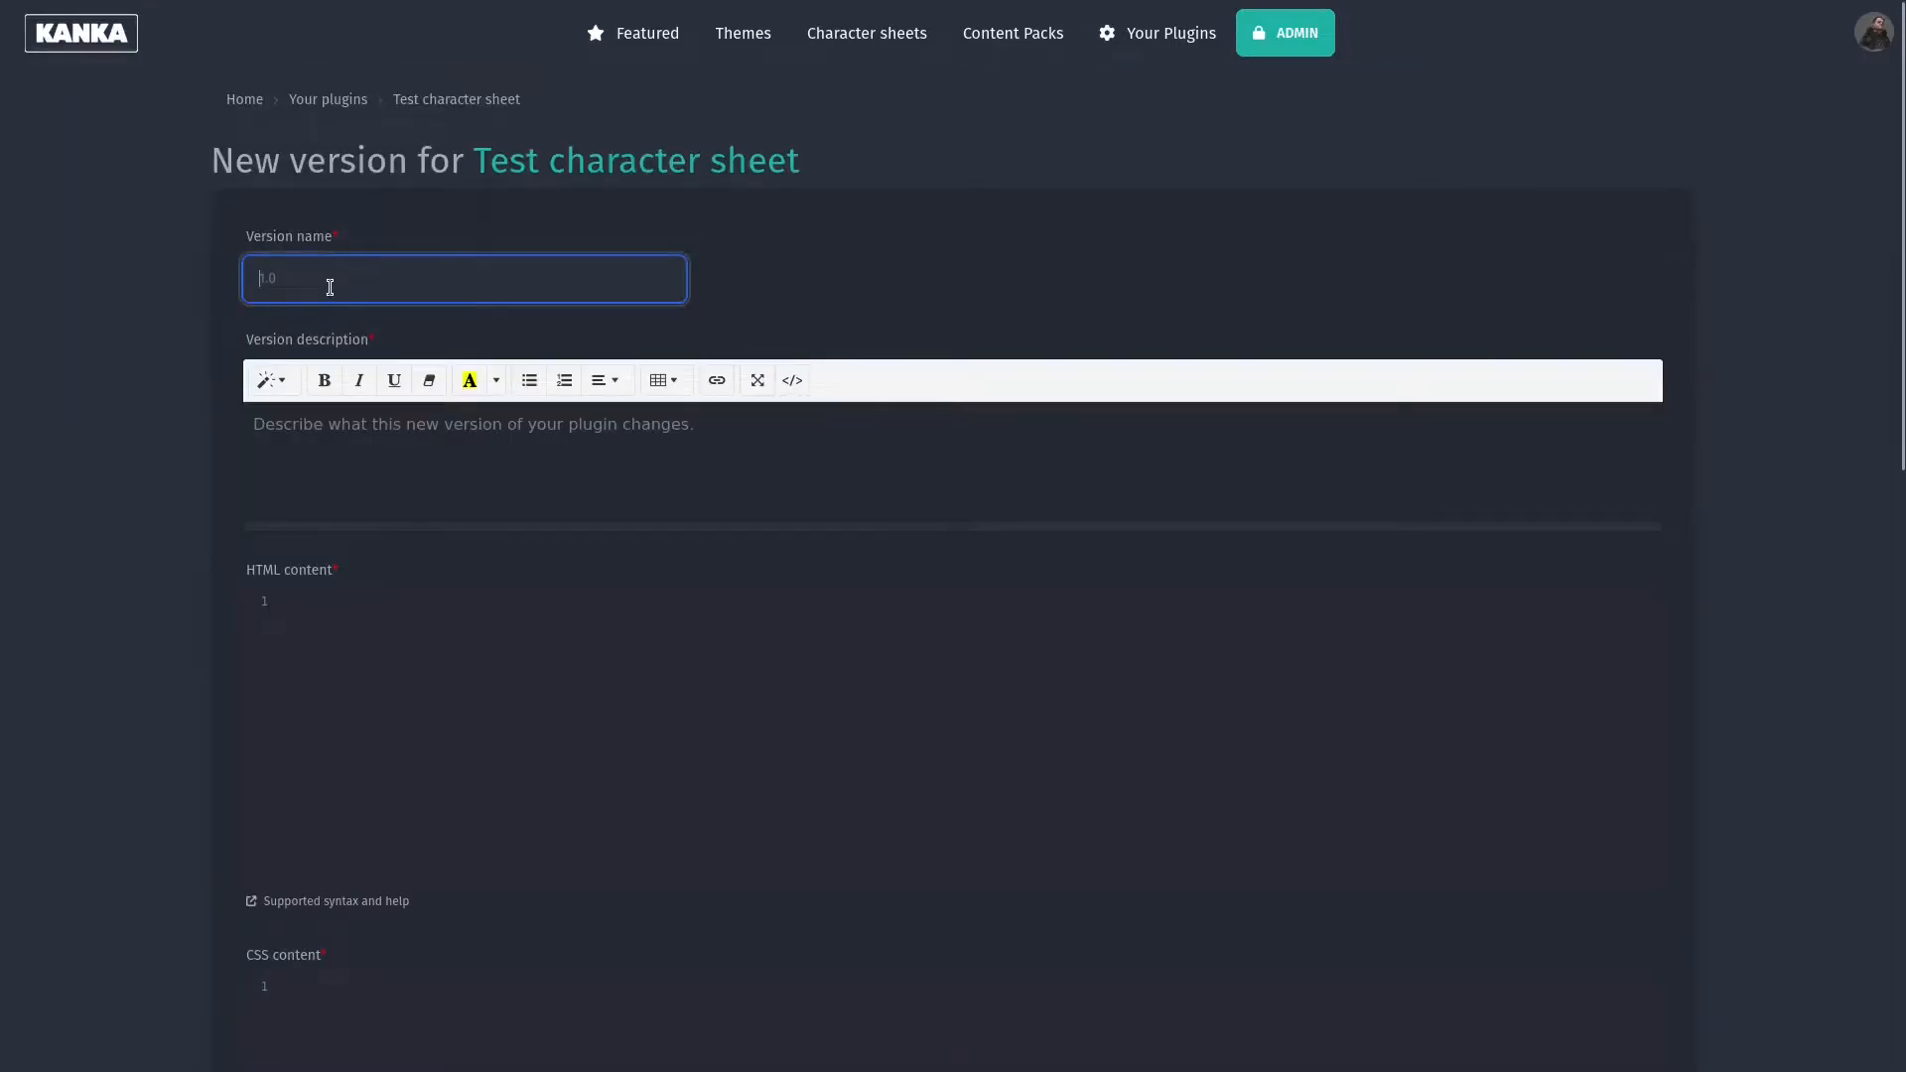
pyautogui.write('1.0')
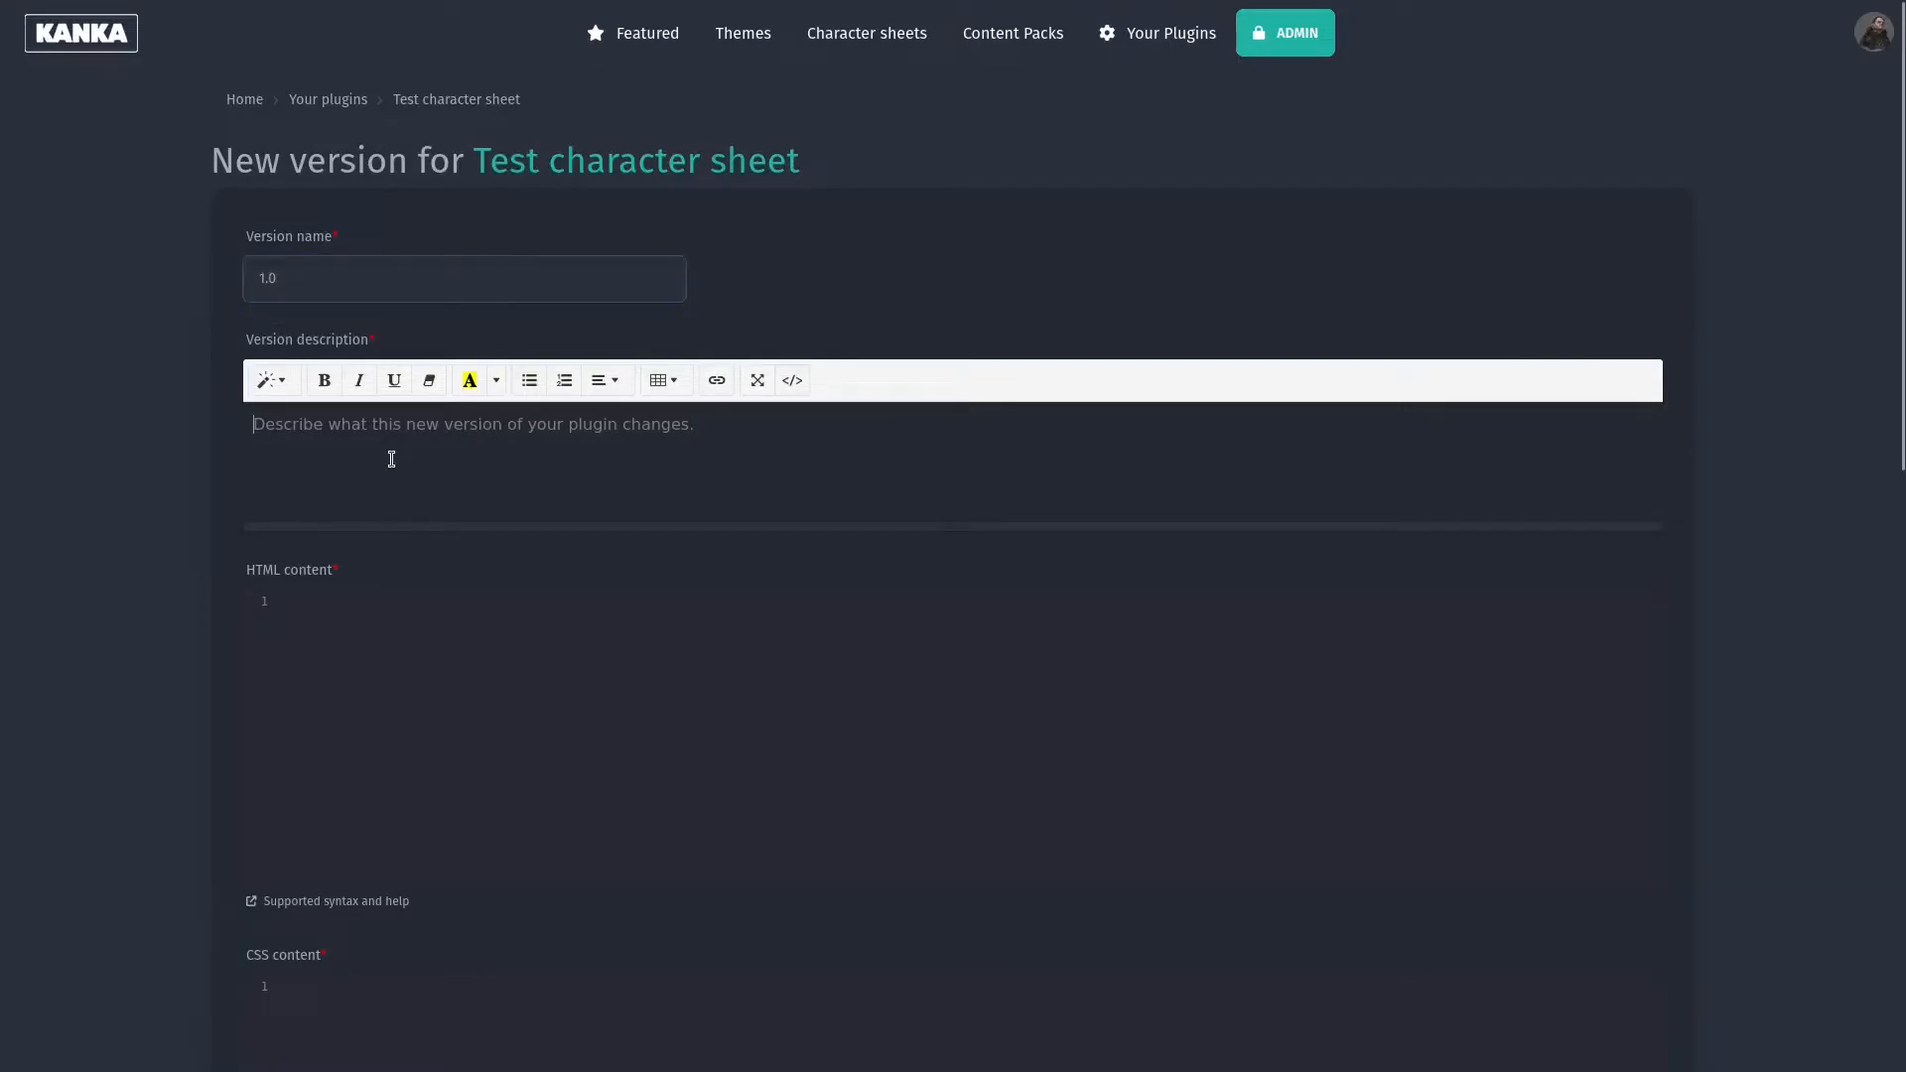
pyautogui.write('My first plugin for a character sheet system.')
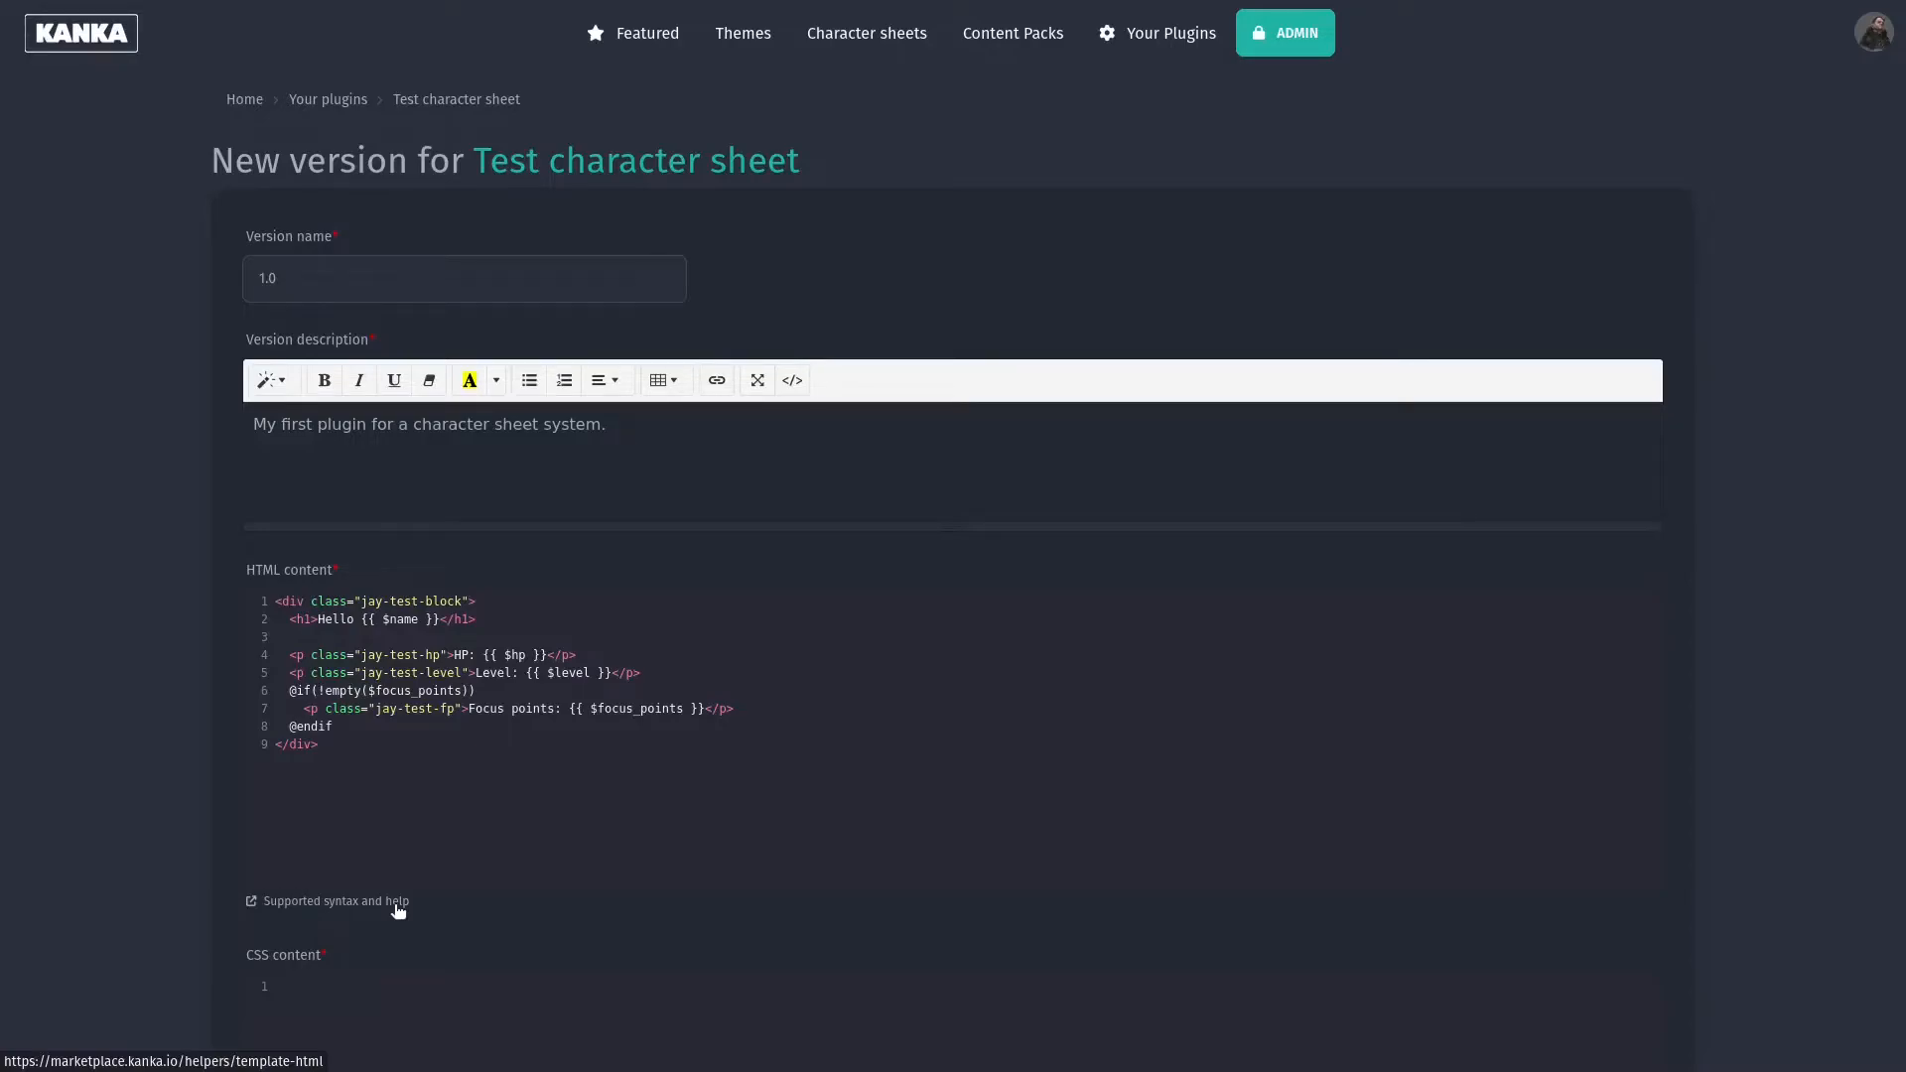
pyautogui.click(320, 745)
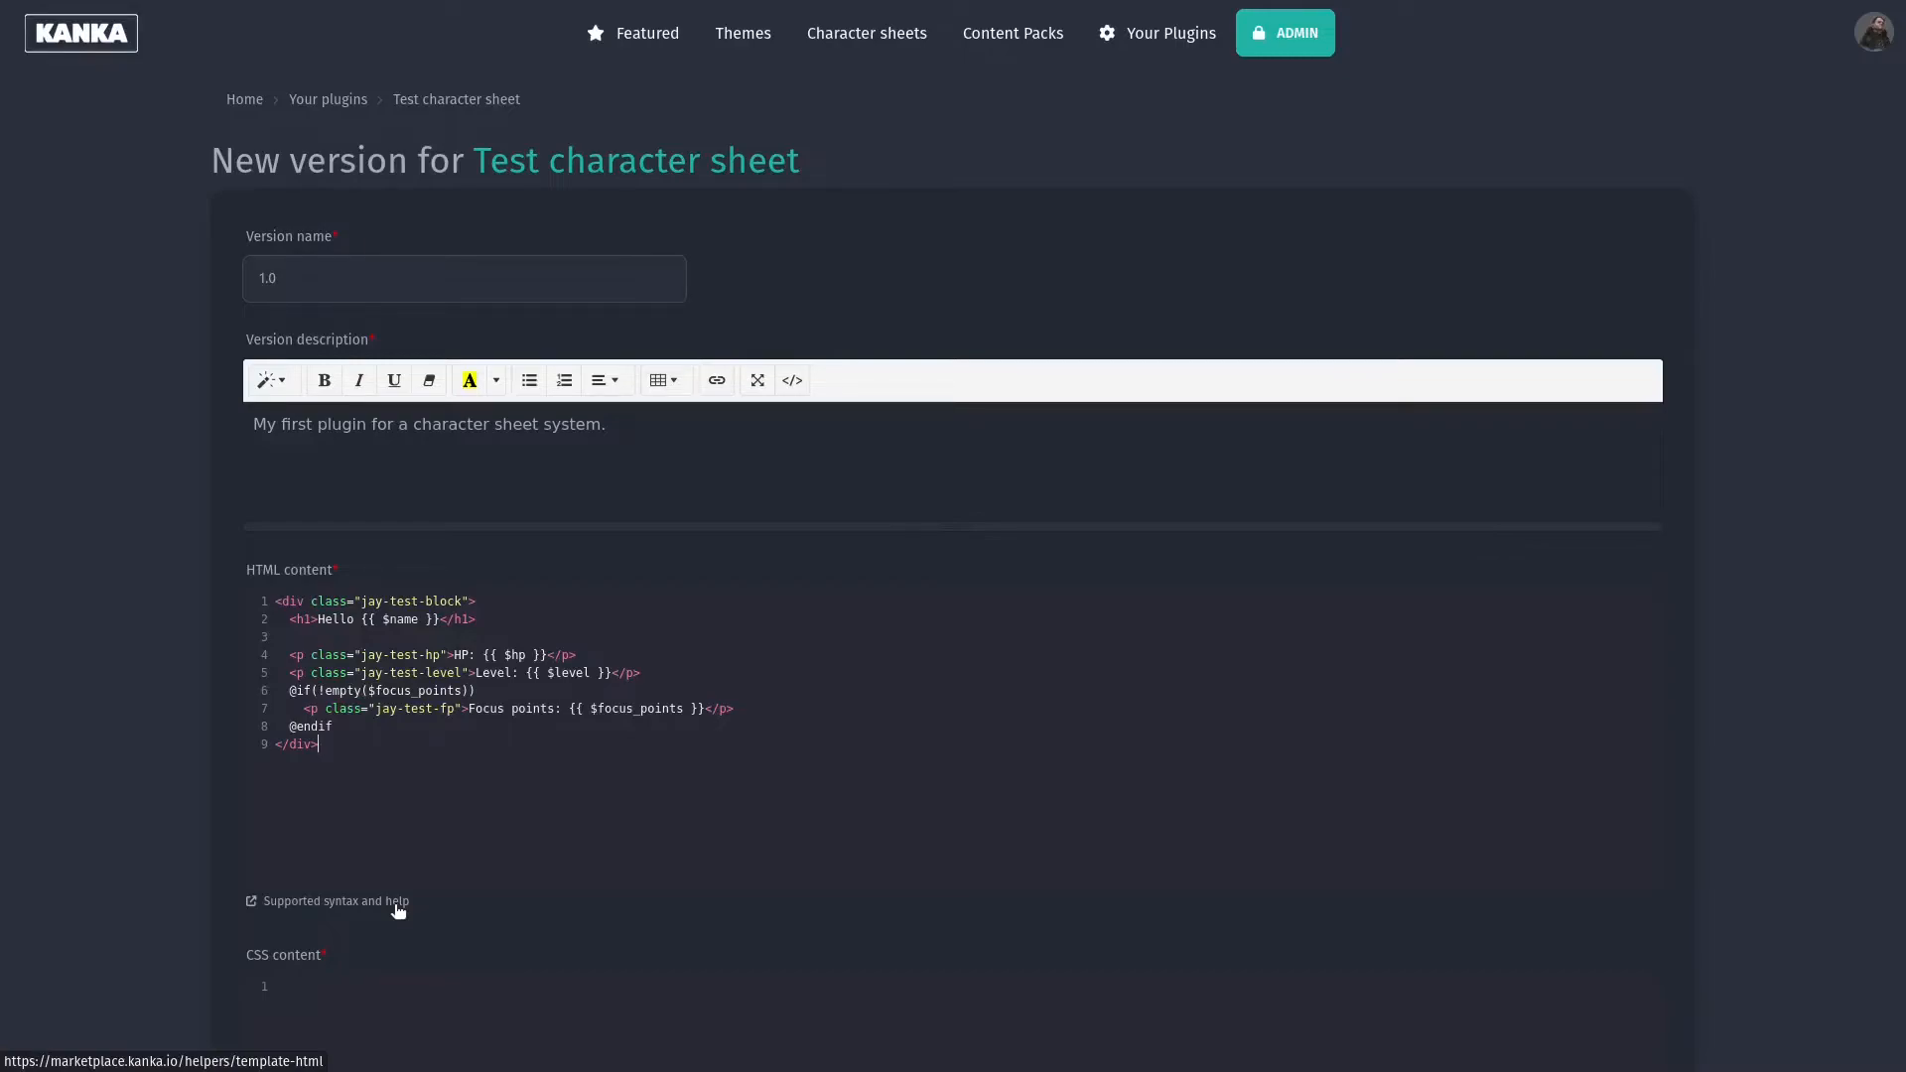
pyautogui.scroll(-3)
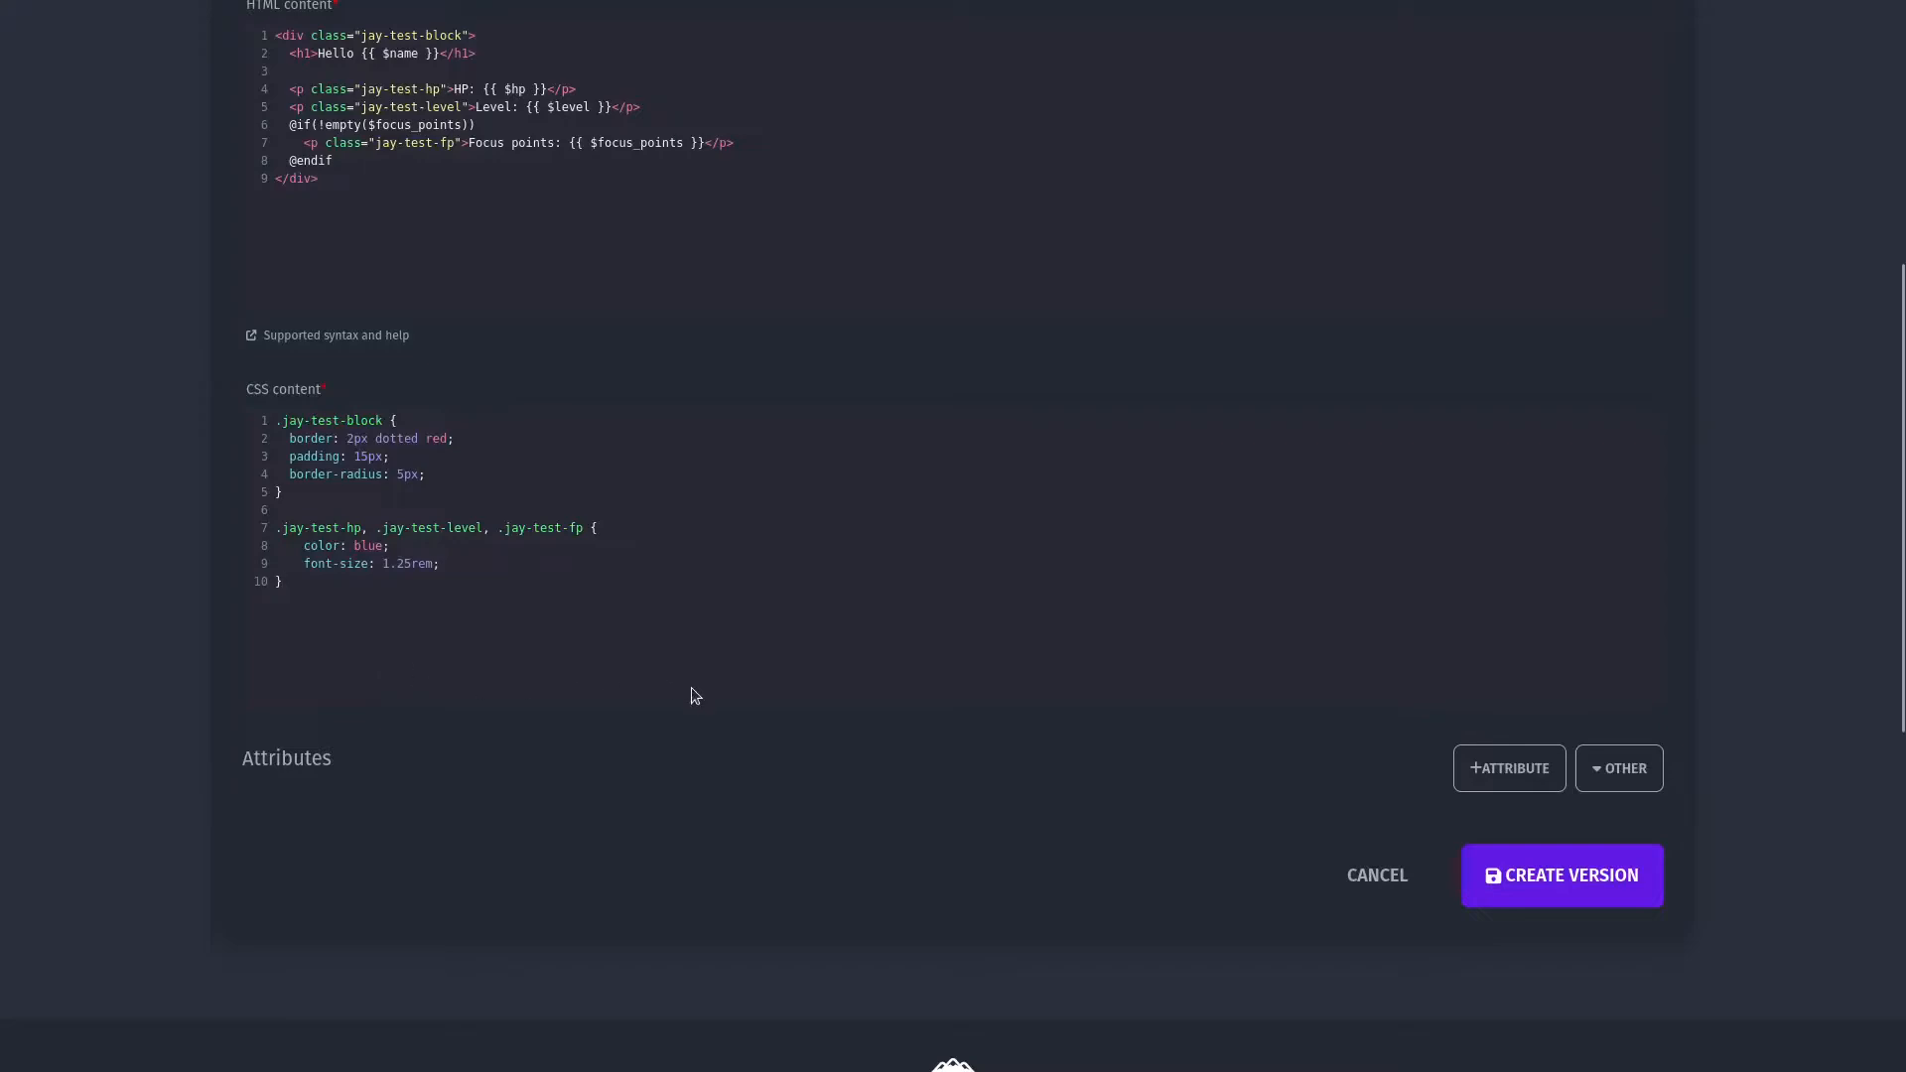
pyautogui.moveTo(727, 707)
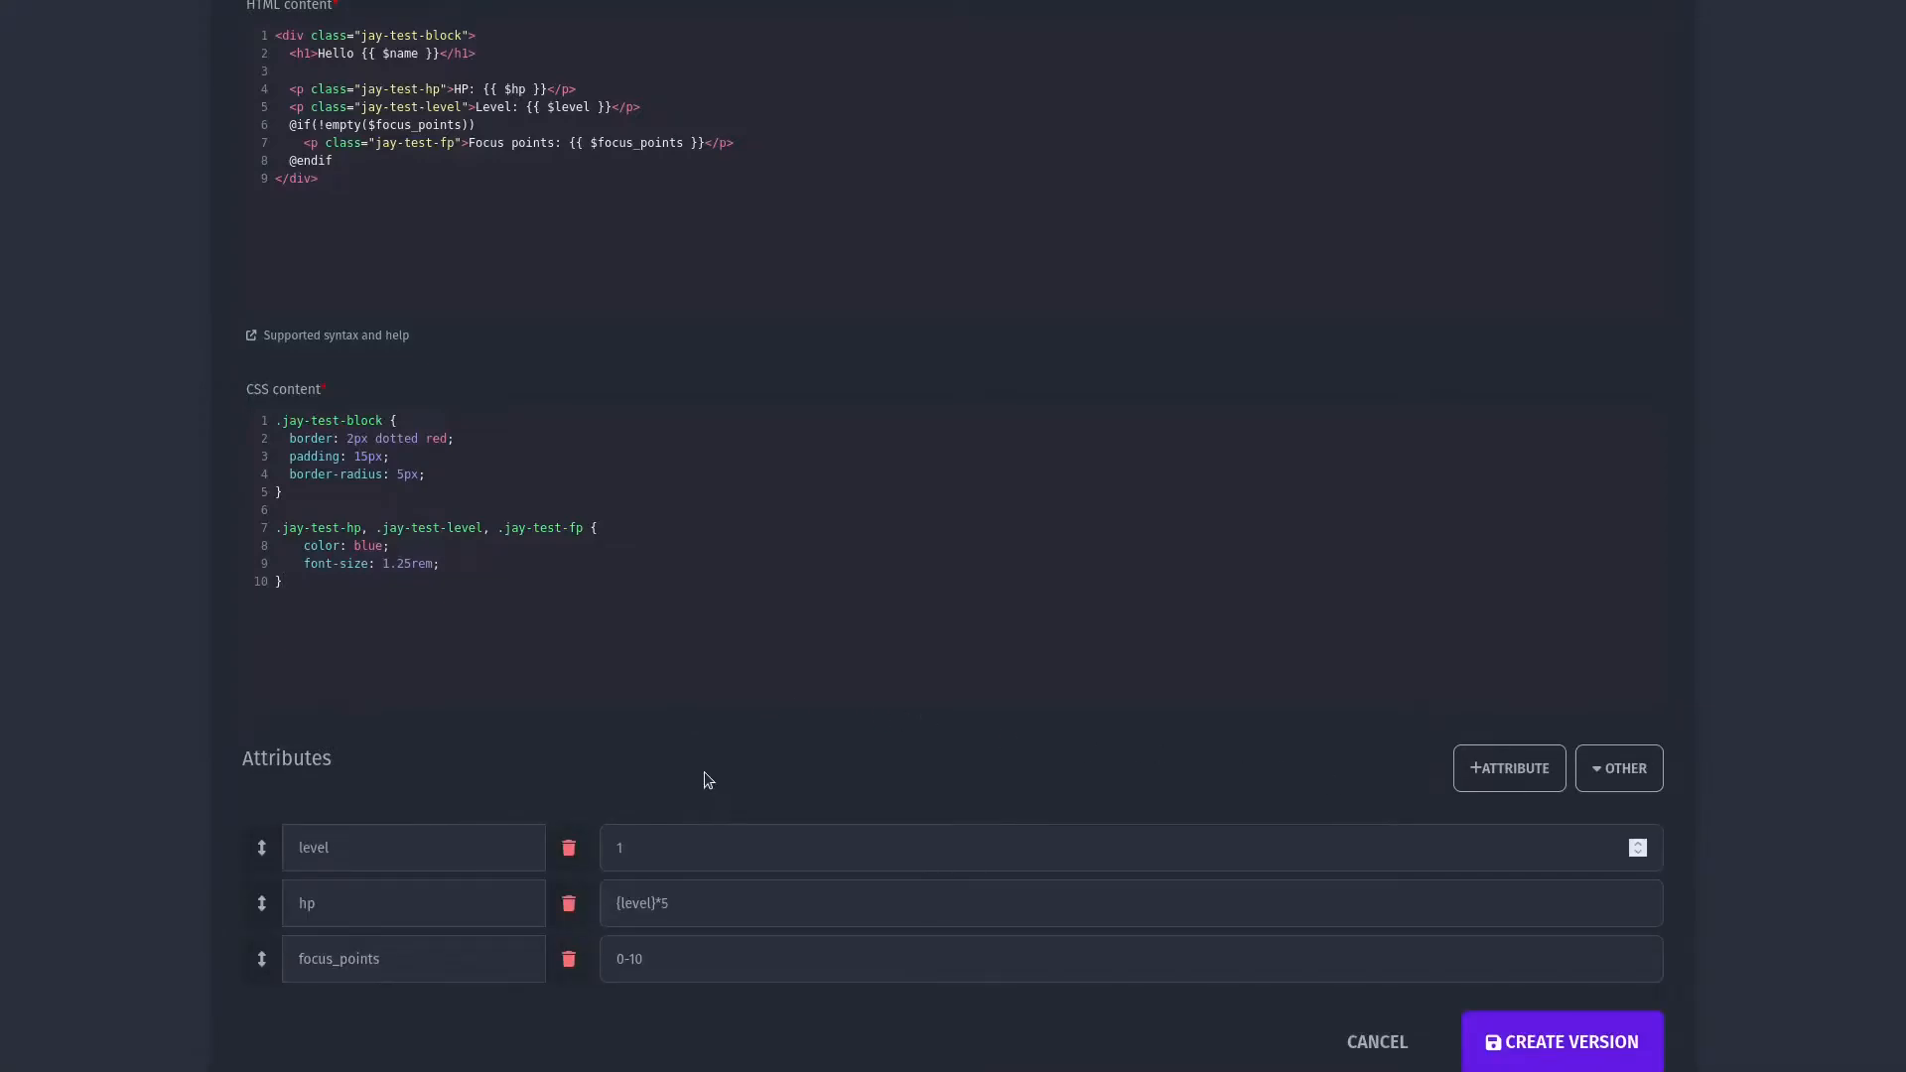
pyautogui.moveTo(717, 773)
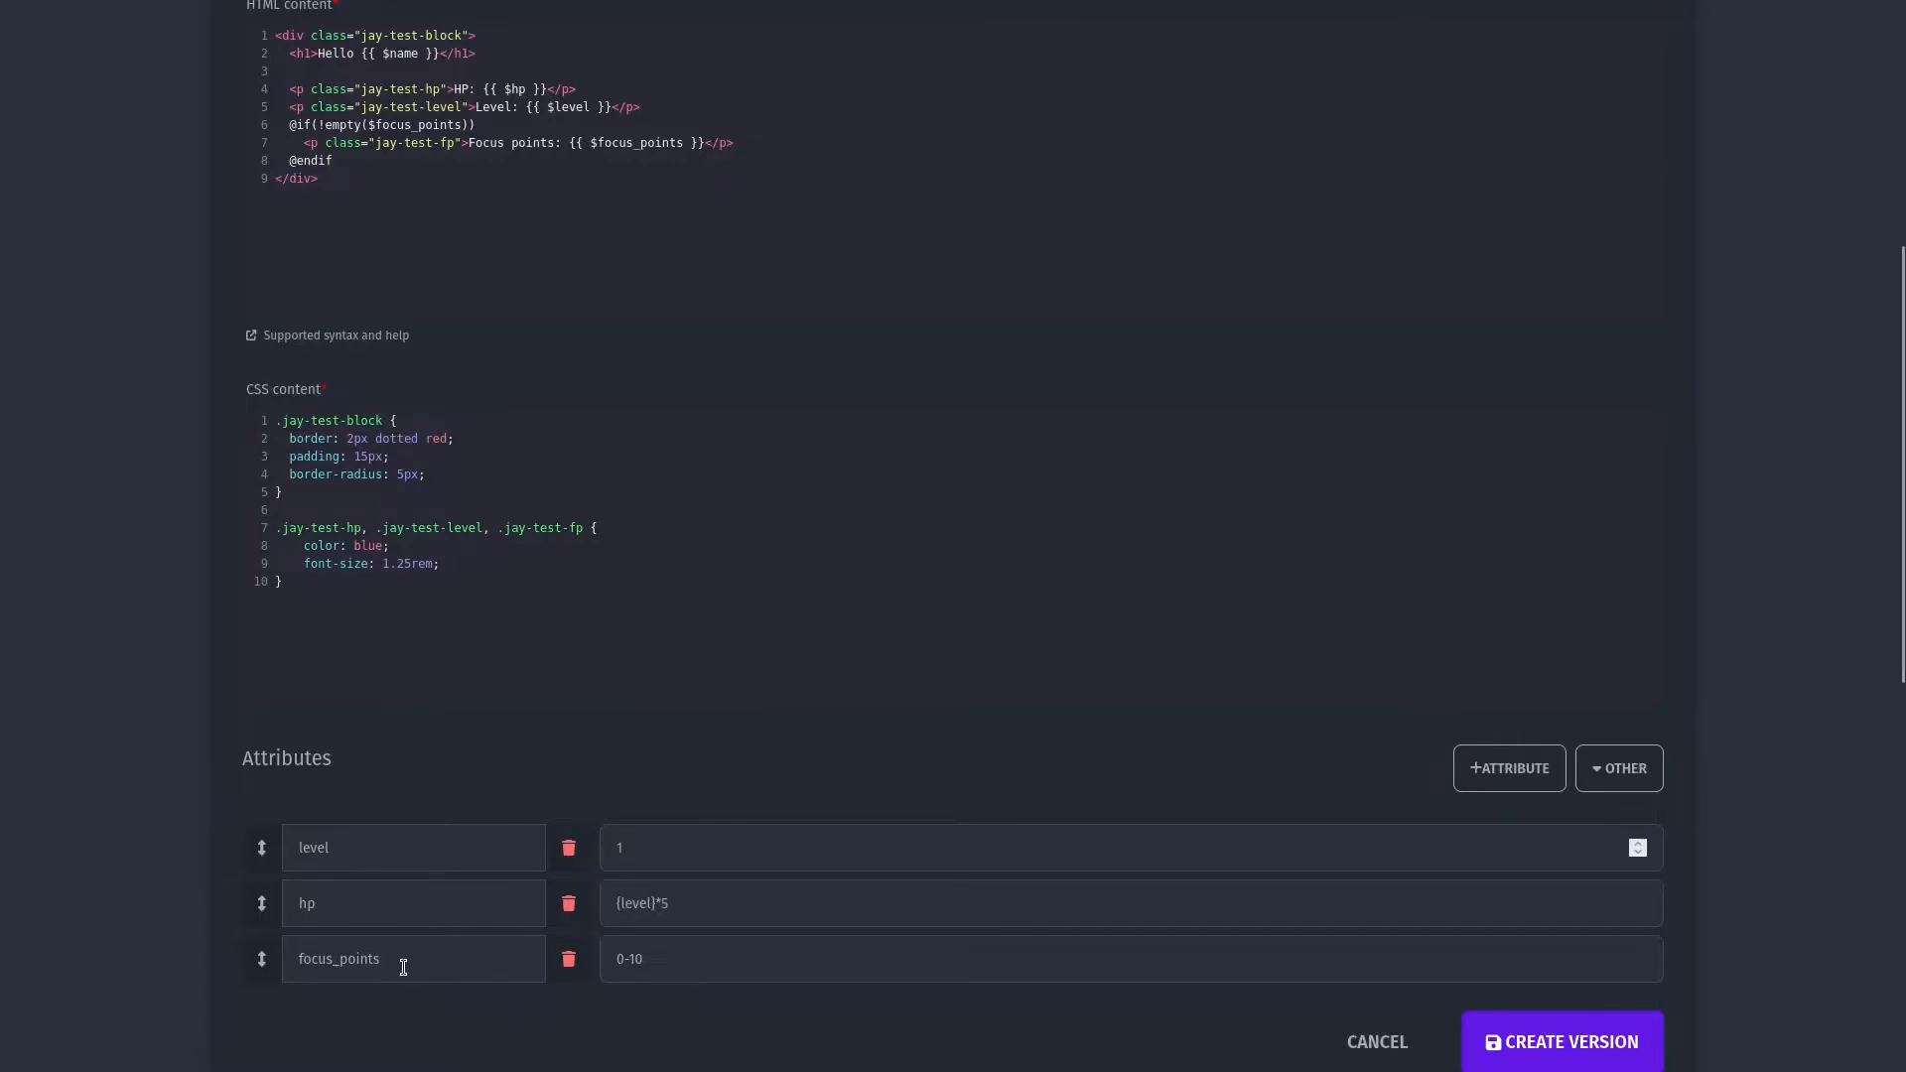
# Define attributes level 1, hp {level}*5 and focus_points 0-10 in the version form.
pyautogui.click(1620, 766)
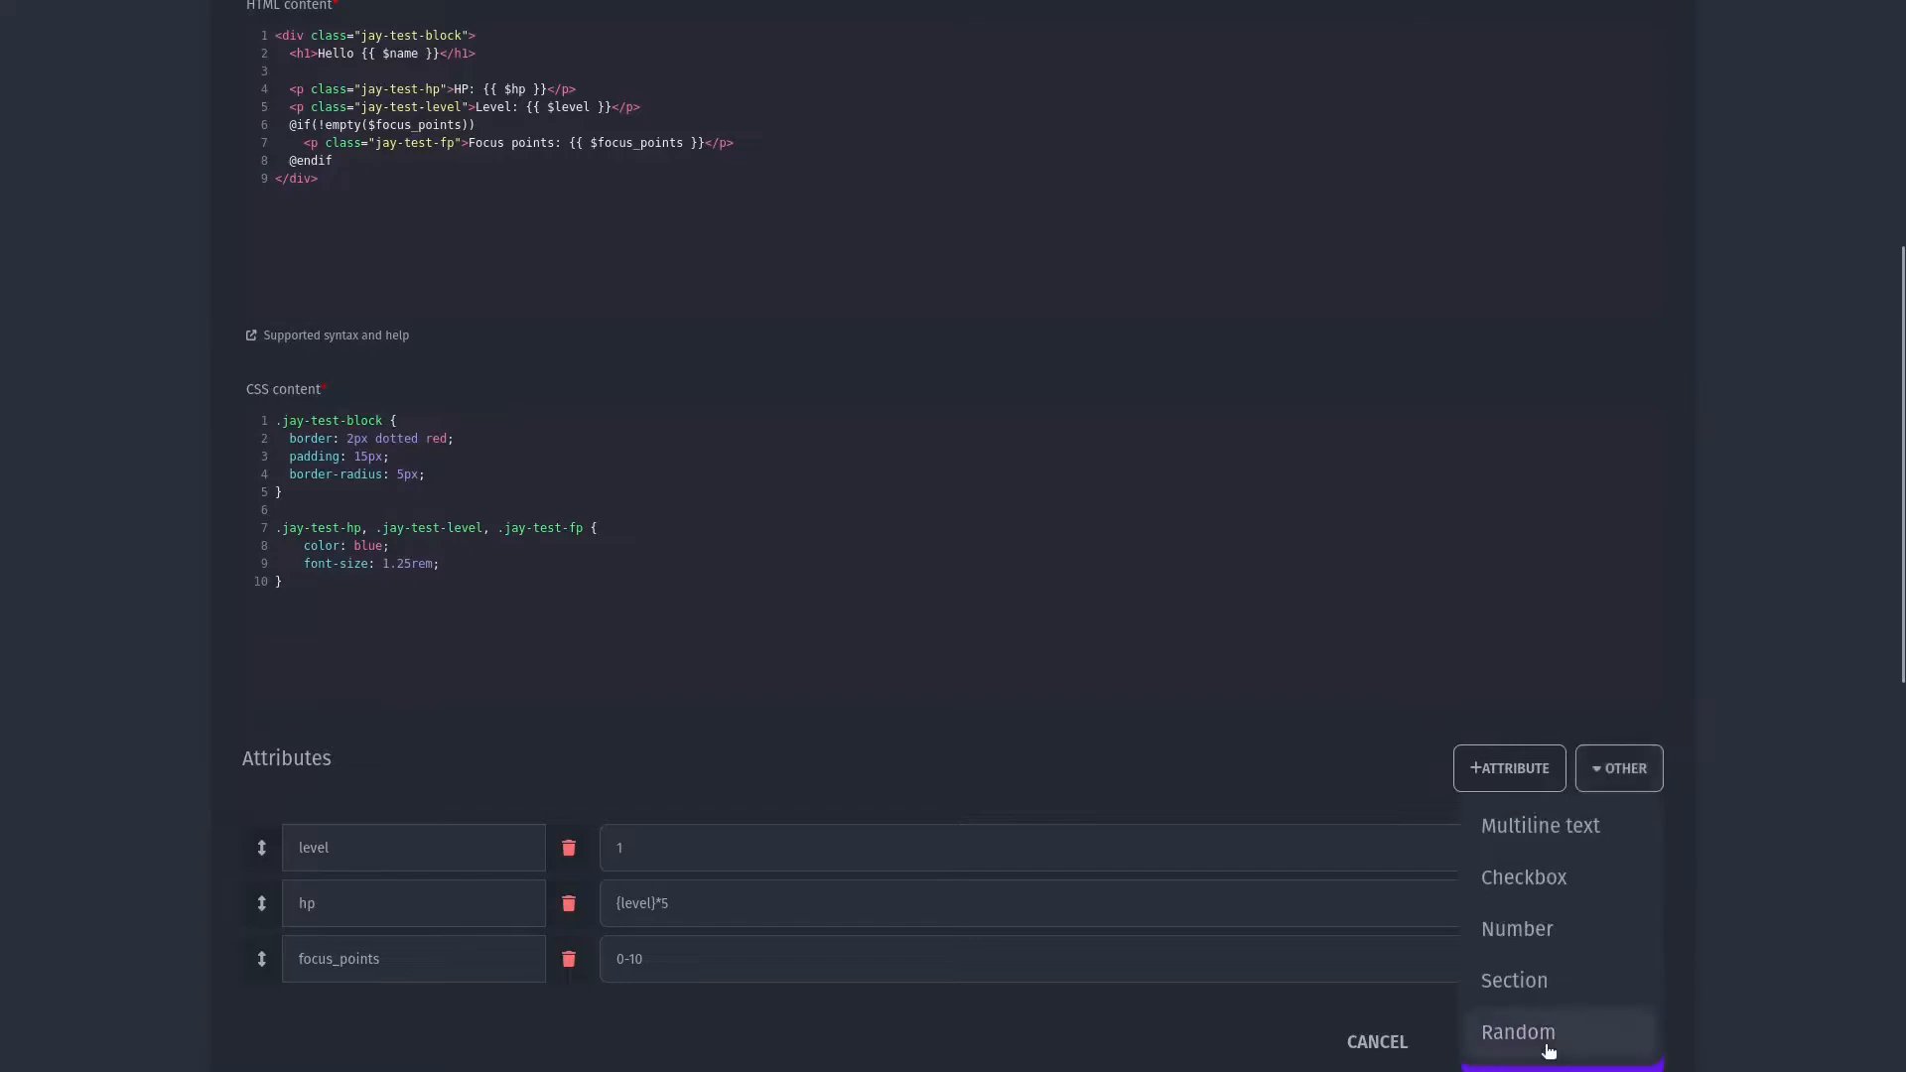
pyautogui.click(1517, 1032)
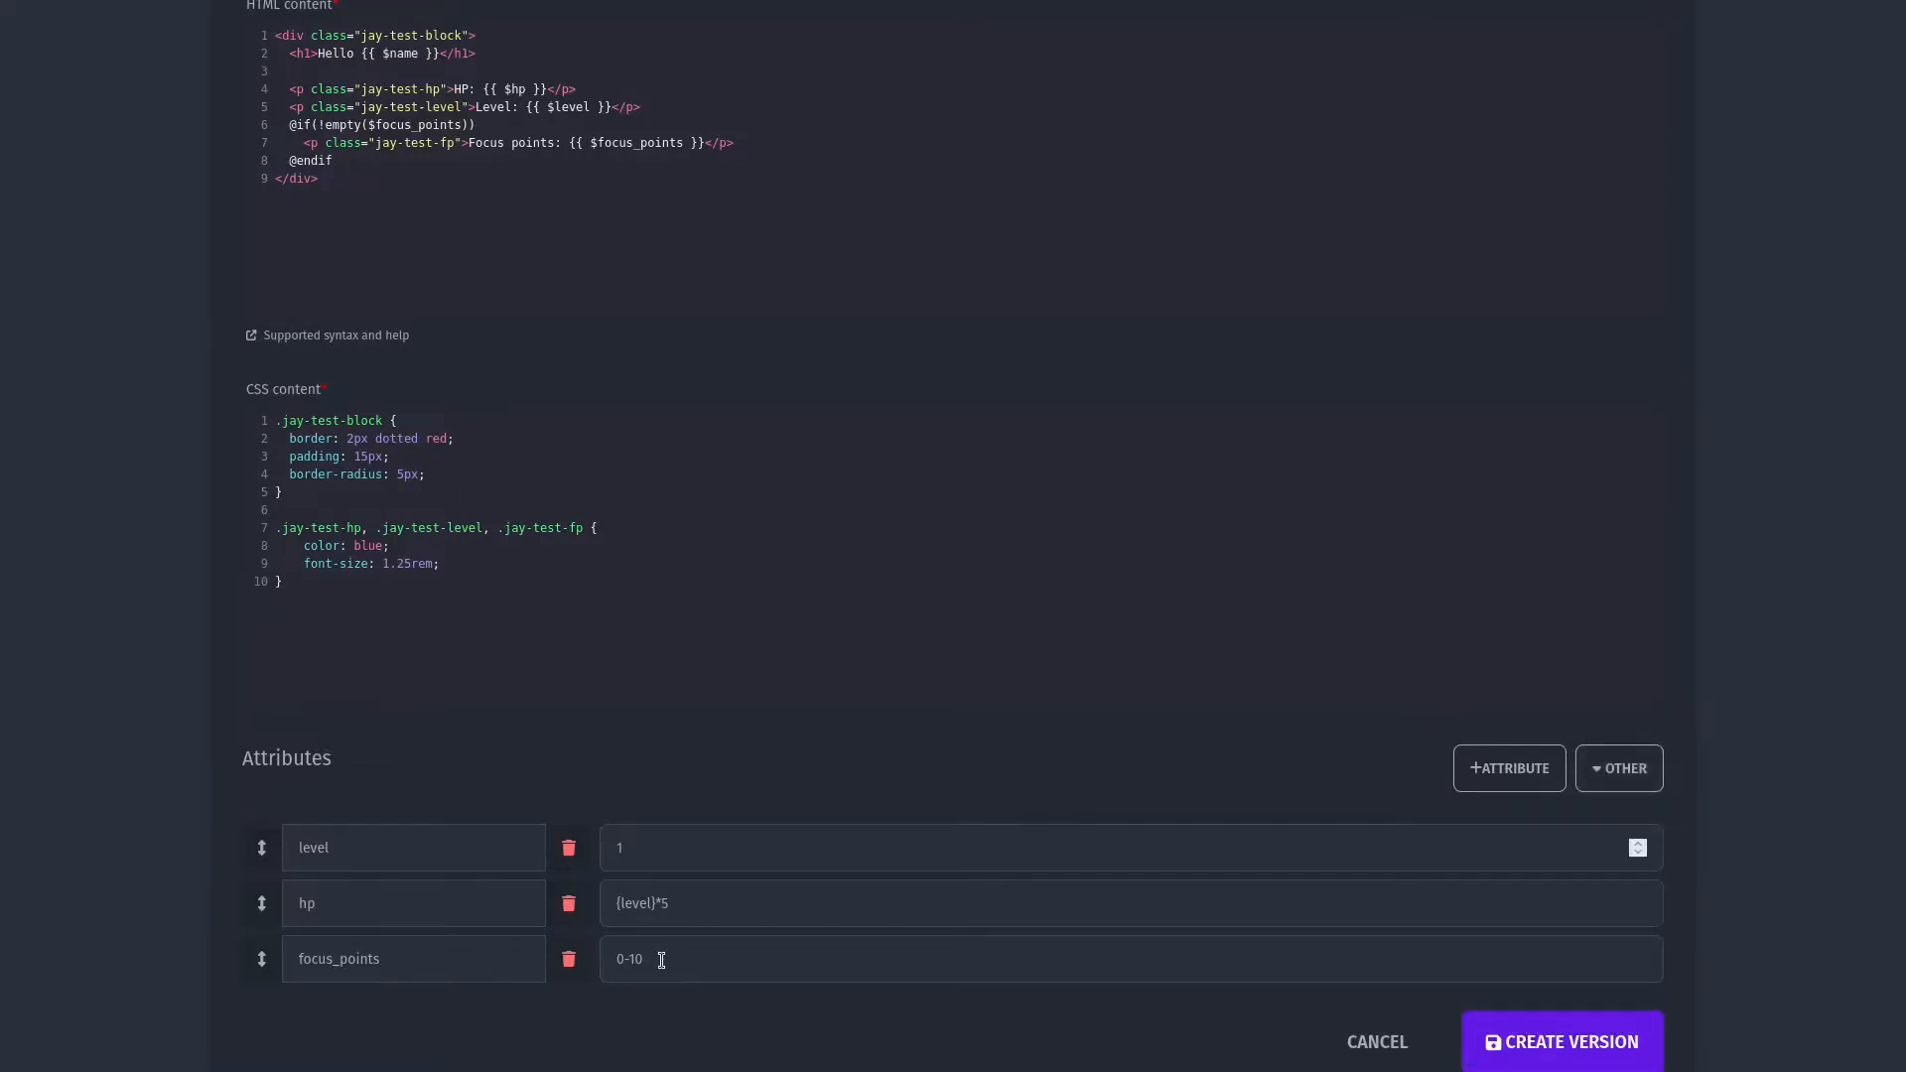
pyautogui.scroll(-3)
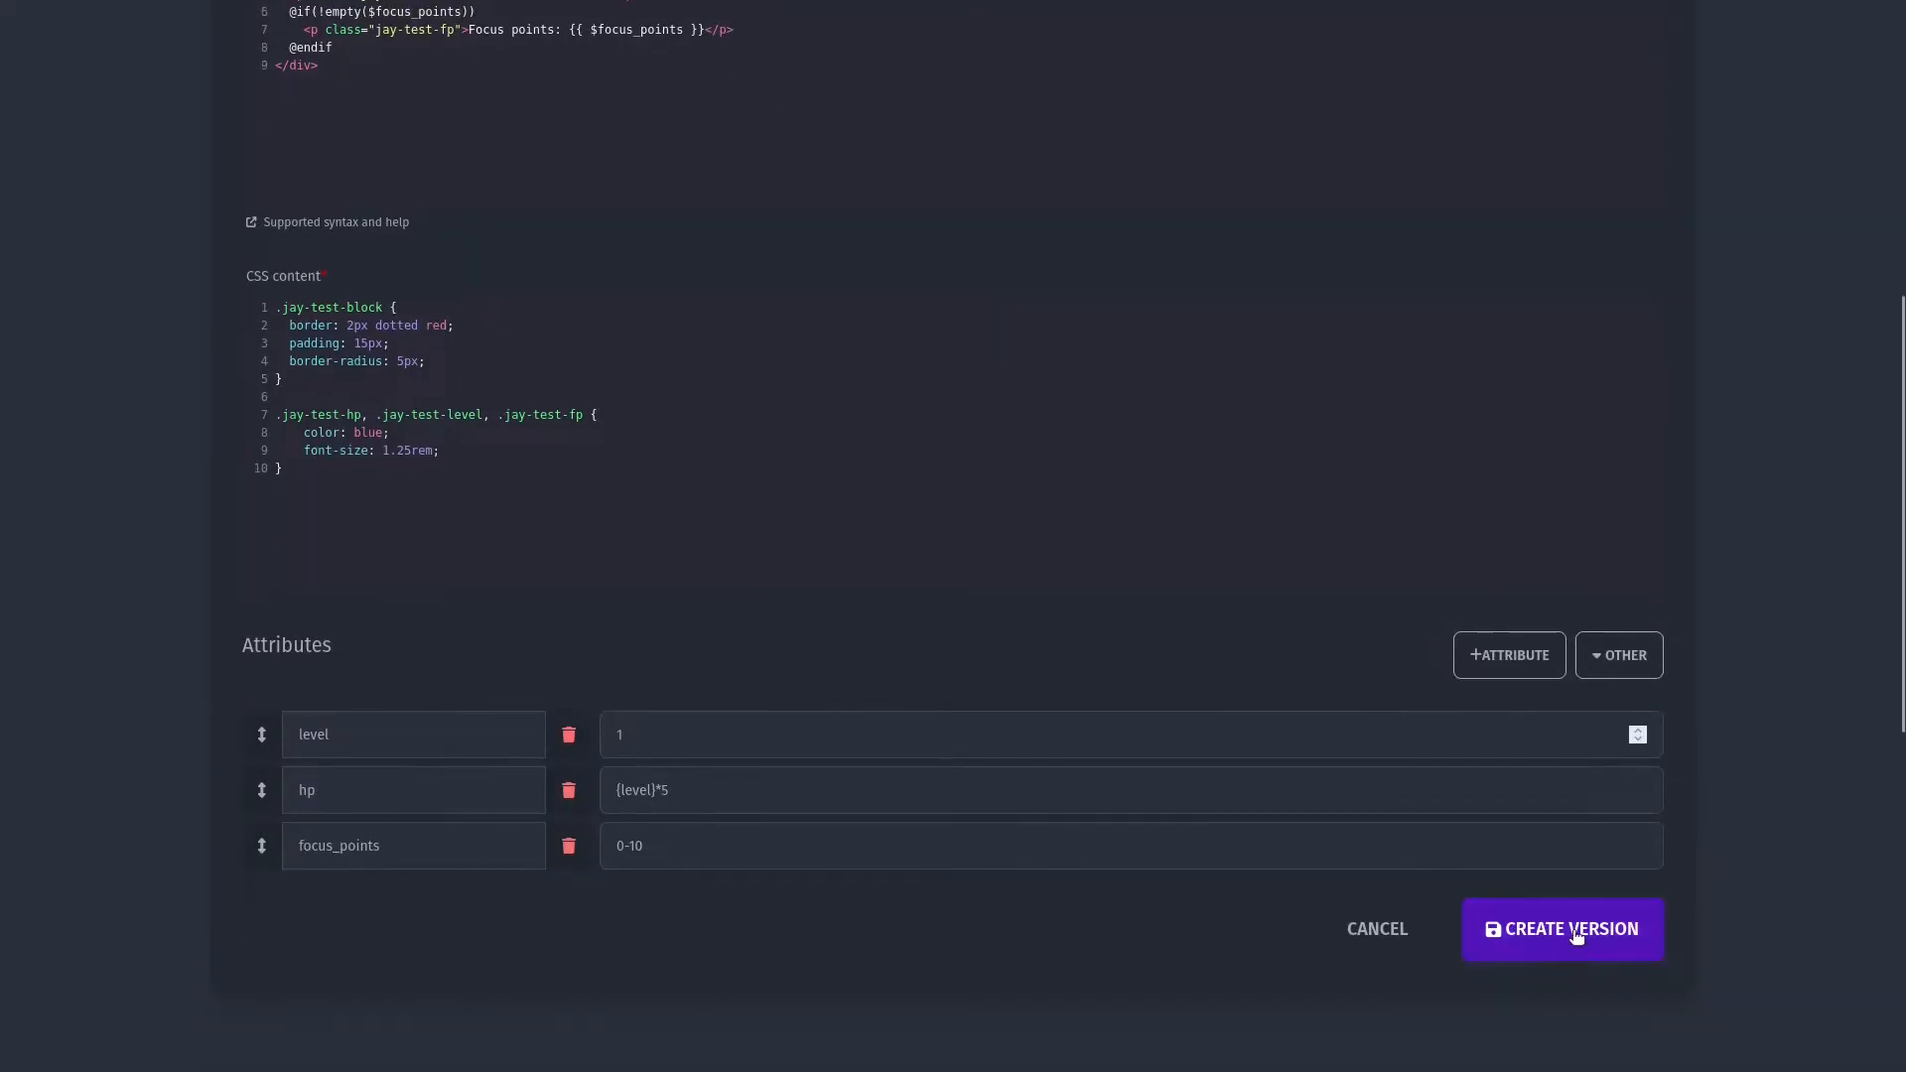
# Save version 1.0 so it lists on the plugin page as a draft.
pyautogui.click(1563, 930)
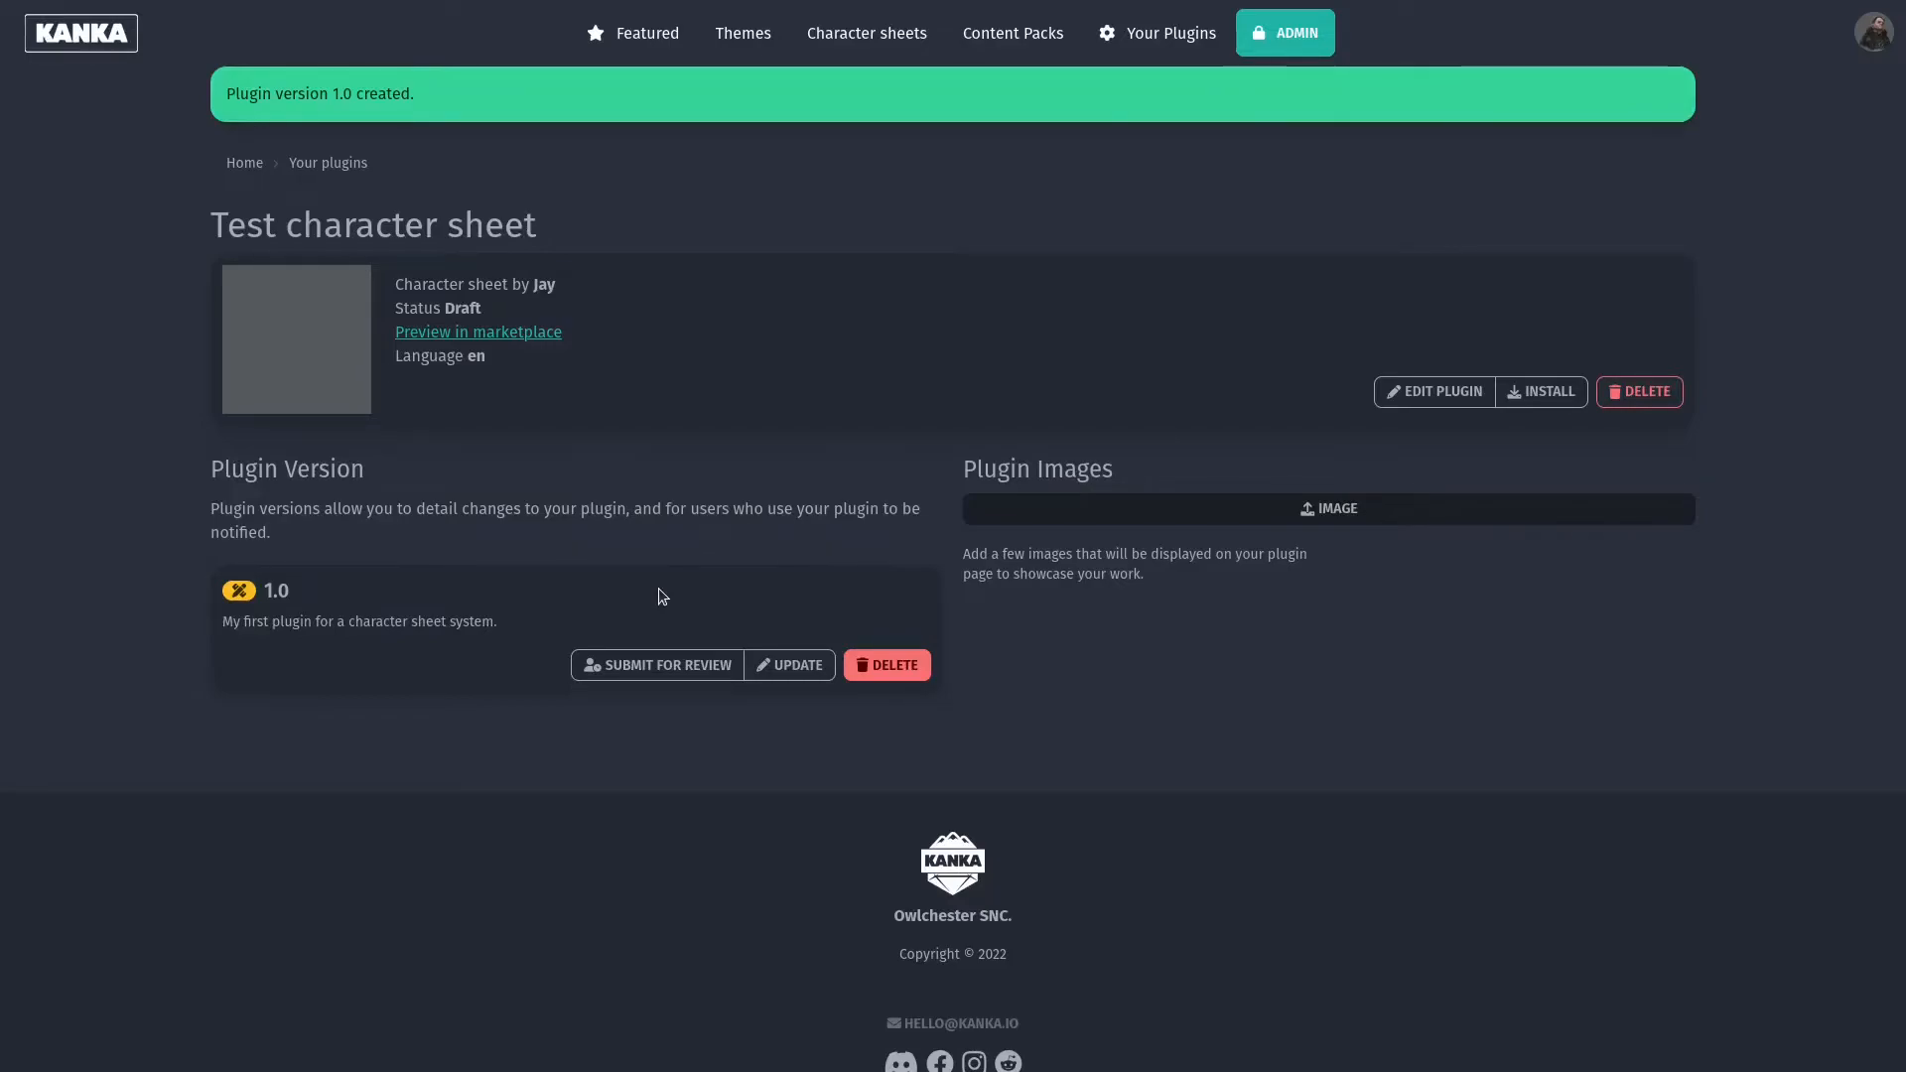
pyautogui.moveTo(675, 600)
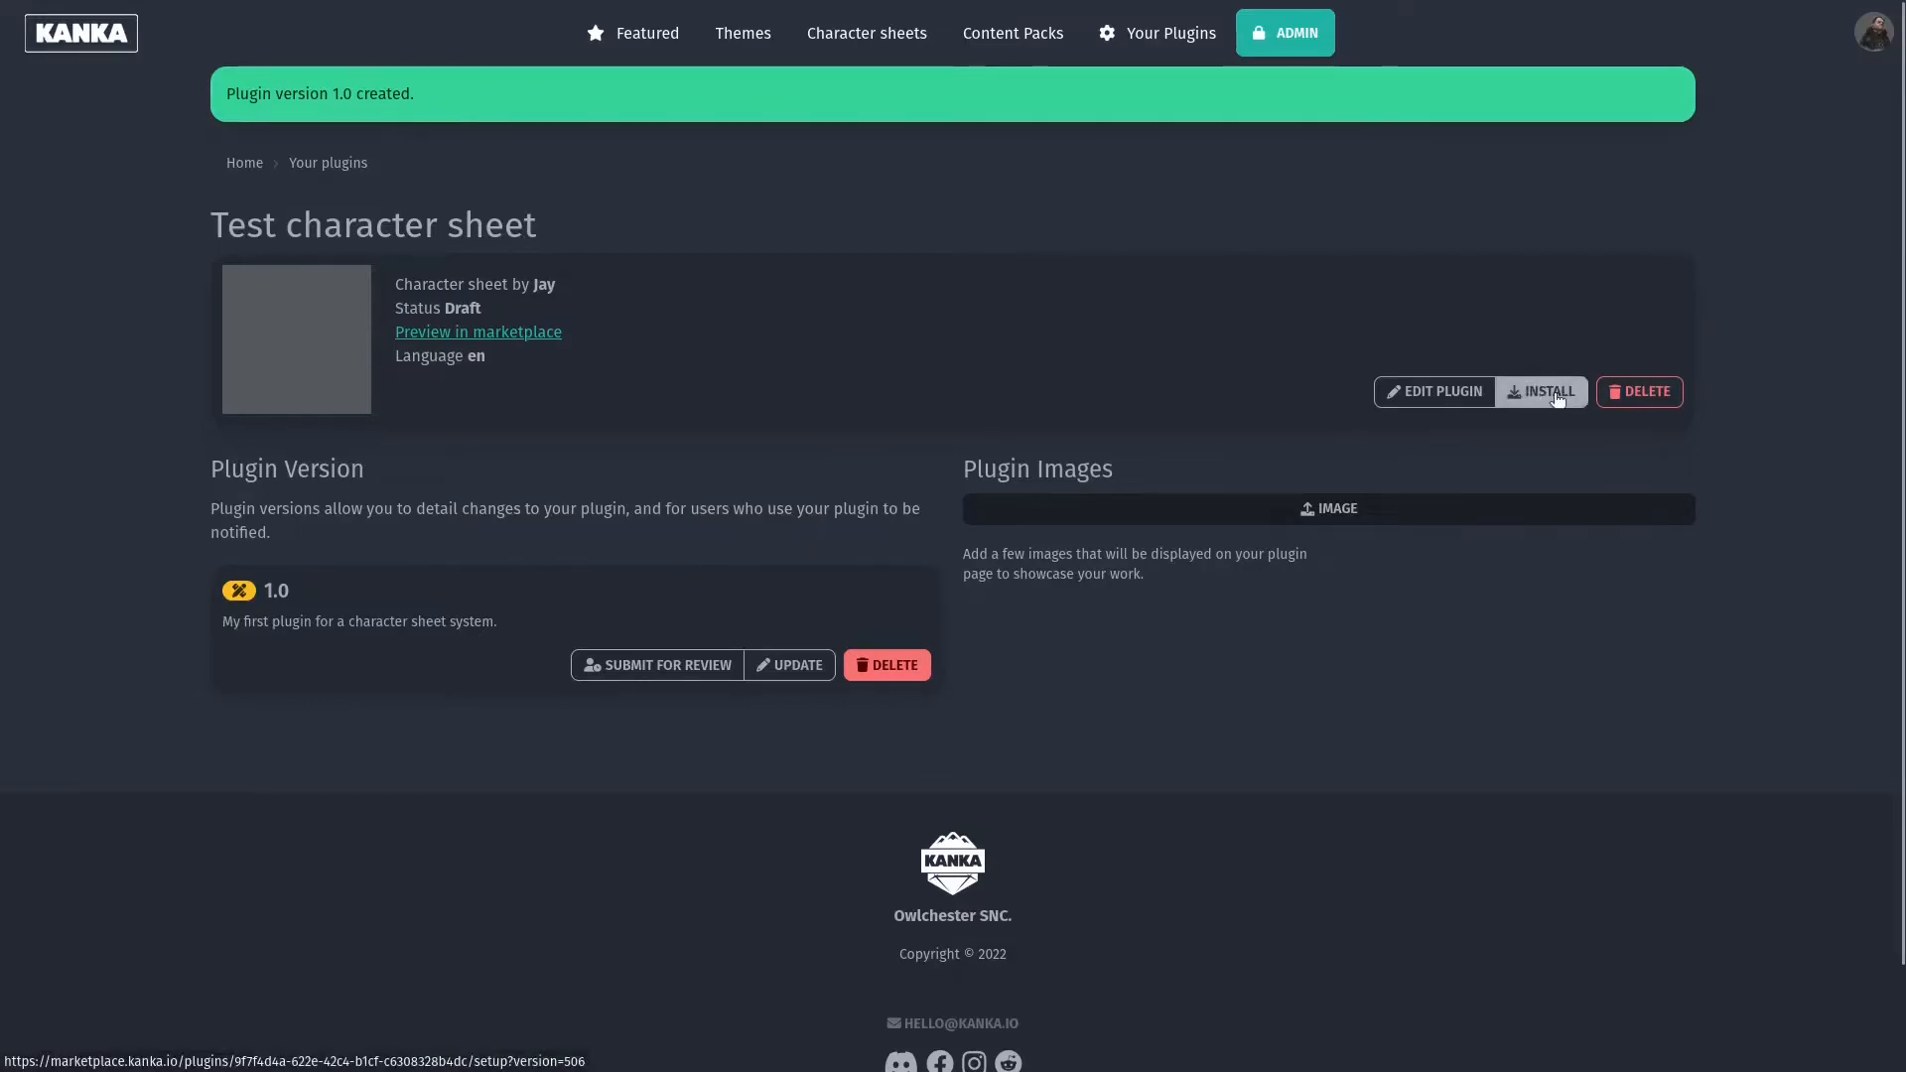
# Install Test character sheet into the Thaelia campaign.
pyautogui.click(1541, 391)
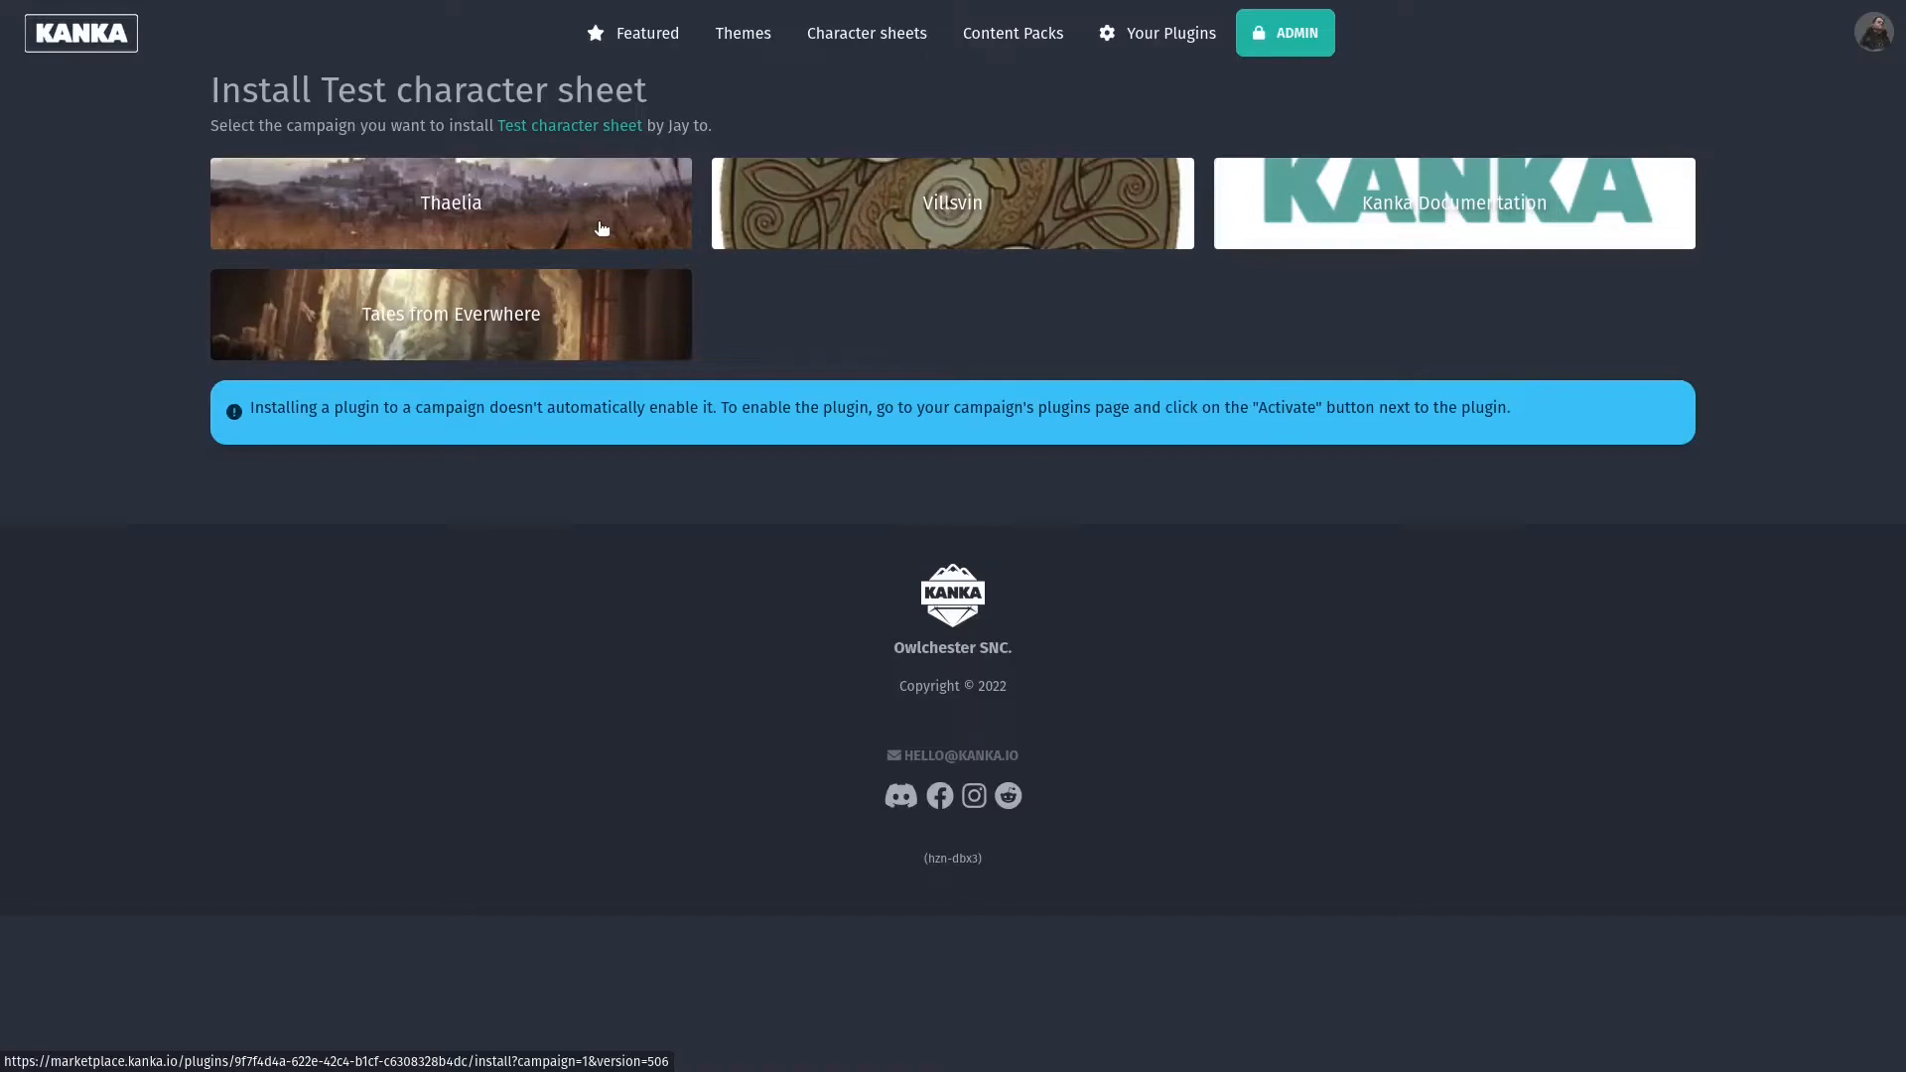
pyautogui.click(451, 203)
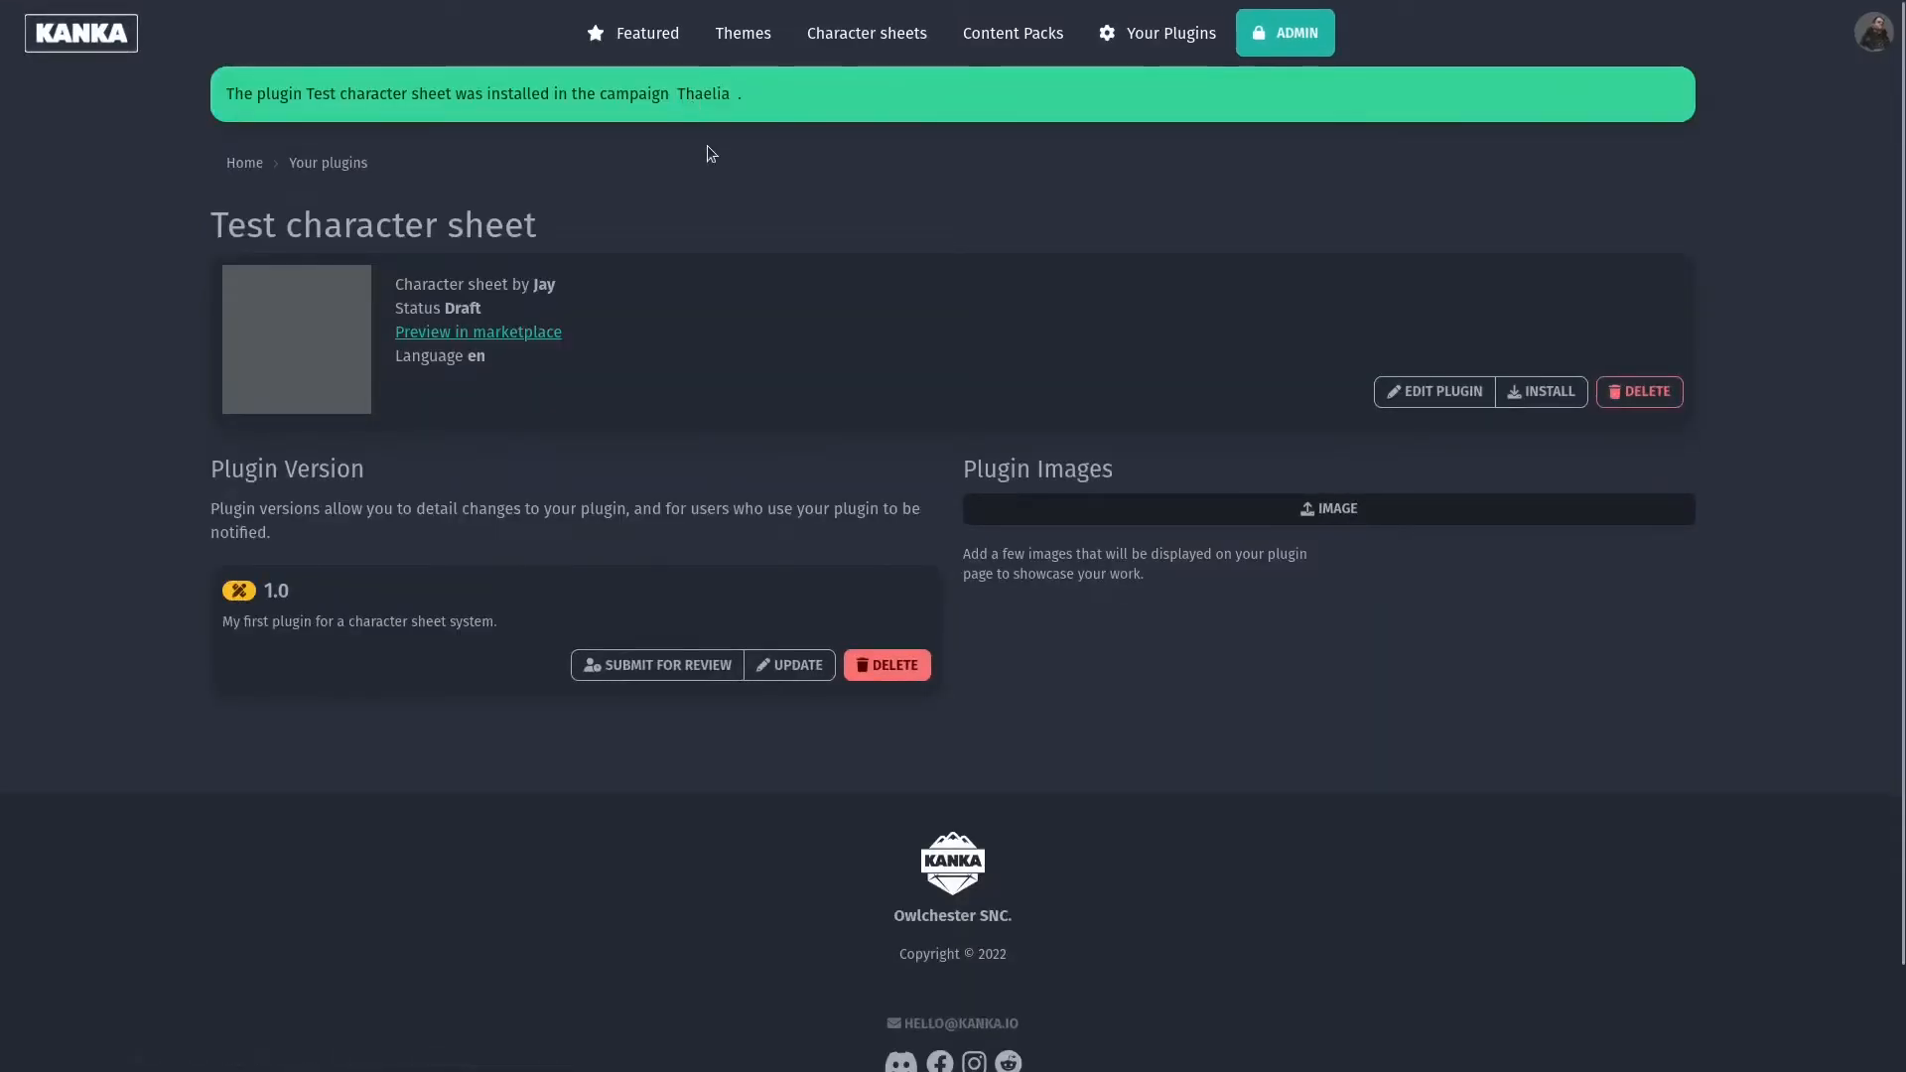
pyautogui.moveTo(798, 205)
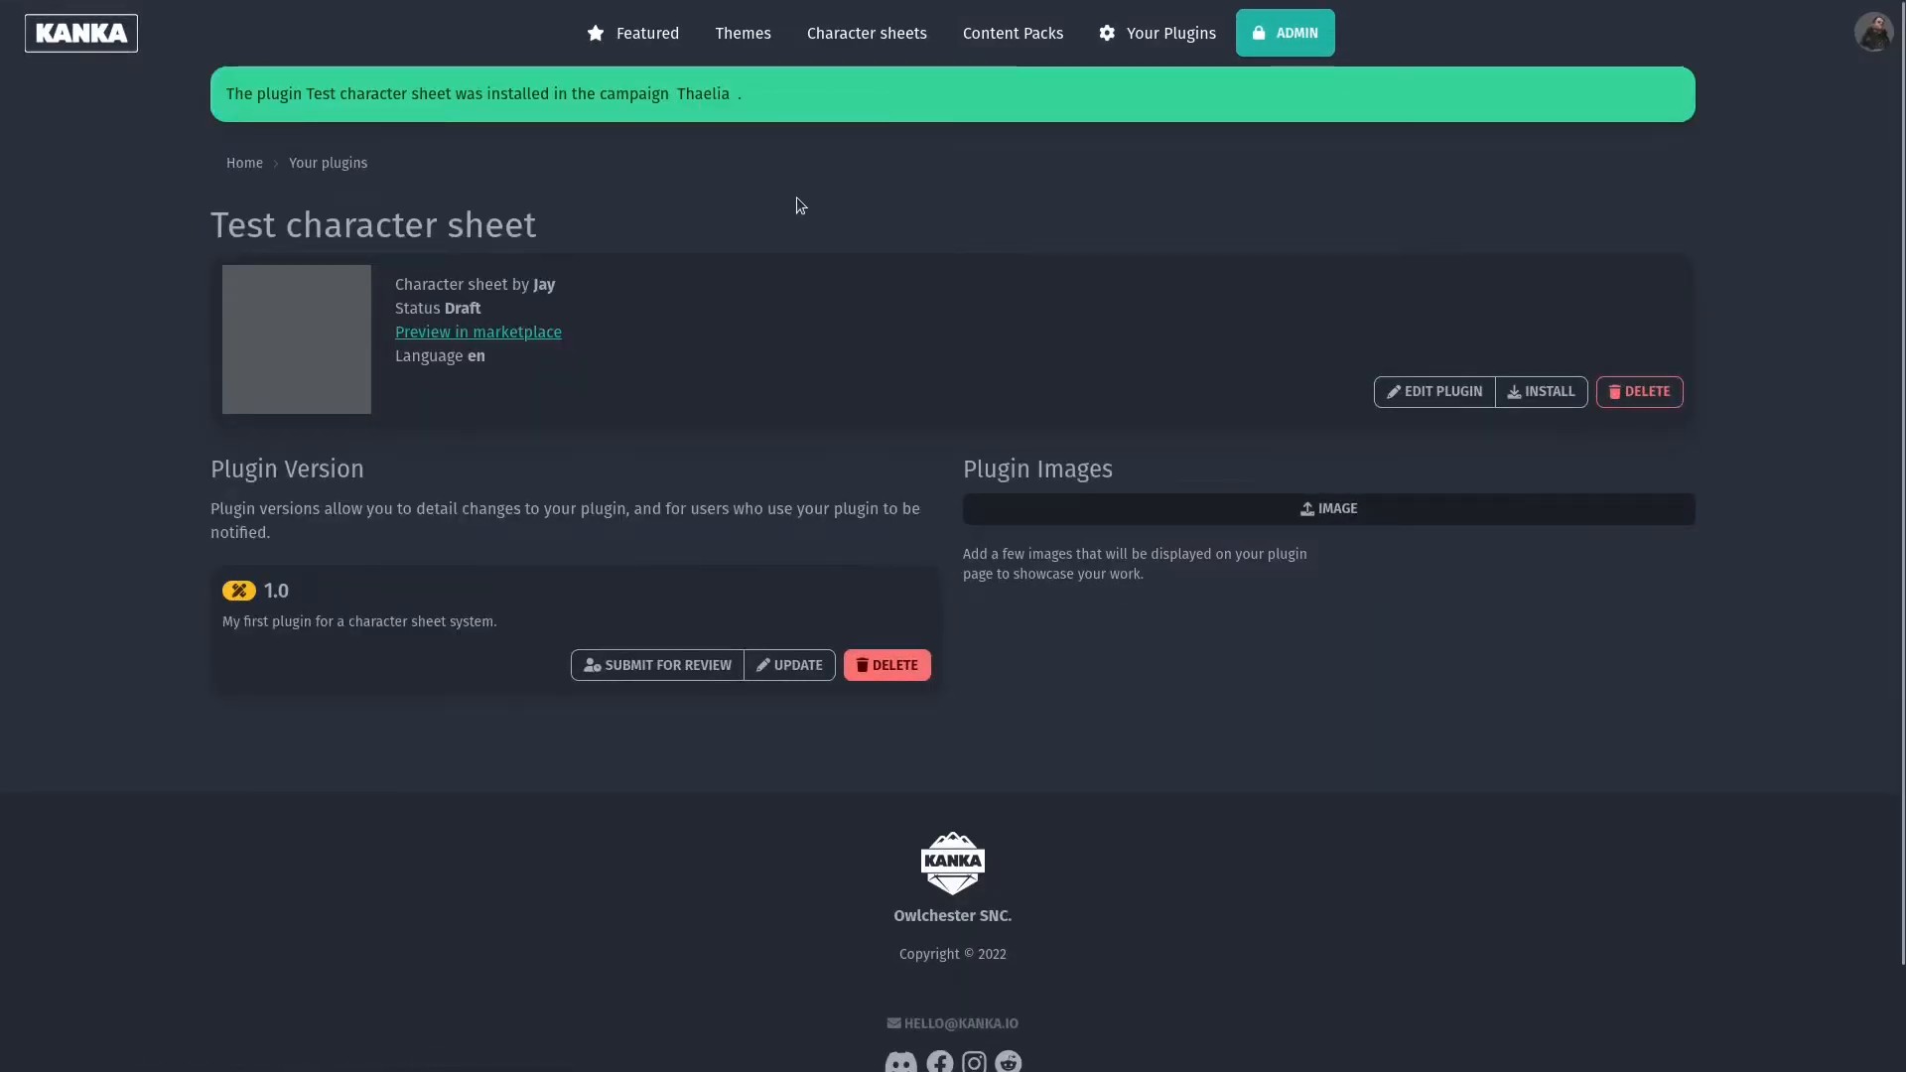
pyautogui.moveTo(810, 199)
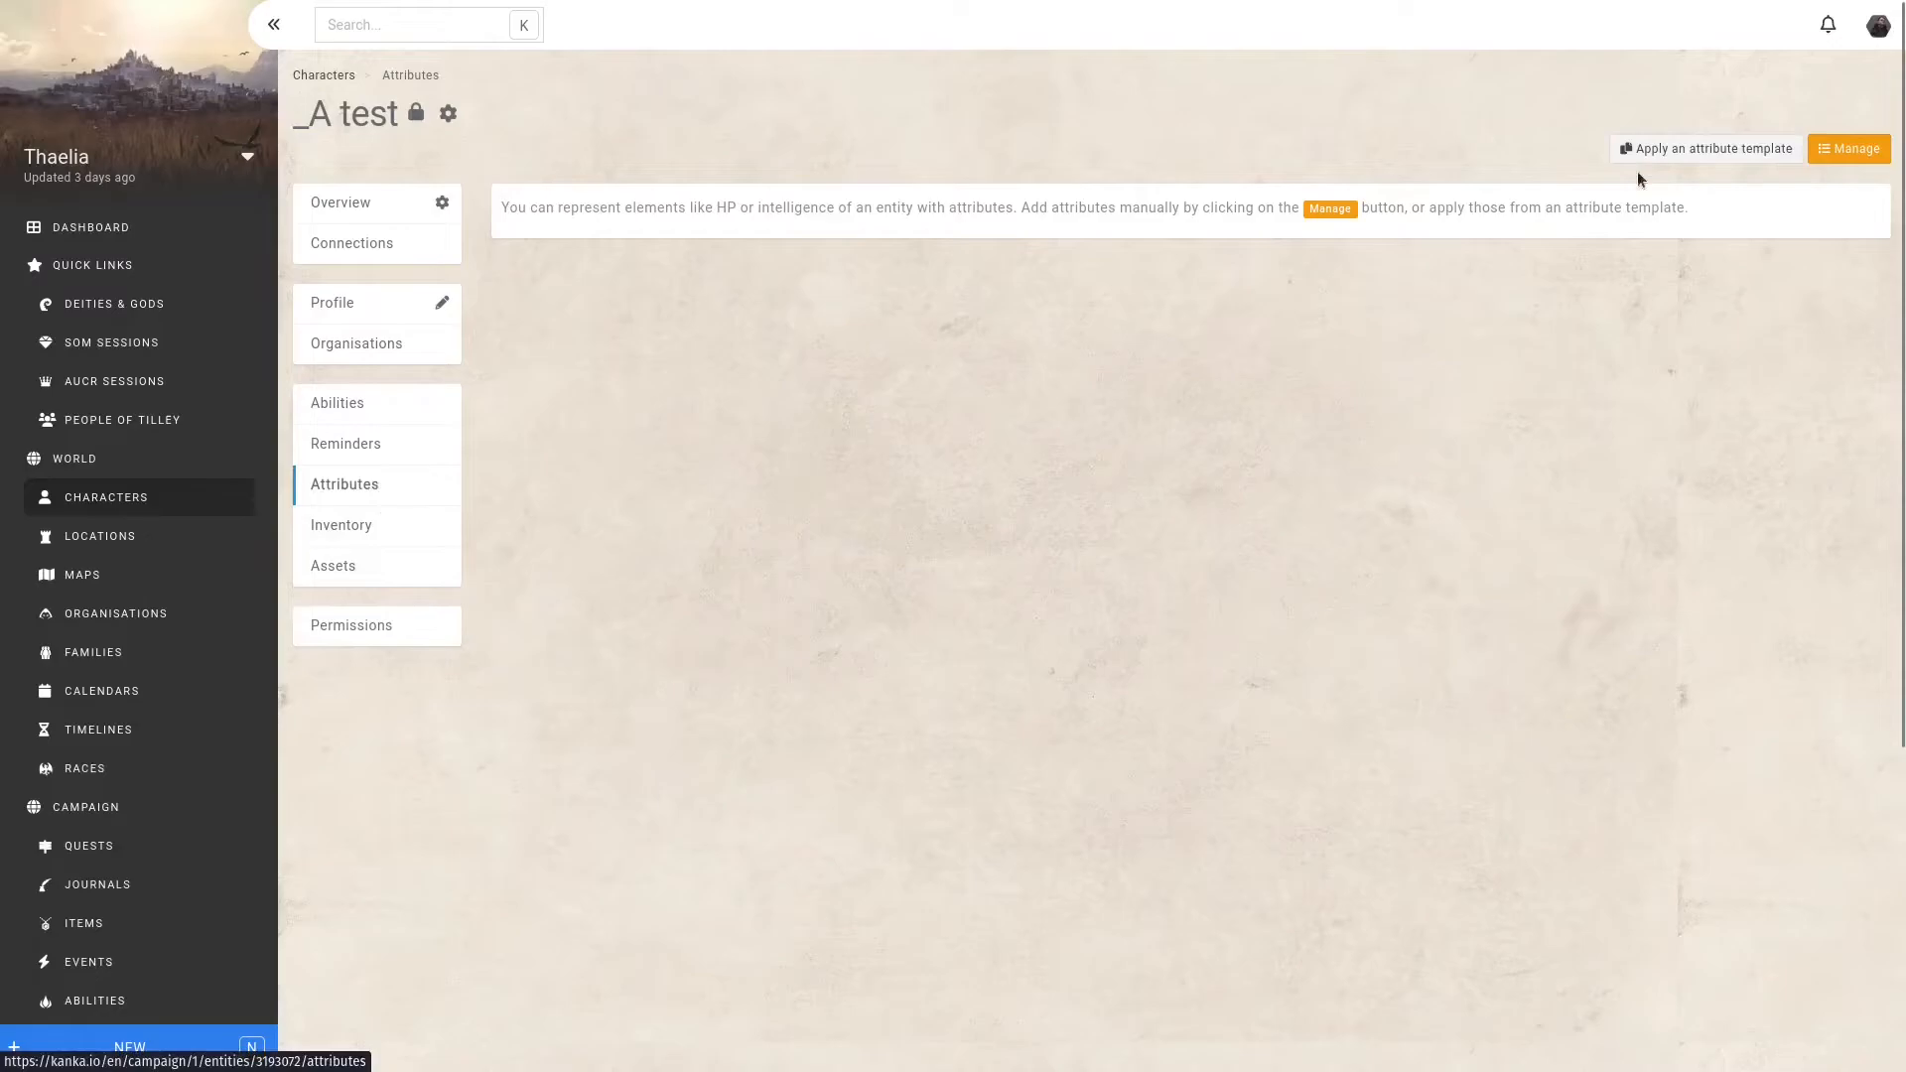
# Apply the 'Test character sheet by Jay' attribute template to the character _A test.
pyautogui.click(1706, 147)
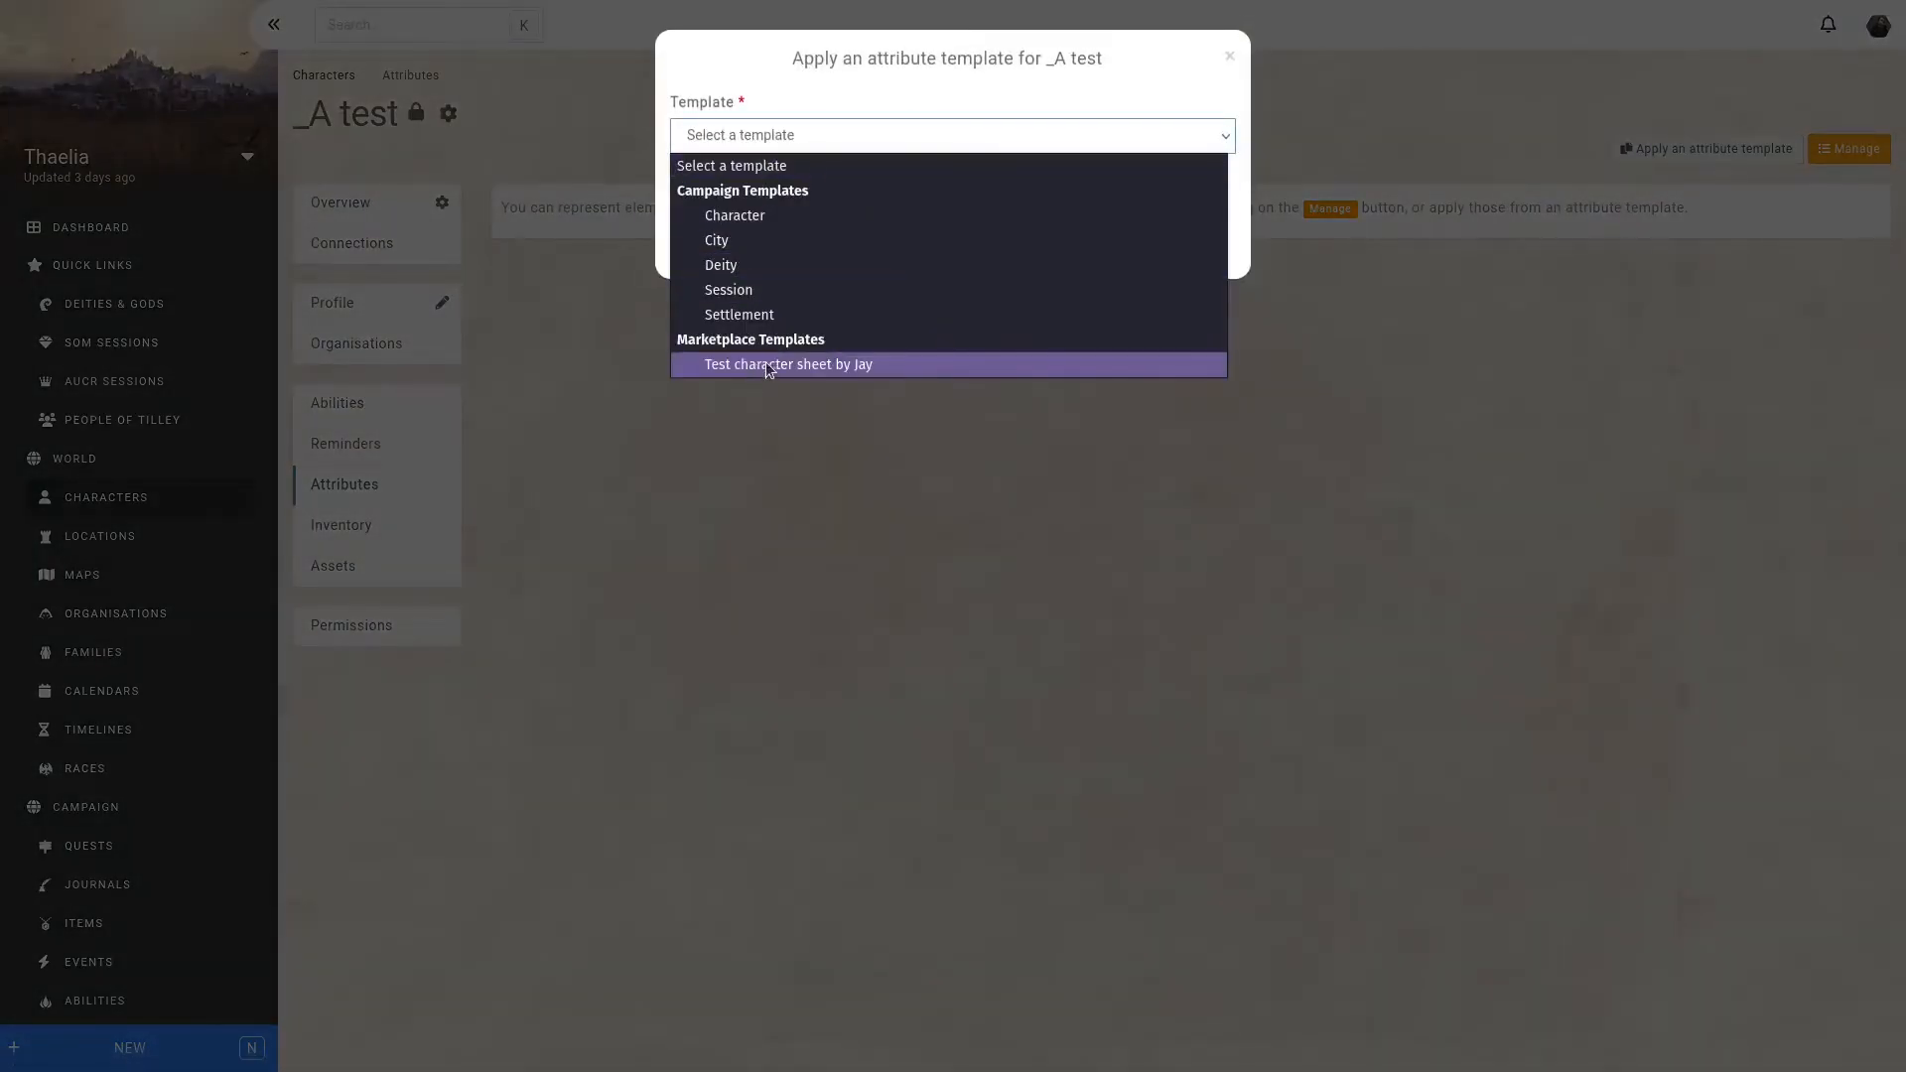
pyautogui.moveTo(814, 369)
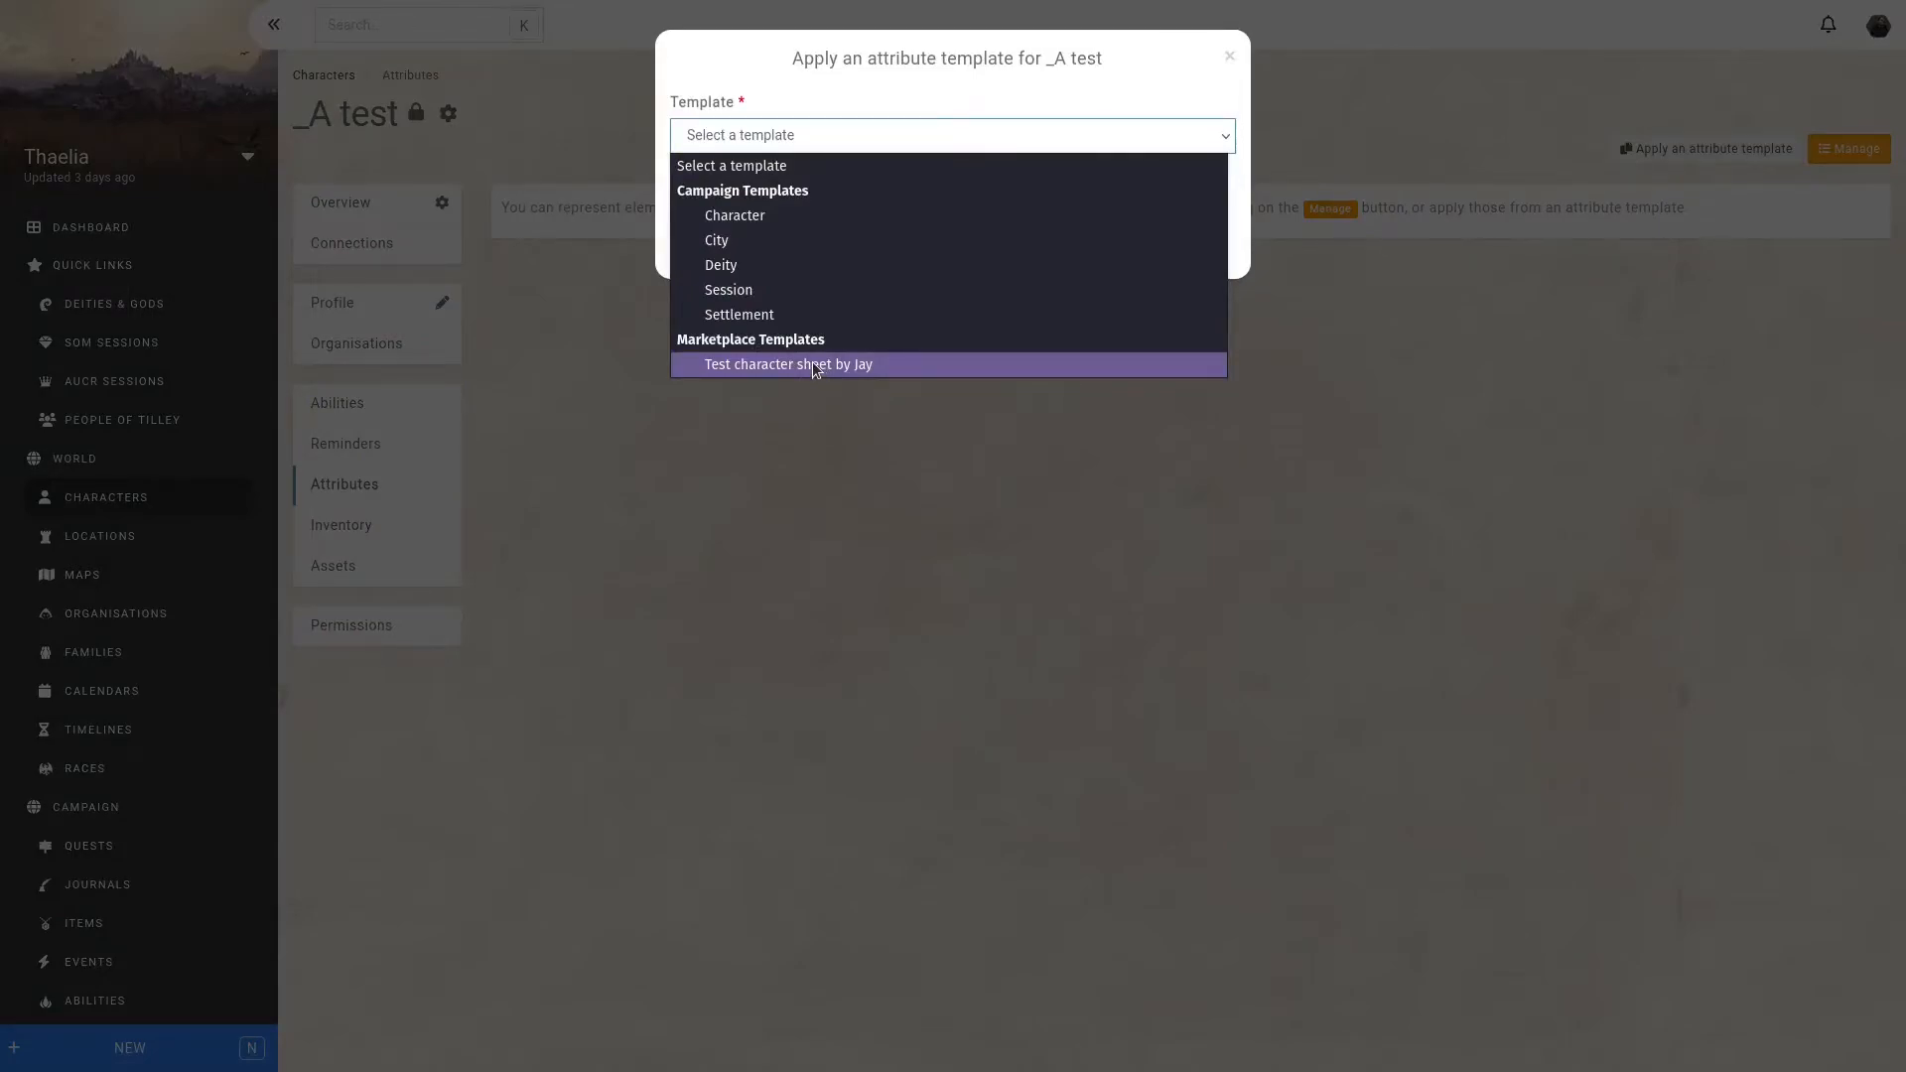
pyautogui.click(790, 366)
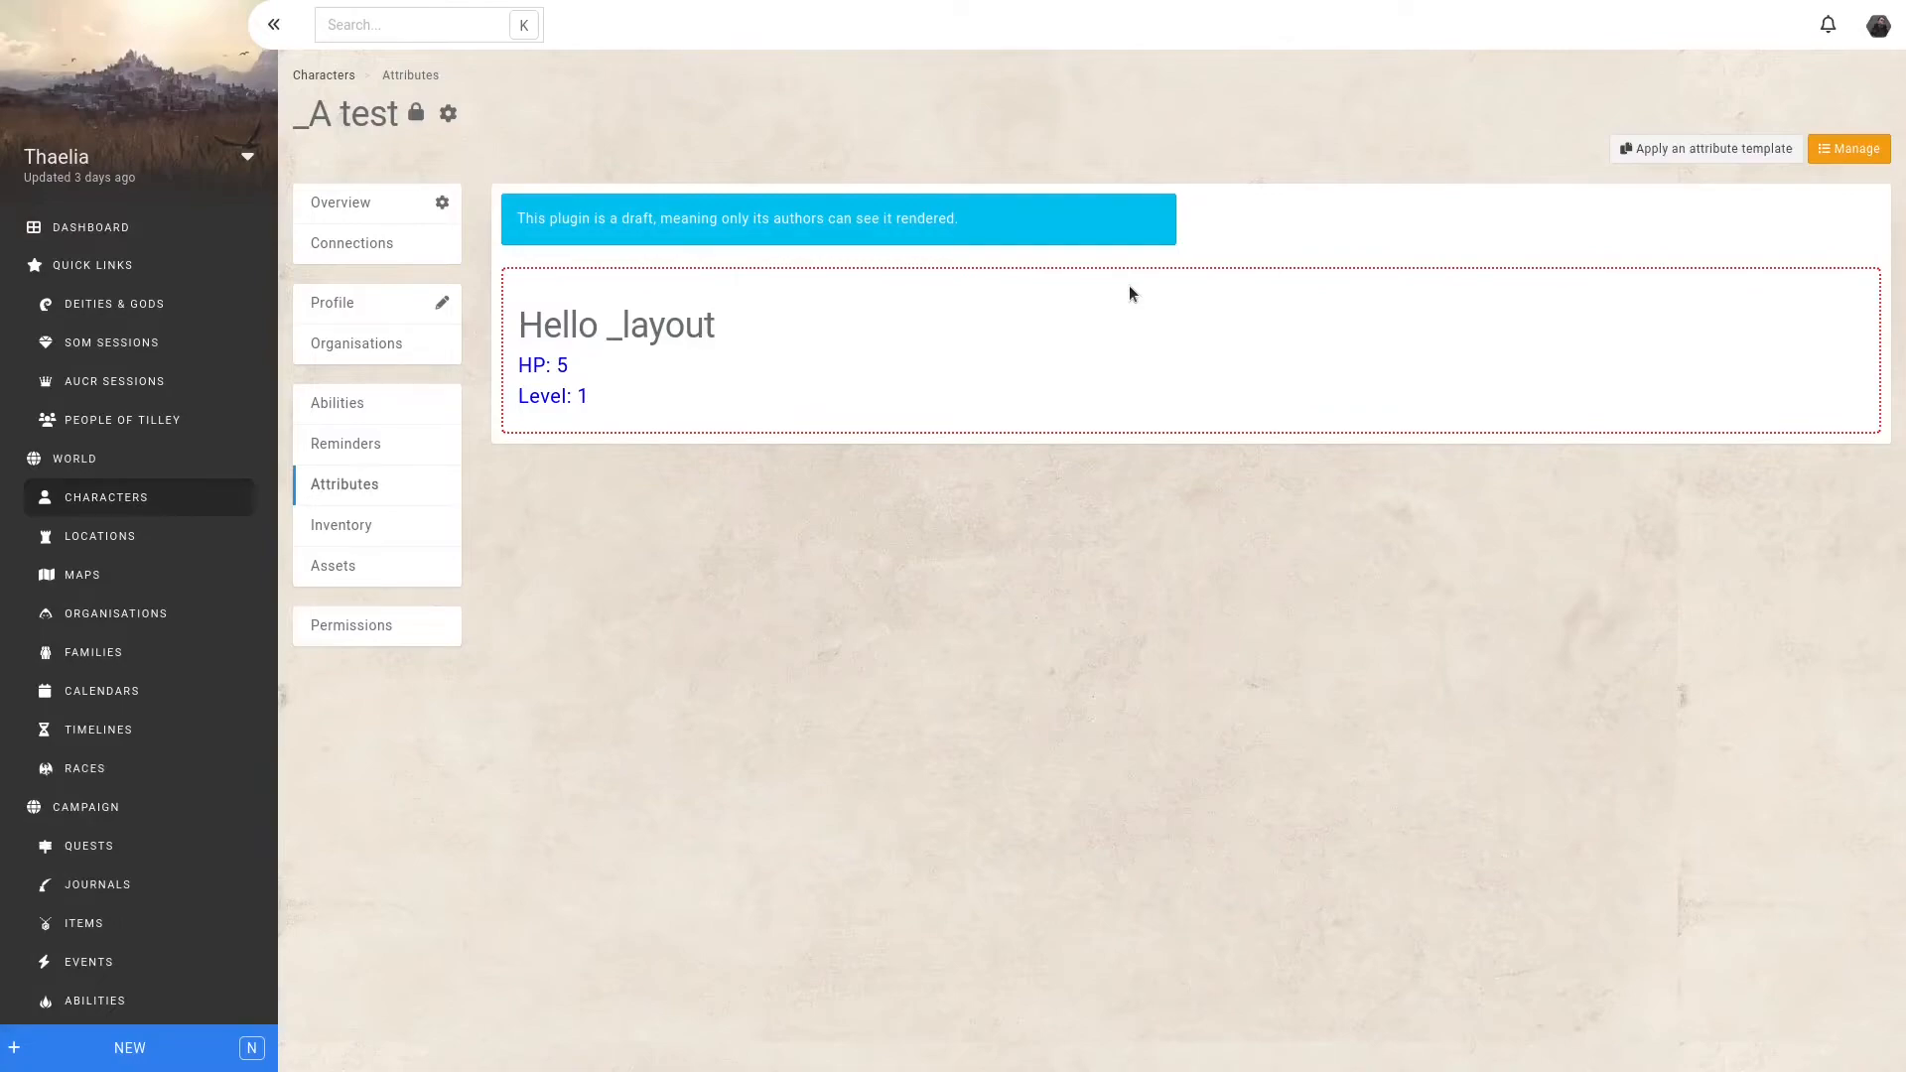
pyautogui.moveTo(1069, 292)
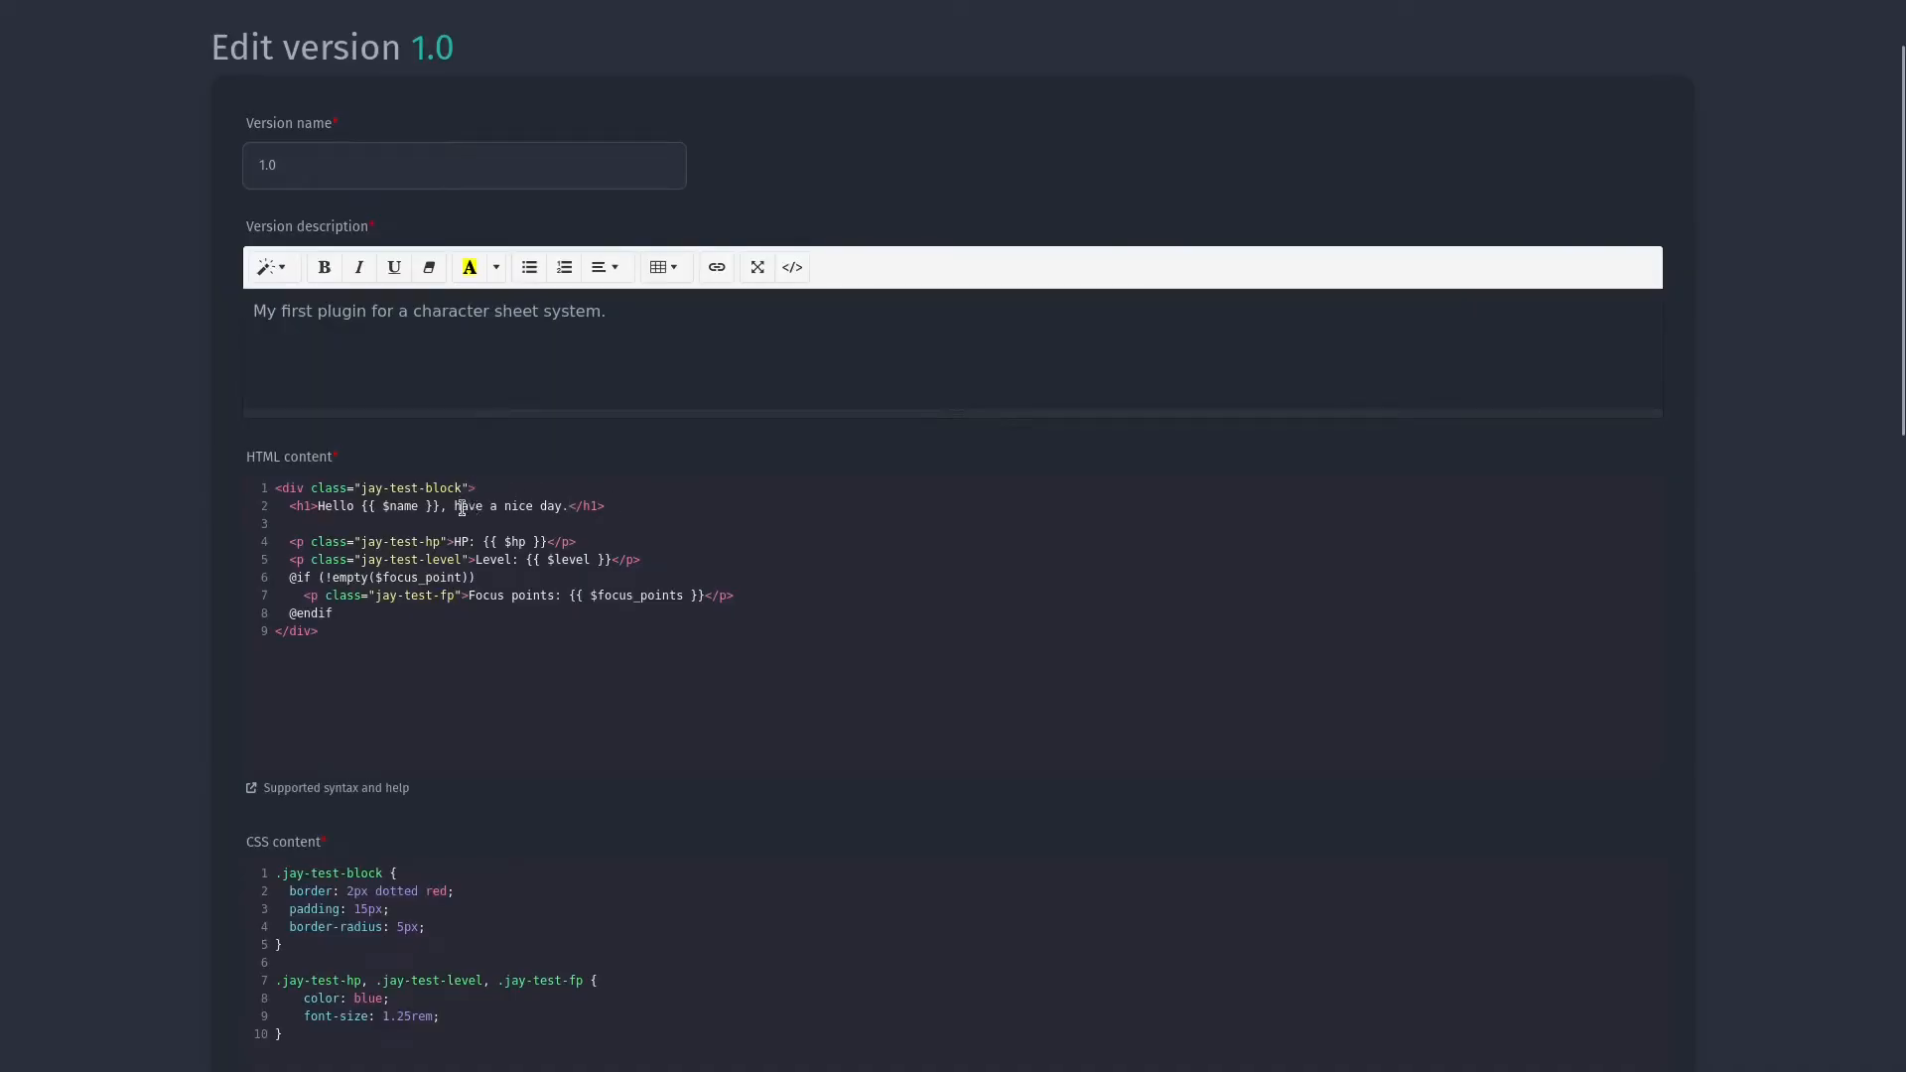
# Save the edited version 1.0 from its edit form.
pyautogui.scroll(-3)
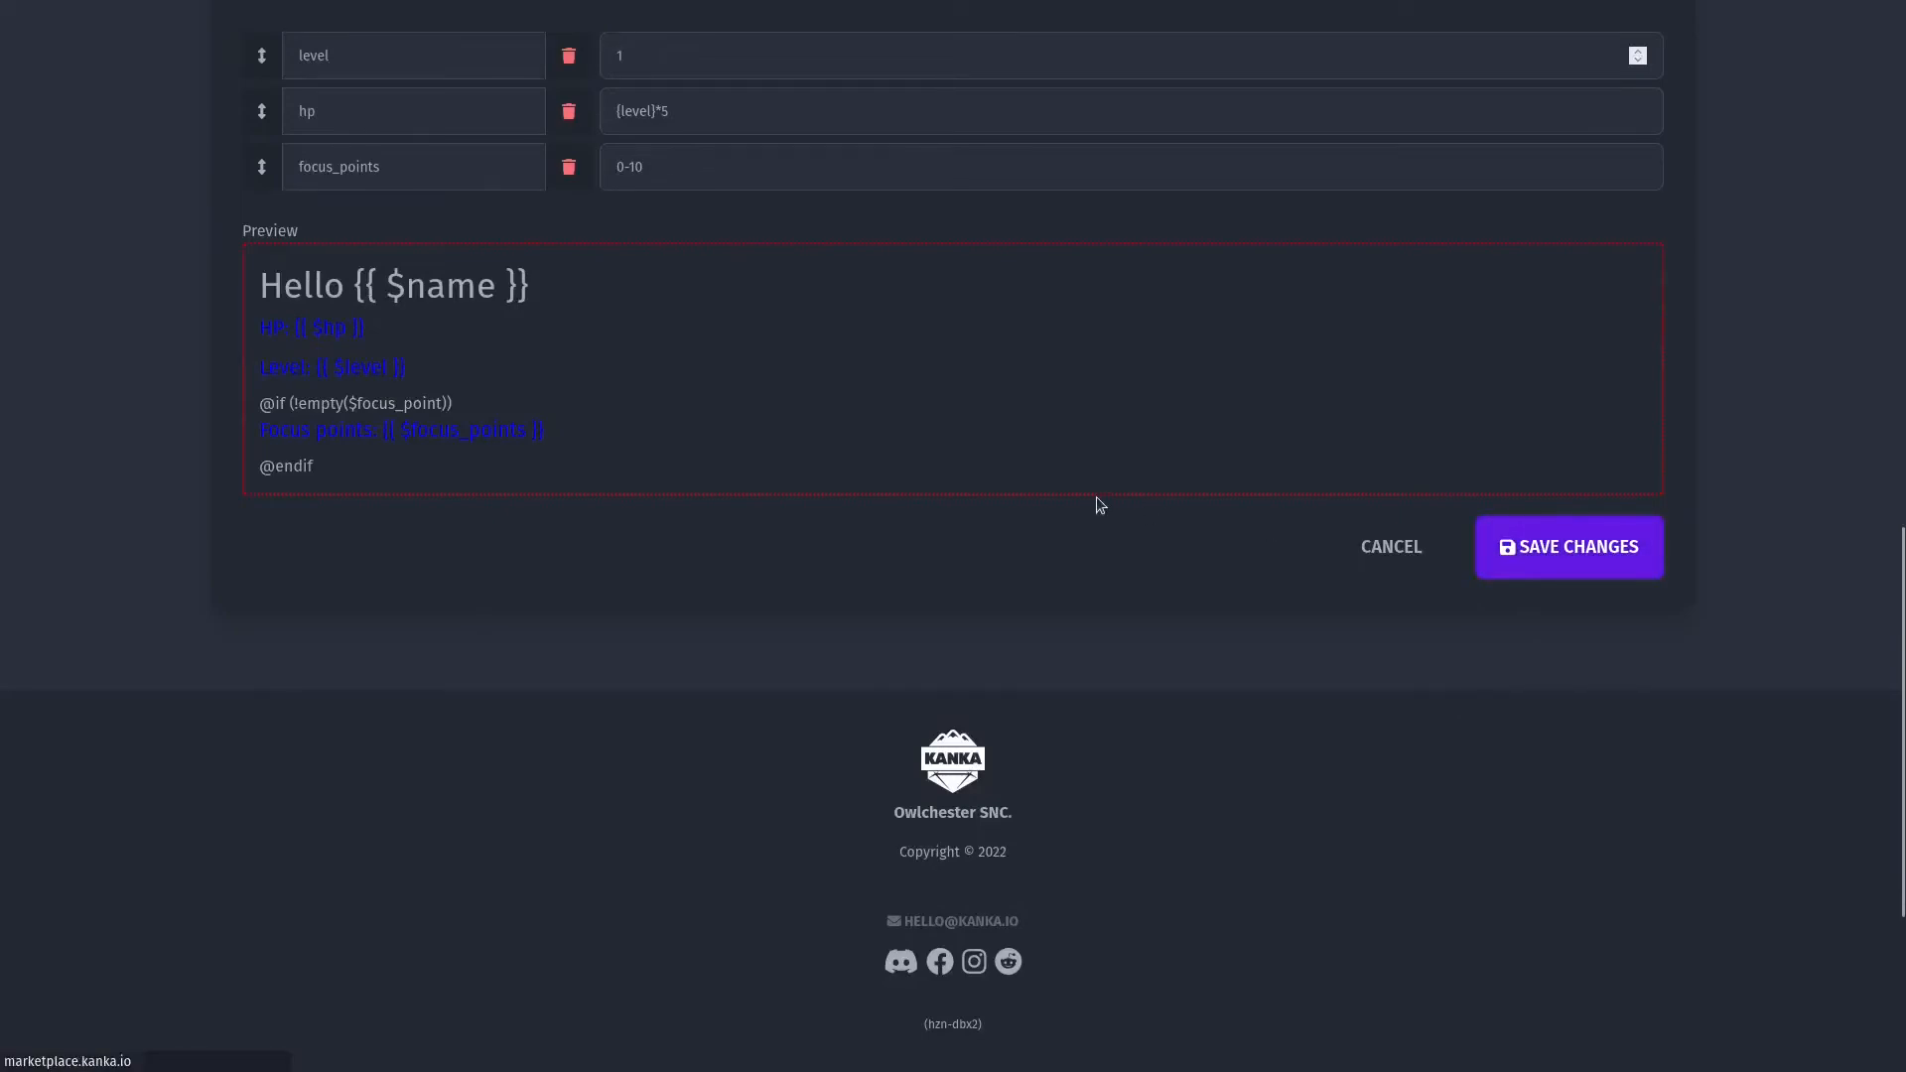
pyautogui.click(1569, 548)
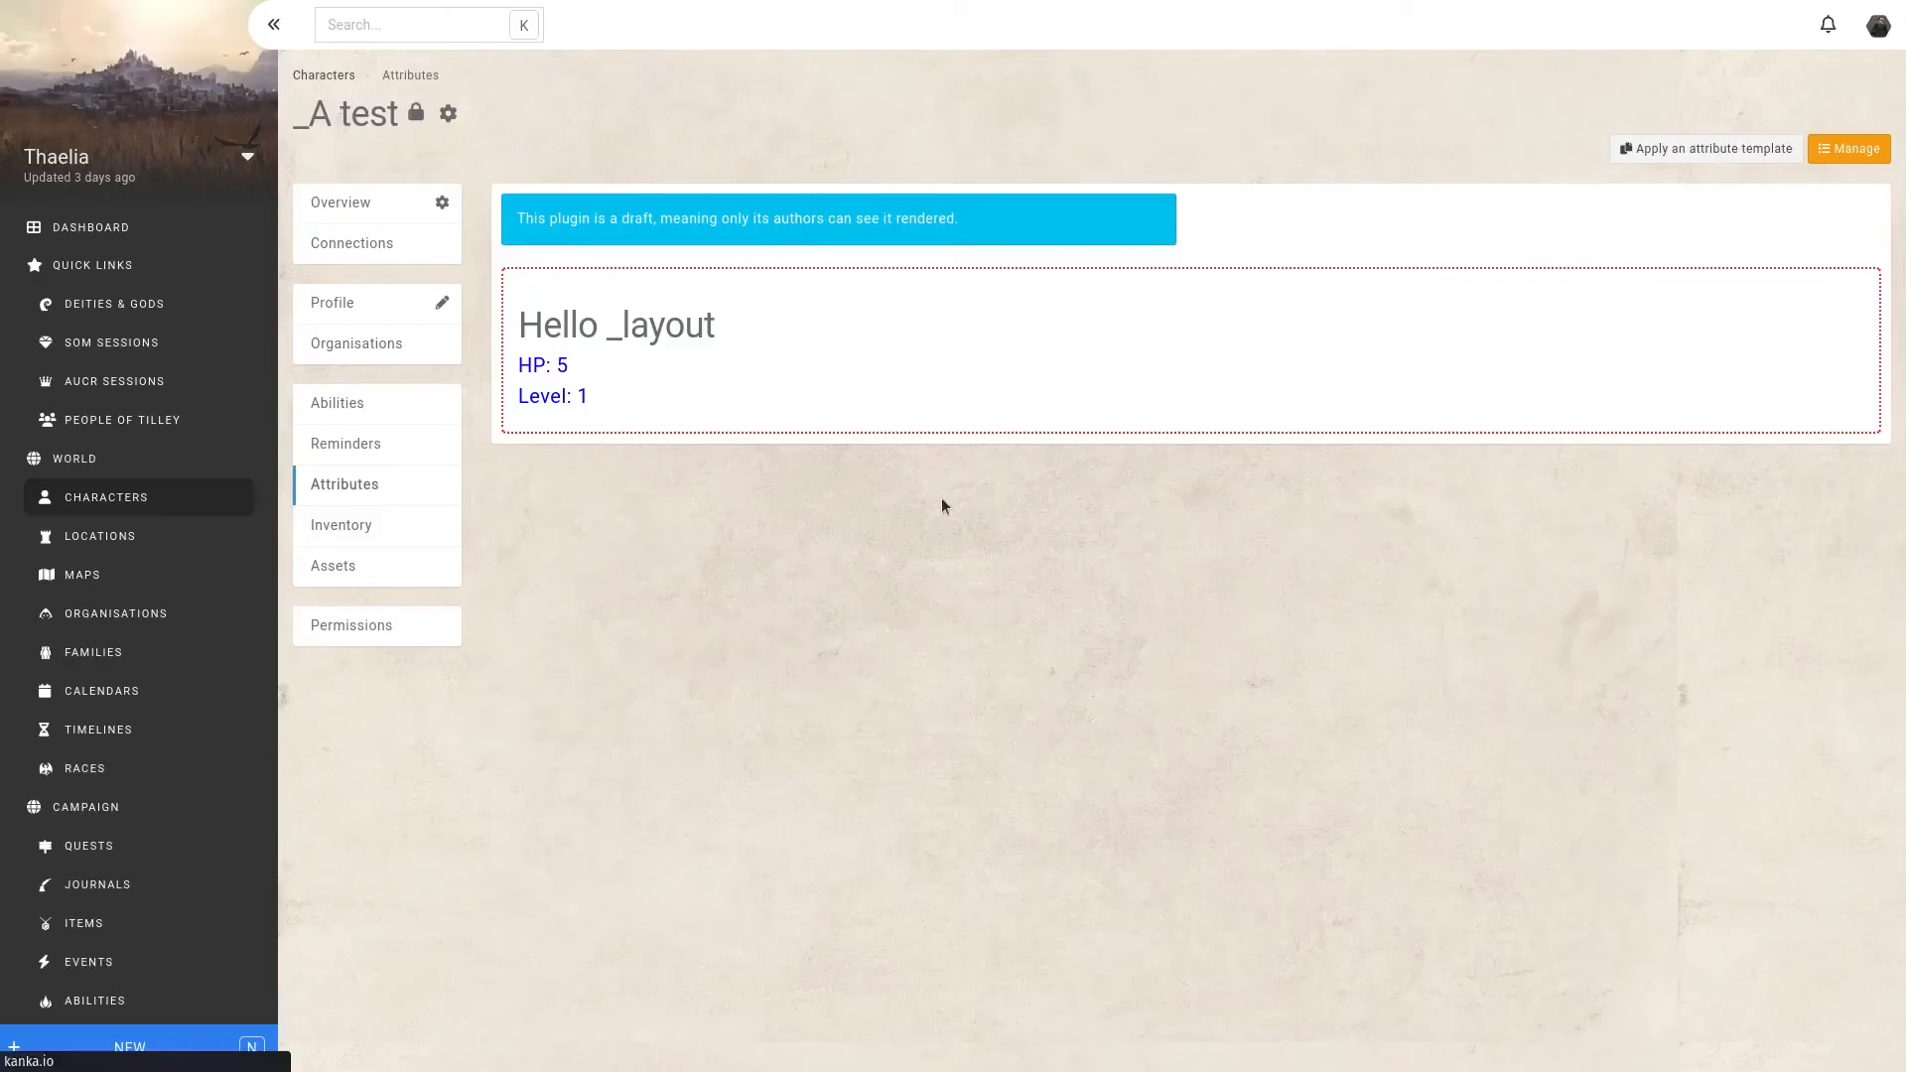
# Extend the HTML heading greeting with ', have a nice day.'.
pyautogui.write(', have a nice day.')
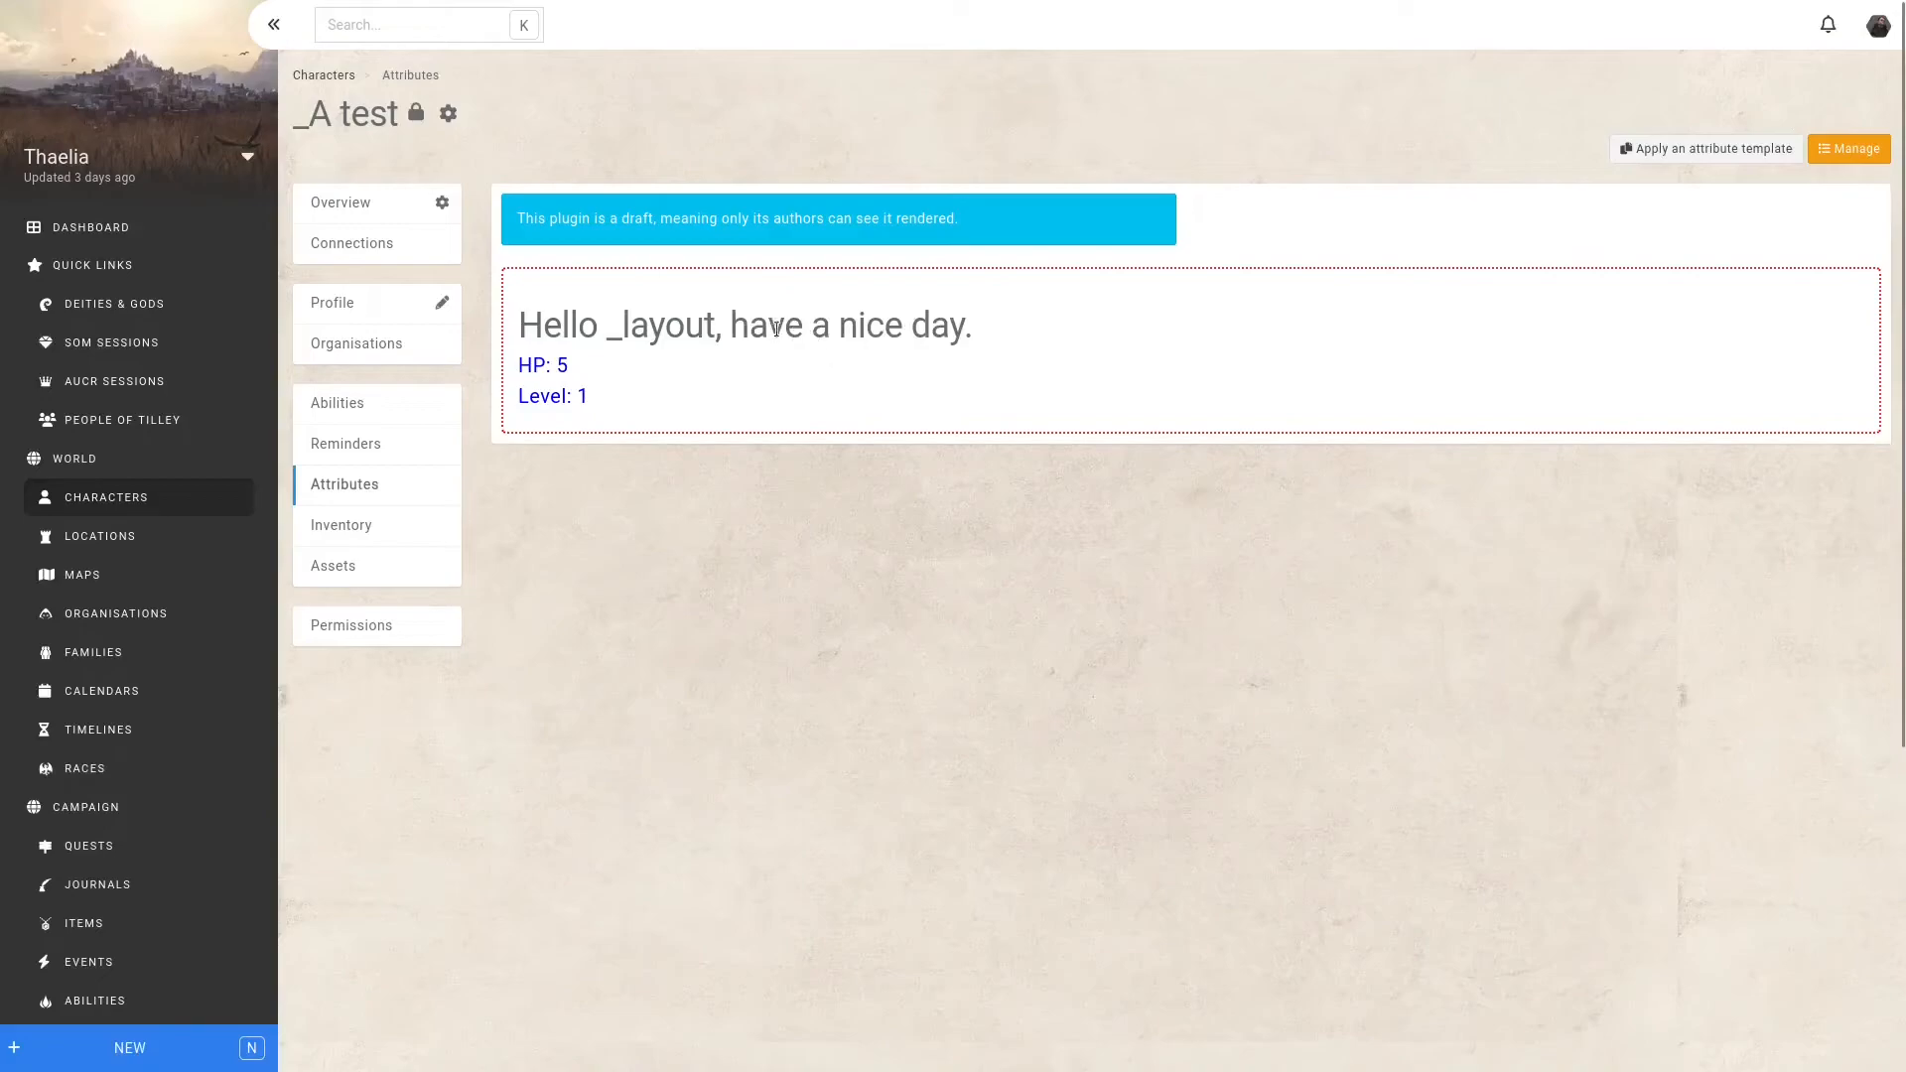
pyautogui.moveTo(874, 794)
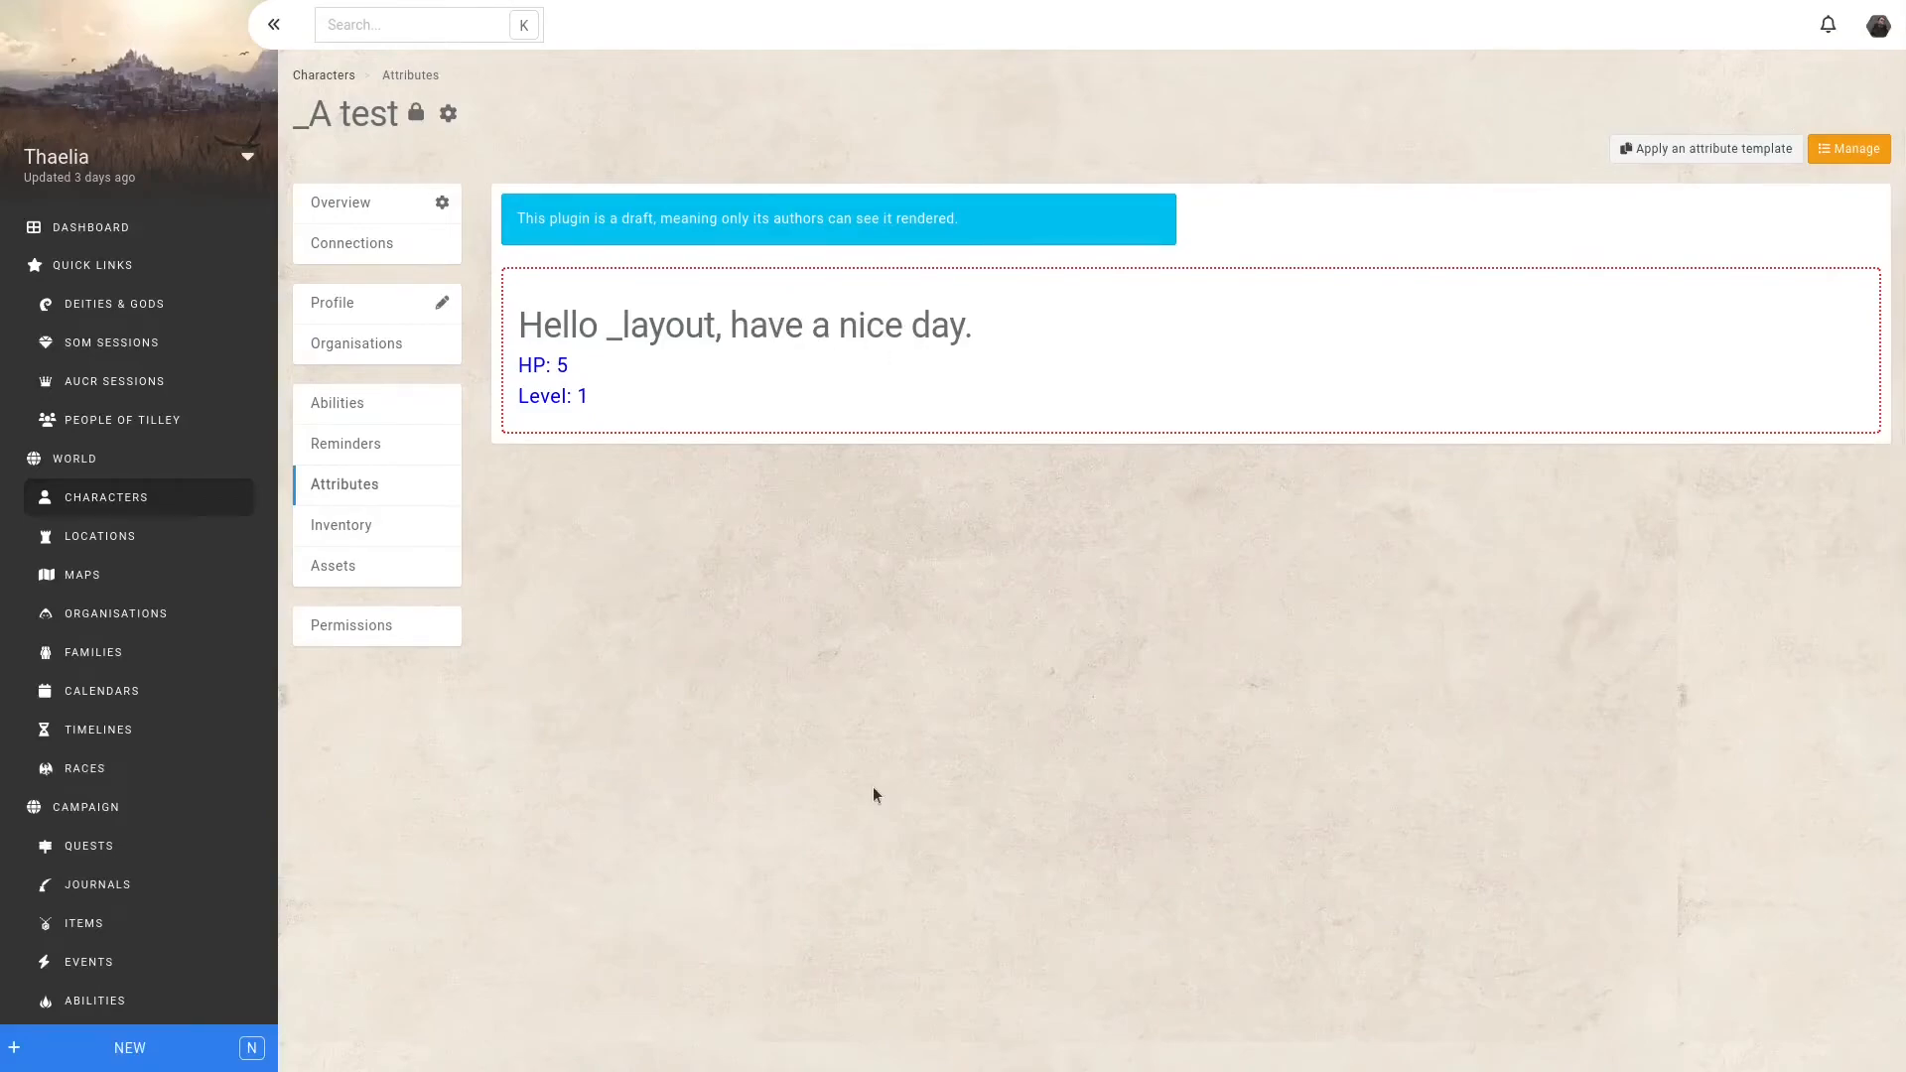
pyautogui.moveTo(635, 306)
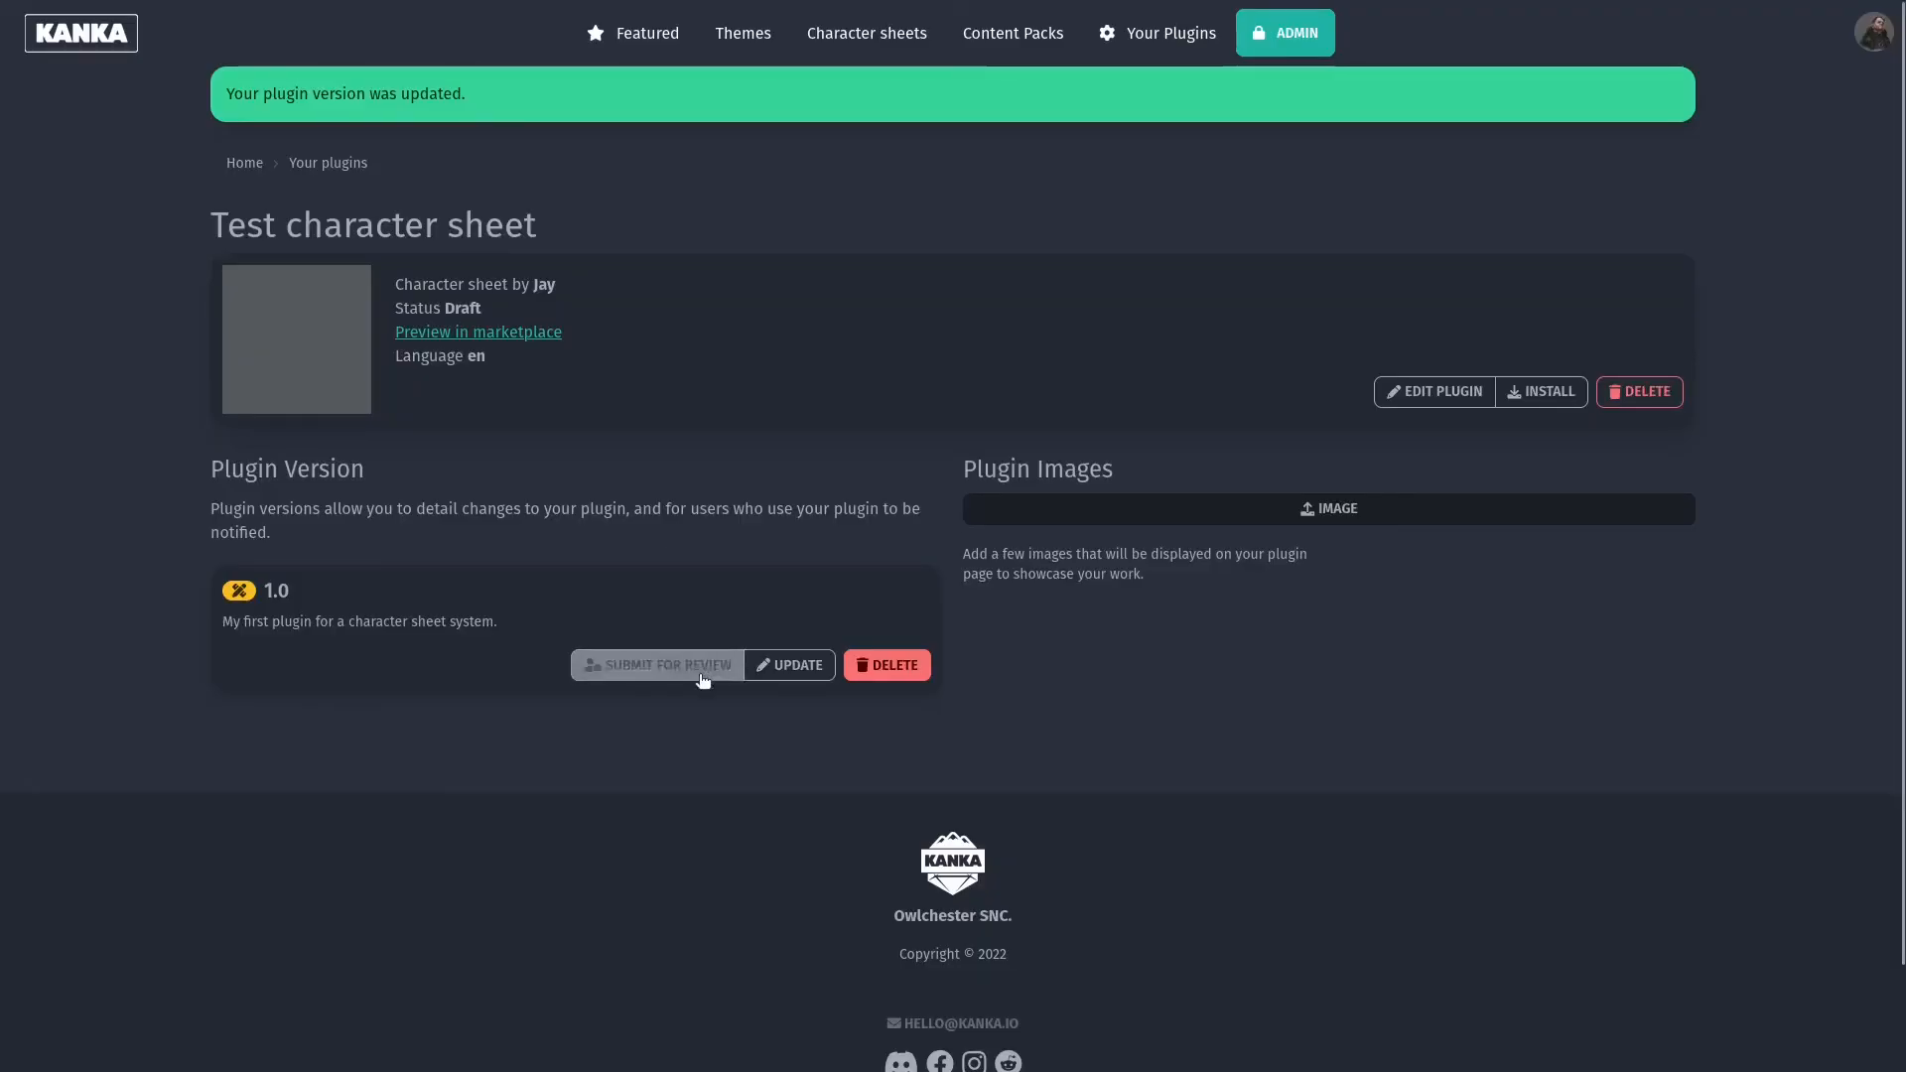
pyautogui.moveTo(683, 675)
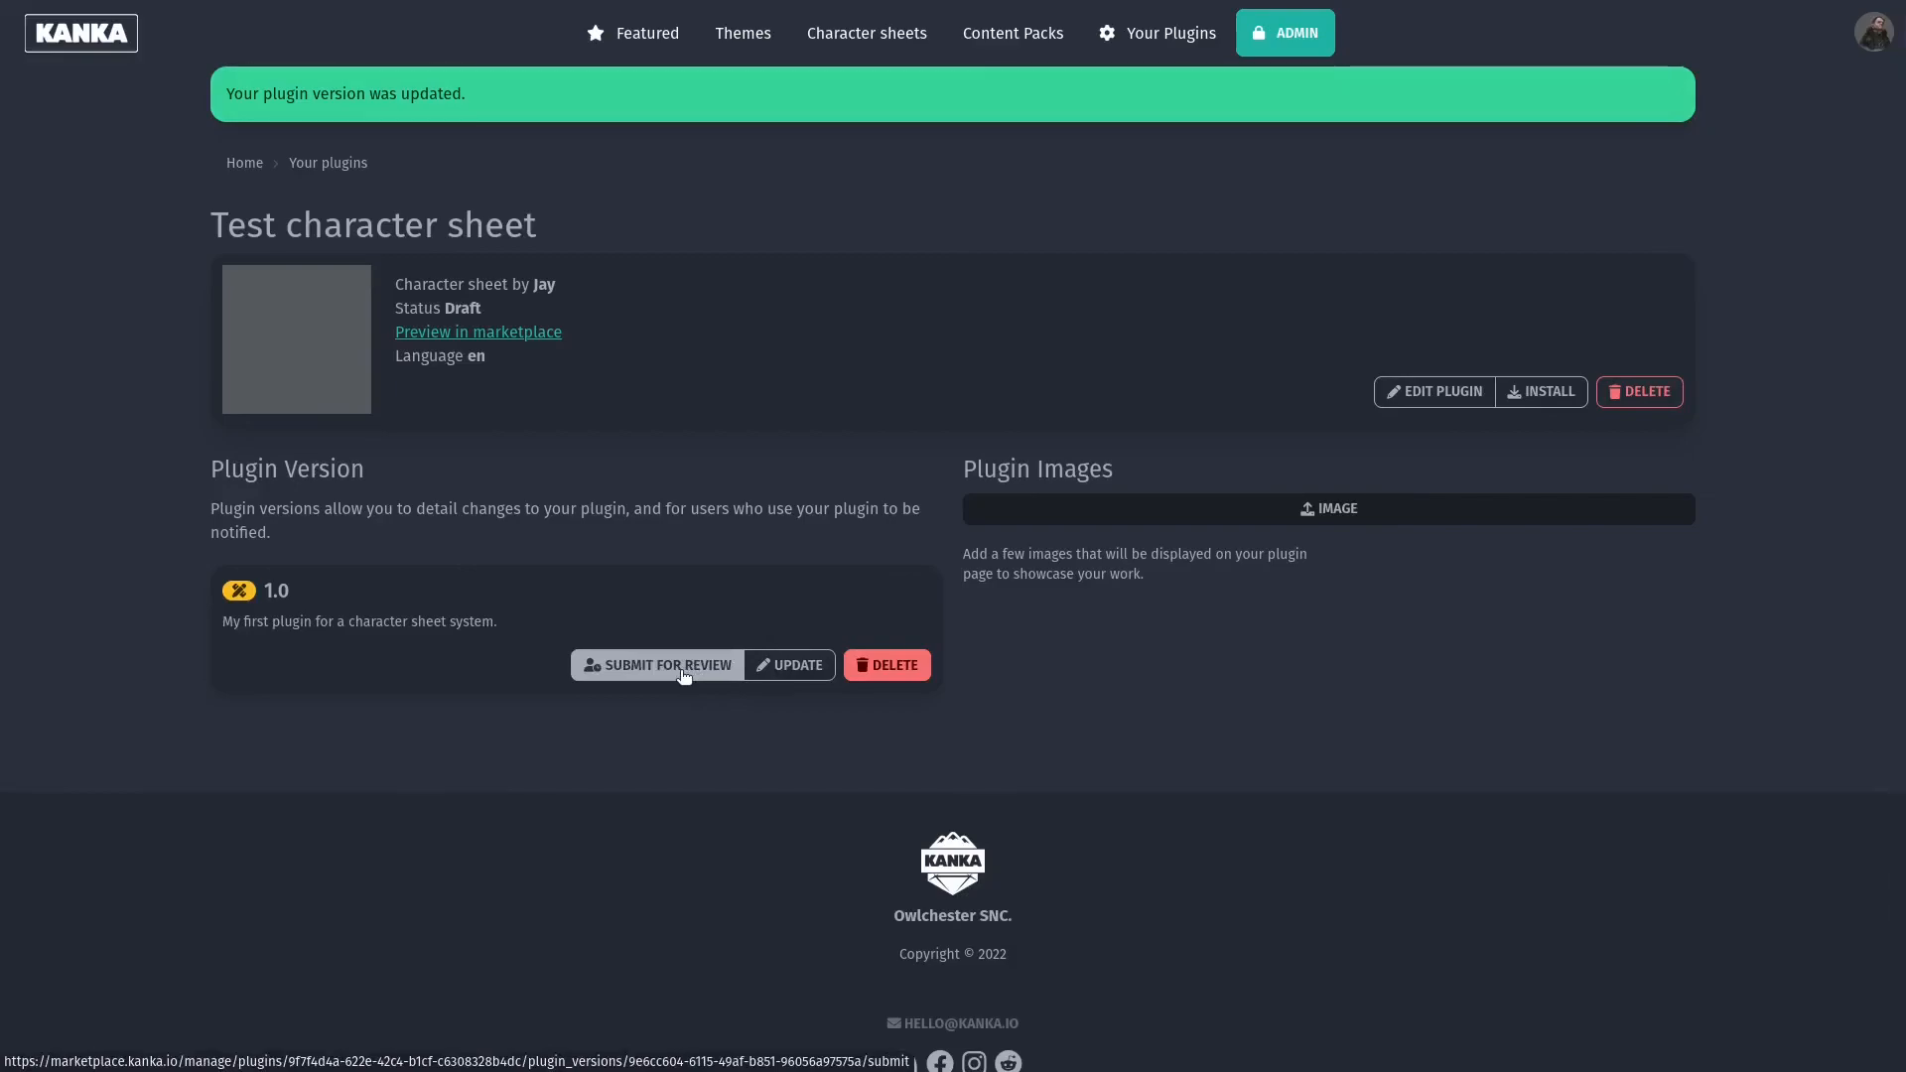